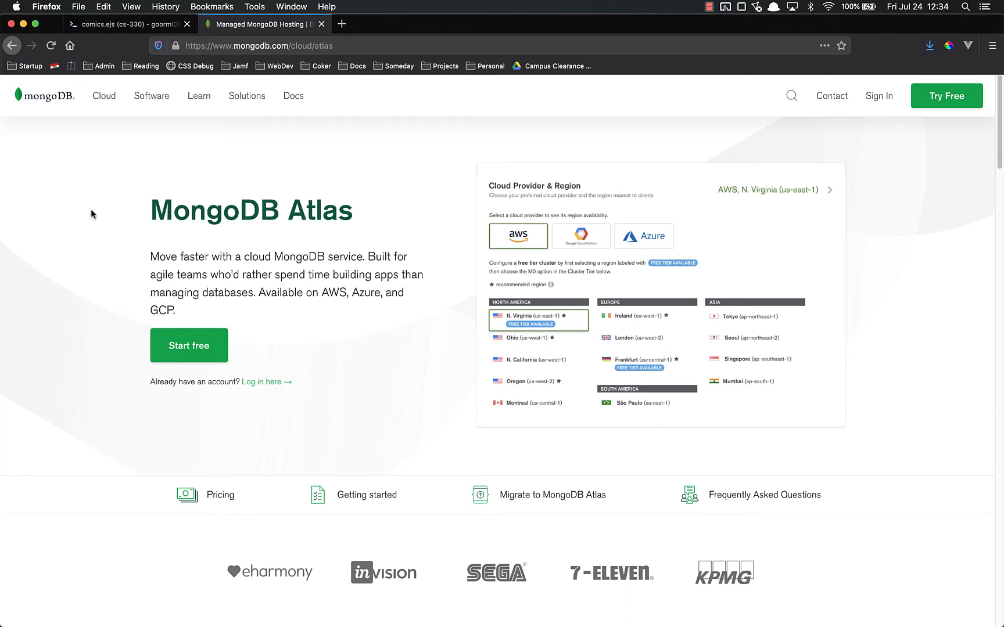
mouse_move(94, 230)
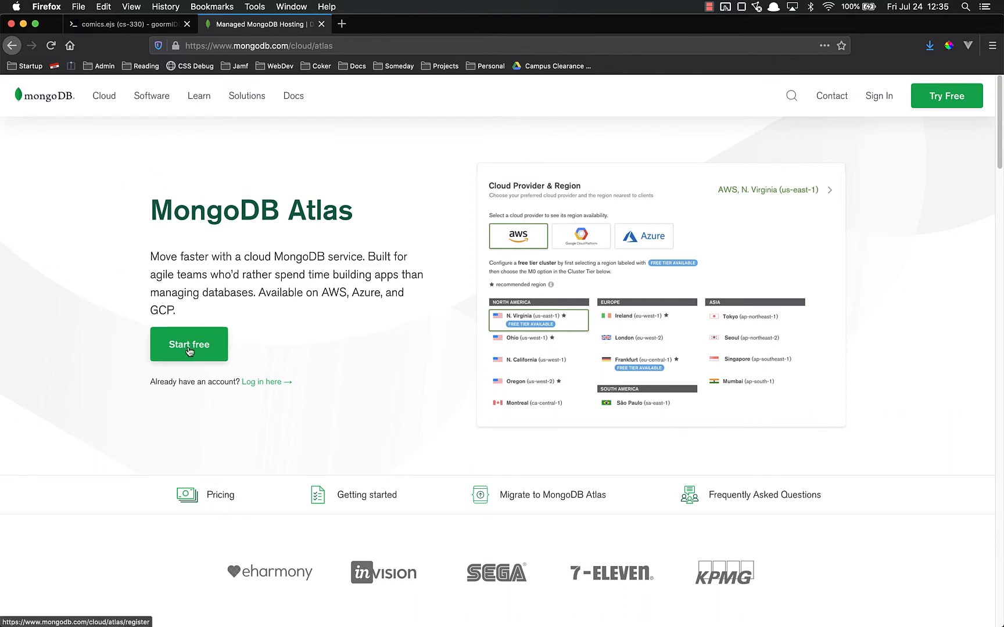
Start free Atlas sign-up from the product page to reach the registration form
left_click(188, 343)
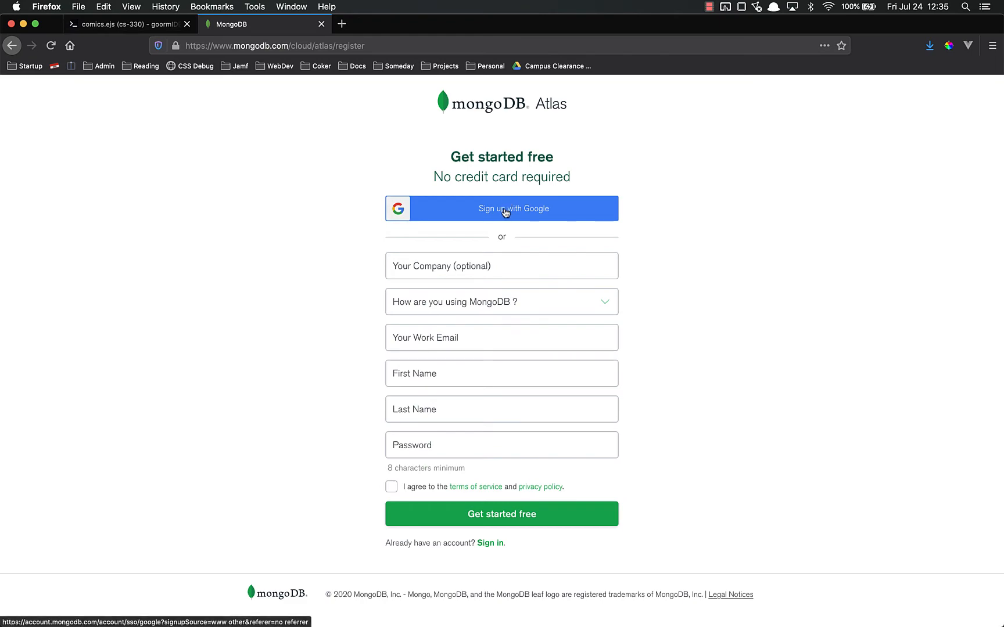
Sign up to MongoDB Atlas with a Google account and reach the cluster path chooser
left_click(501, 208)
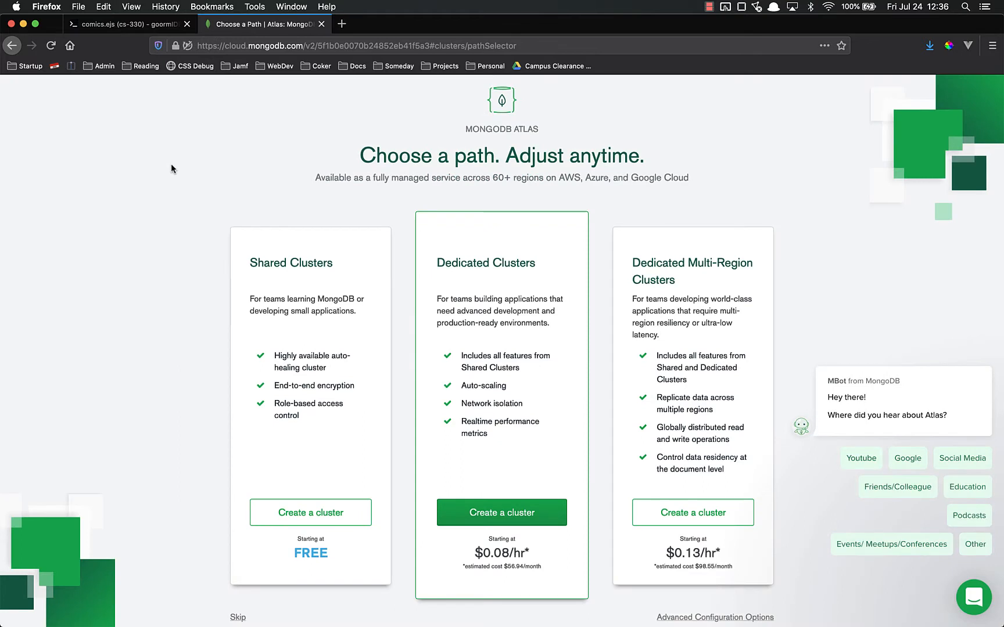
mouse_move(136, 154)
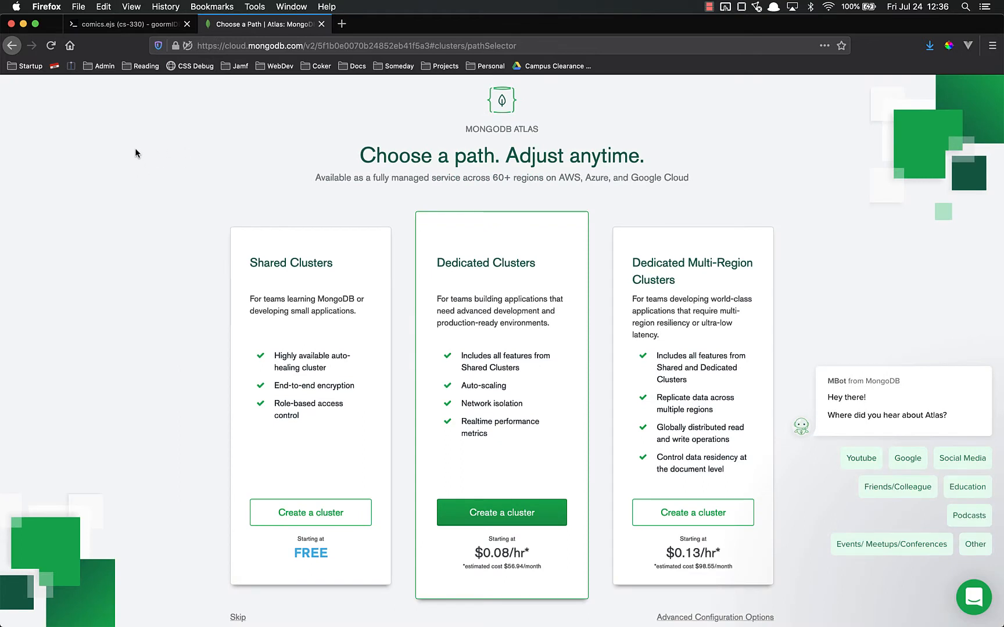
mouse_move(195, 174)
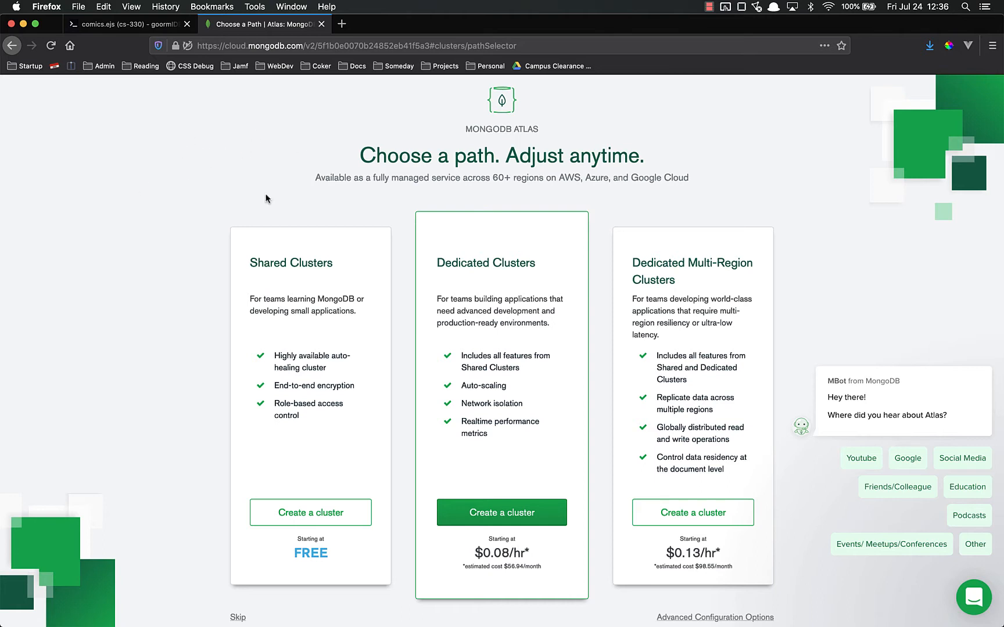
mouse_move(428, 173)
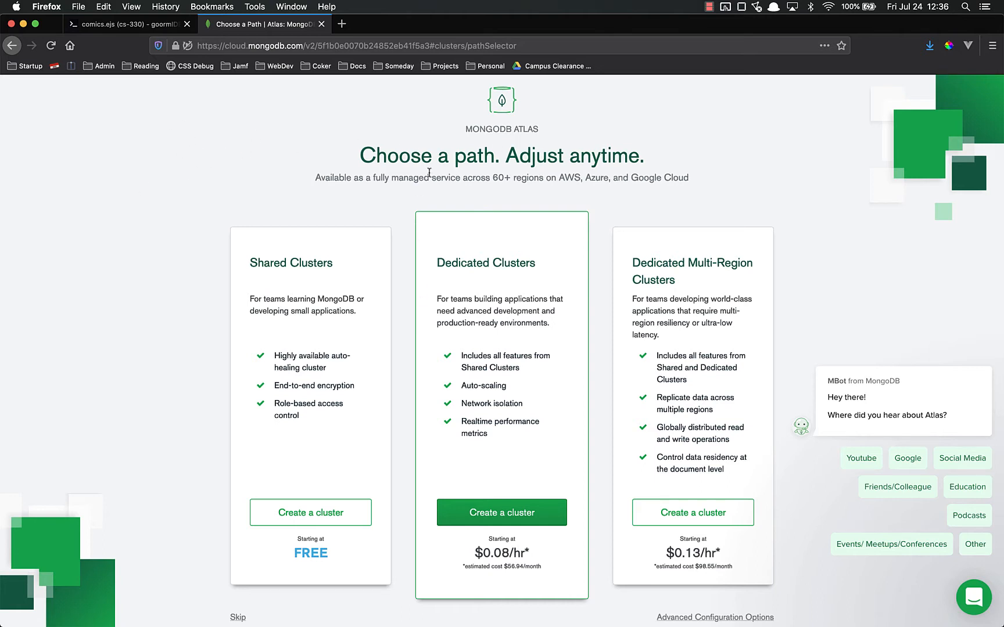
mouse_move(310, 513)
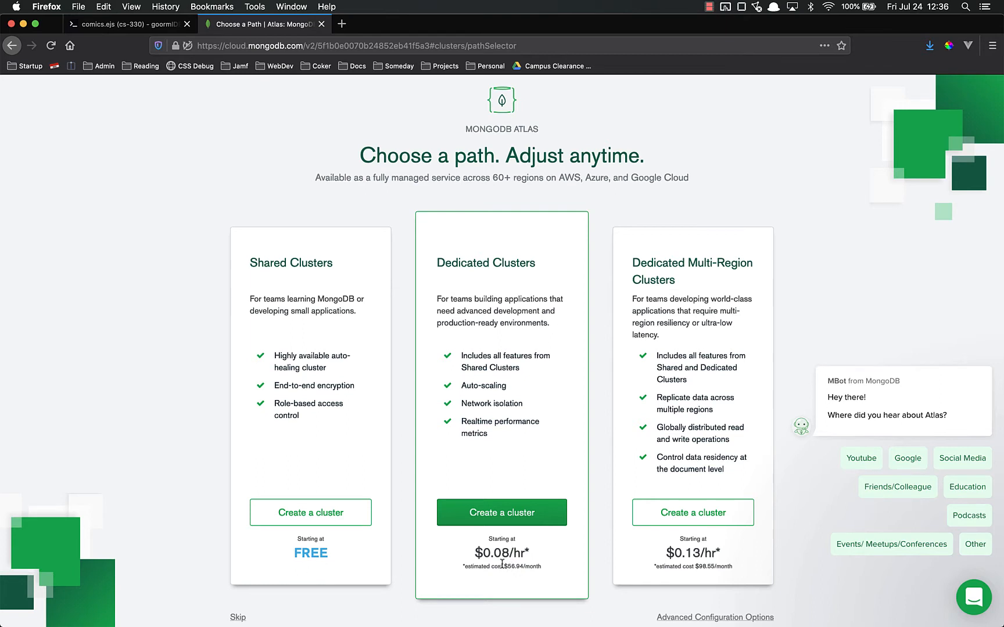
mouse_move(460, 384)
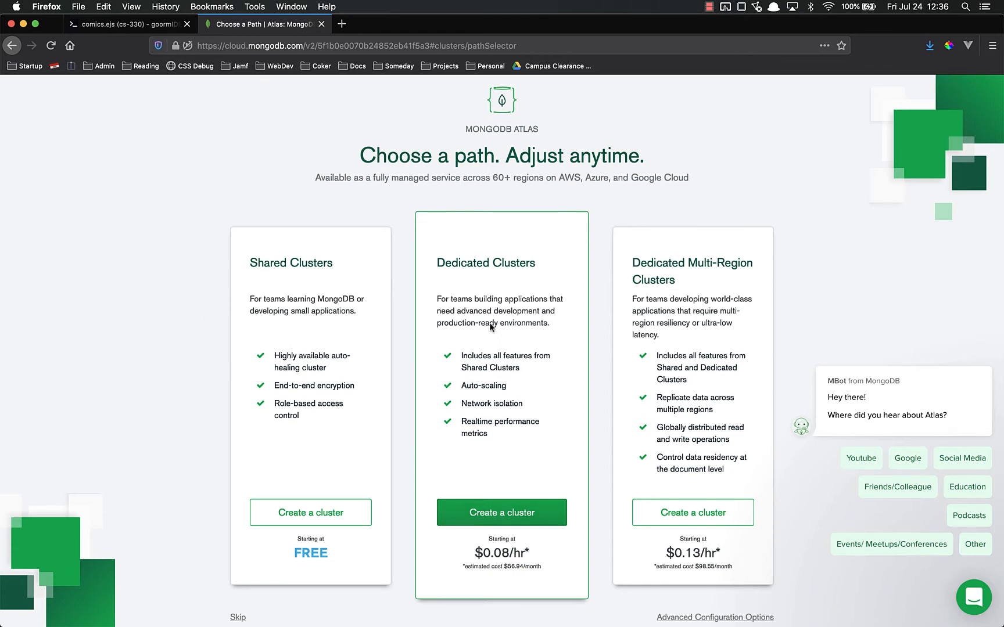
mouse_move(478, 400)
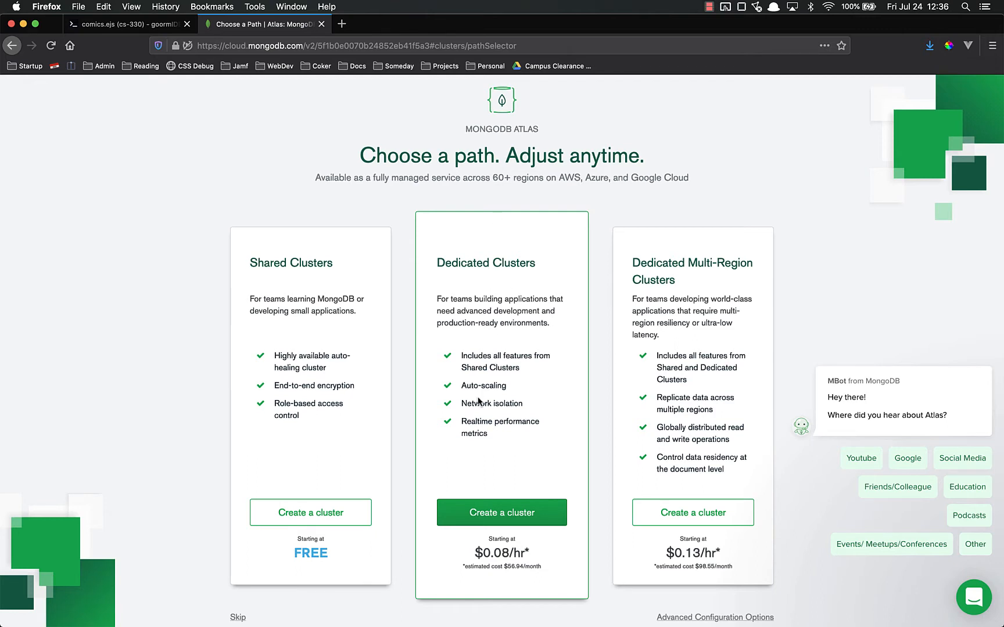
mouse_move(467, 429)
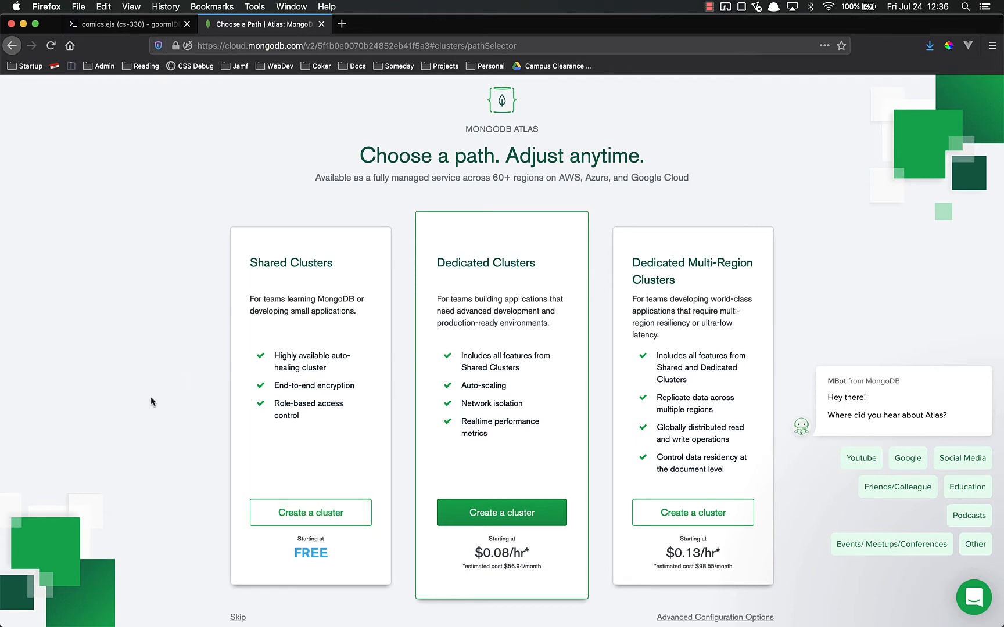
Begin a free shared cluster on AWS N. Virginia, M0 Sandbox, keeping MongoDB version 4.2
left_click(310, 512)
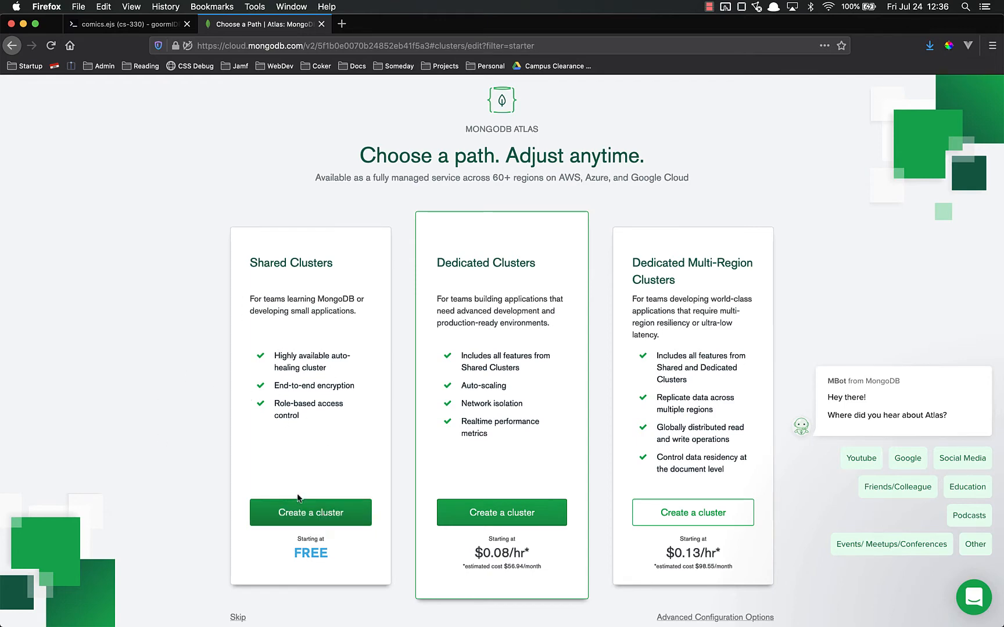
left_click(310, 512)
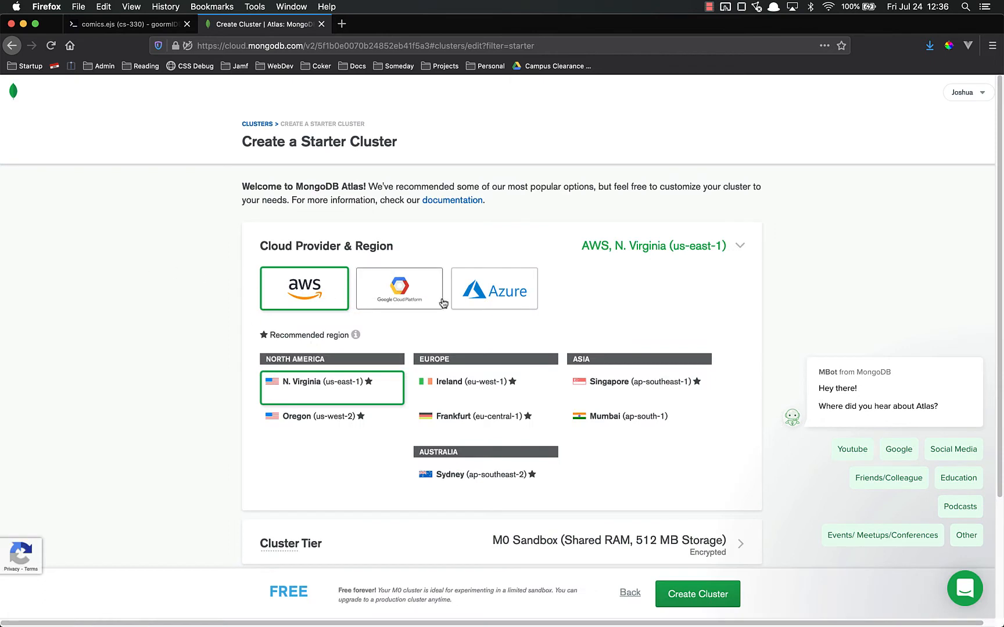
scroll("down", 3)
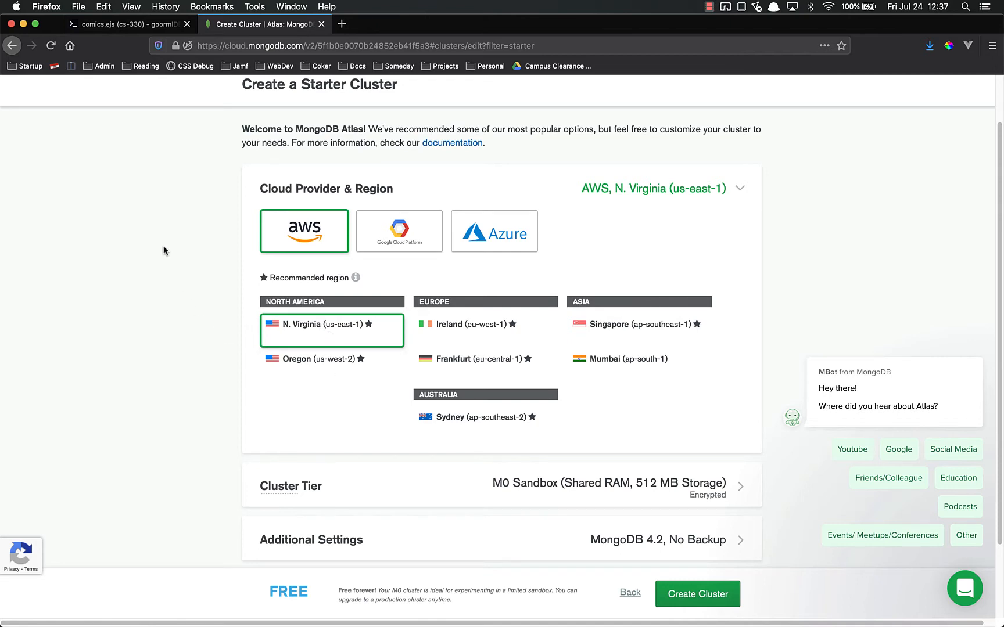
mouse_move(181, 286)
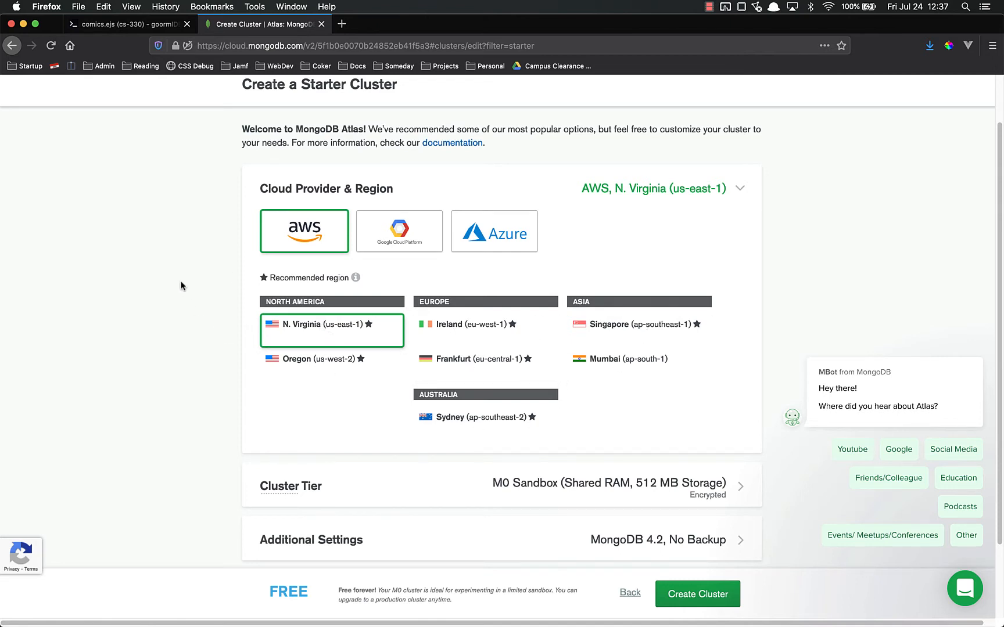
scroll("down", 3)
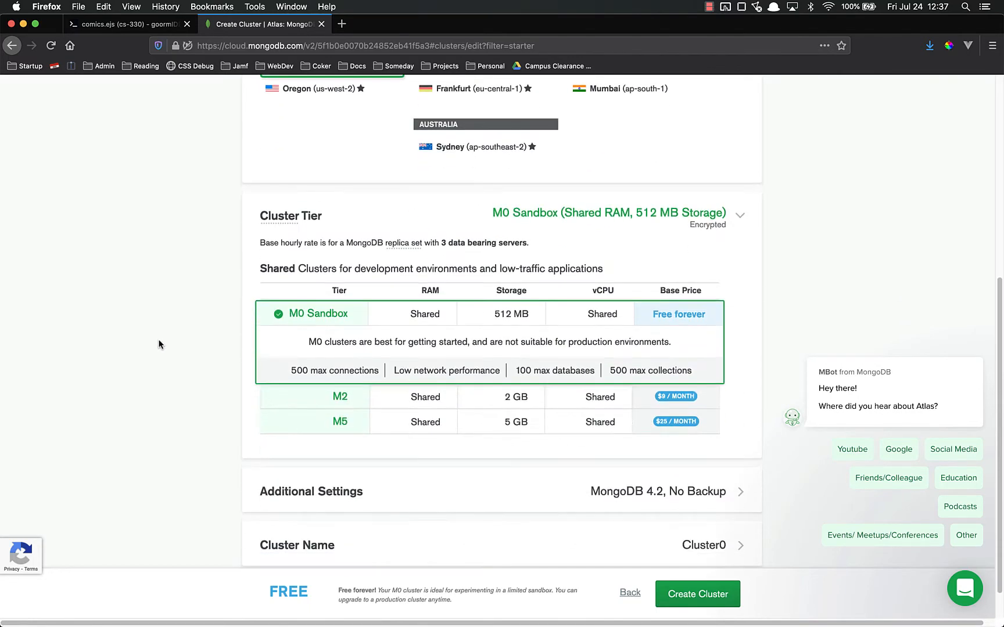
mouse_move(678, 390)
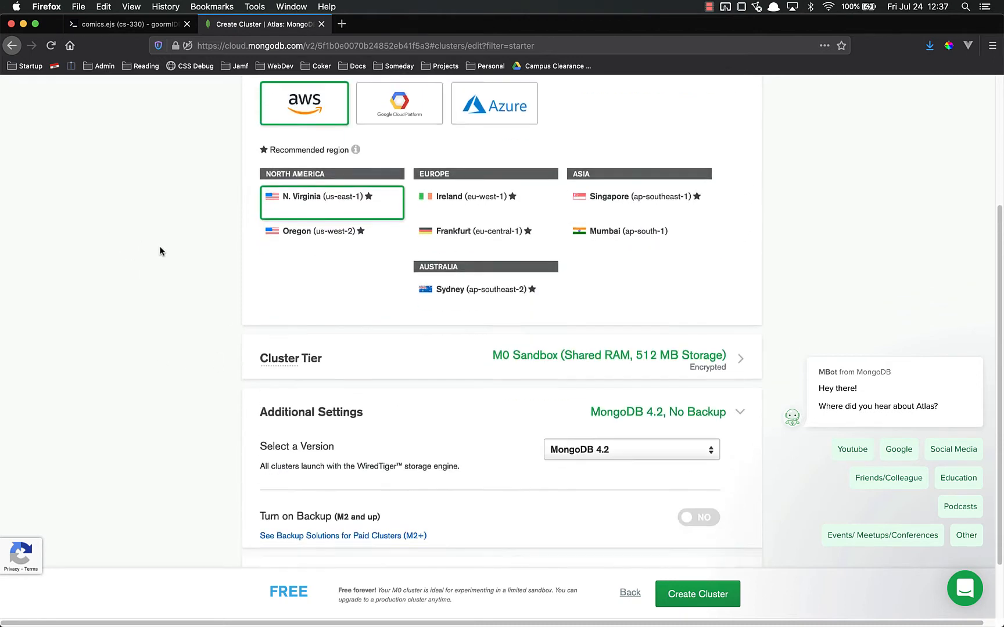
left_click(630, 449)
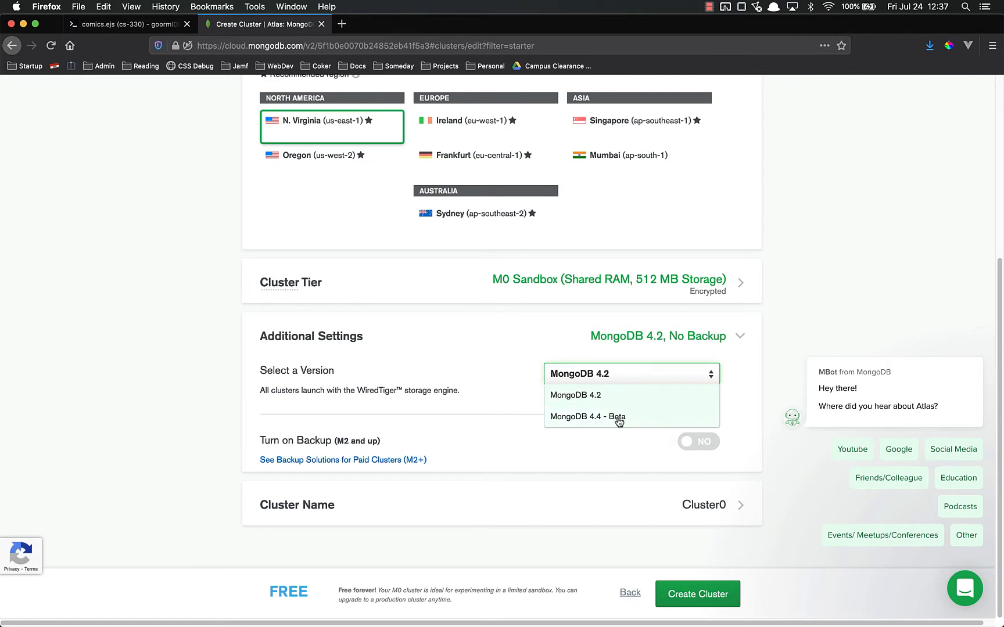
left_click(631, 374)
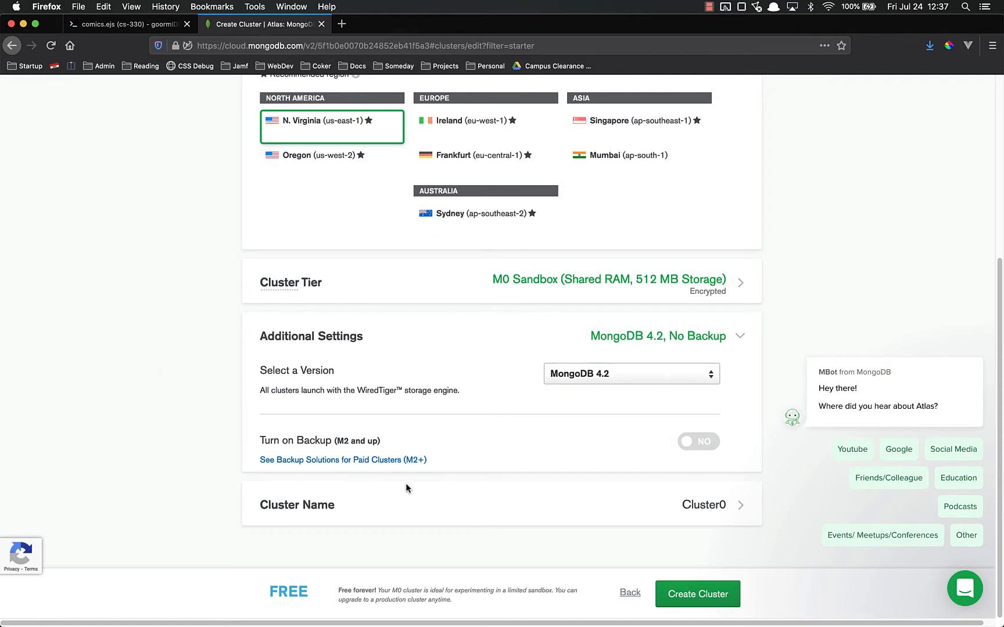
mouse_move(698, 441)
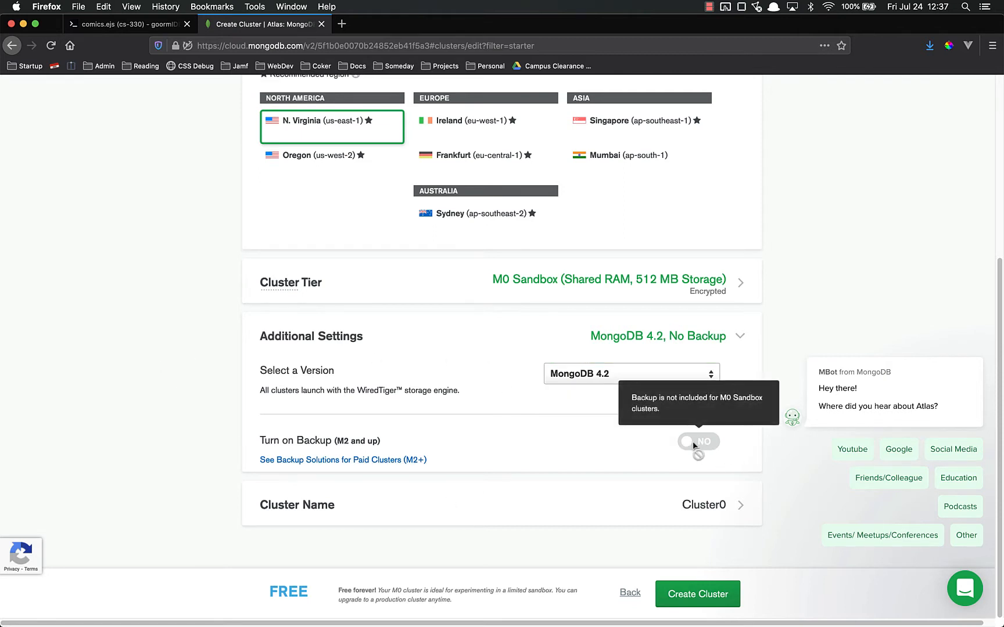
mouse_move(669, 410)
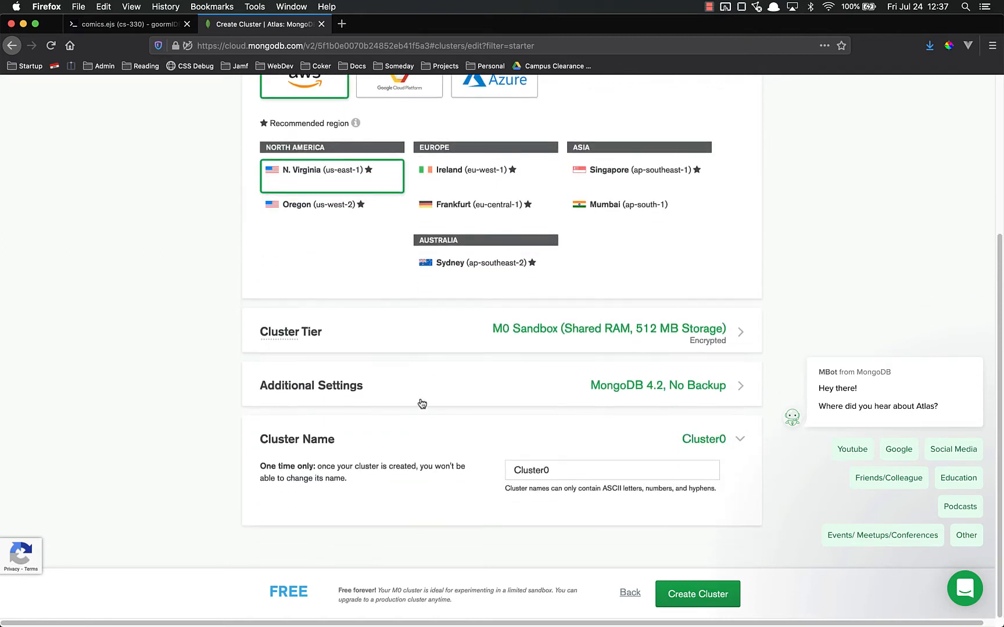
Rename the default Cluster0 to cs-330
left_click(611, 469)
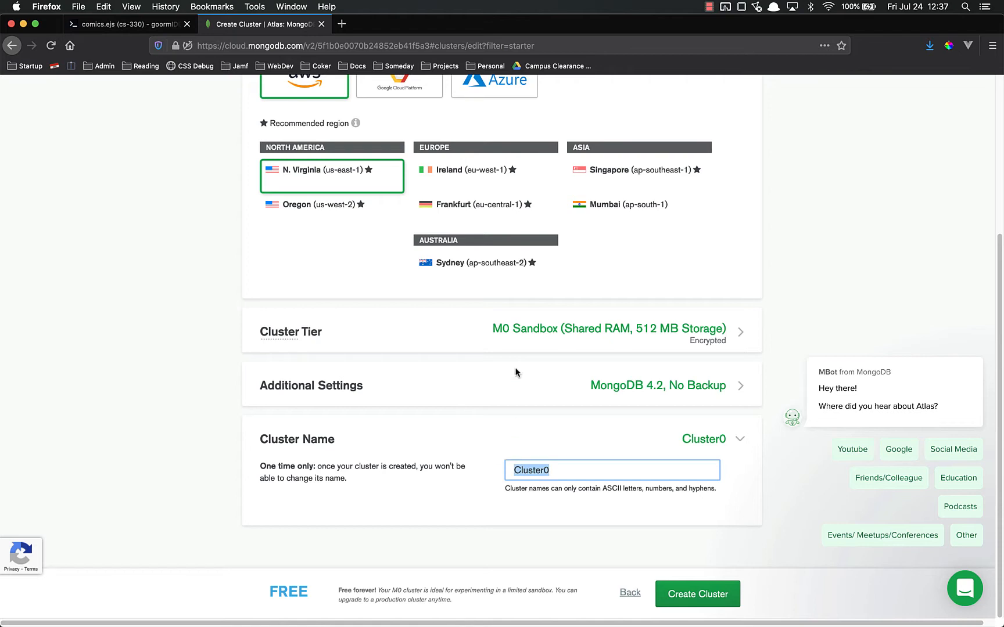
type("cs-330")
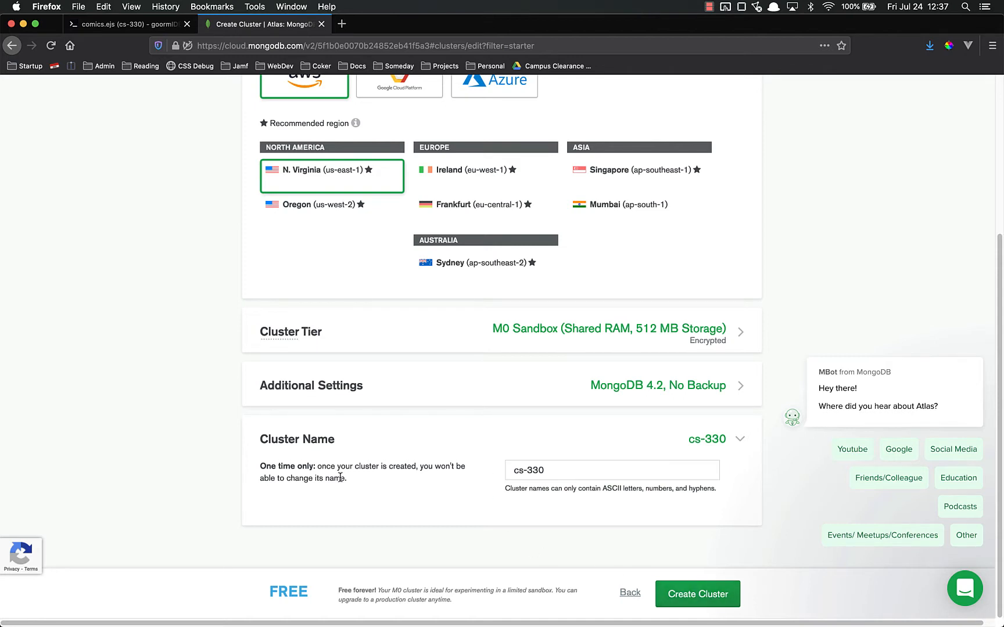
Create the cs-330 cluster so it appears on the Clusters page
left_click(697, 593)
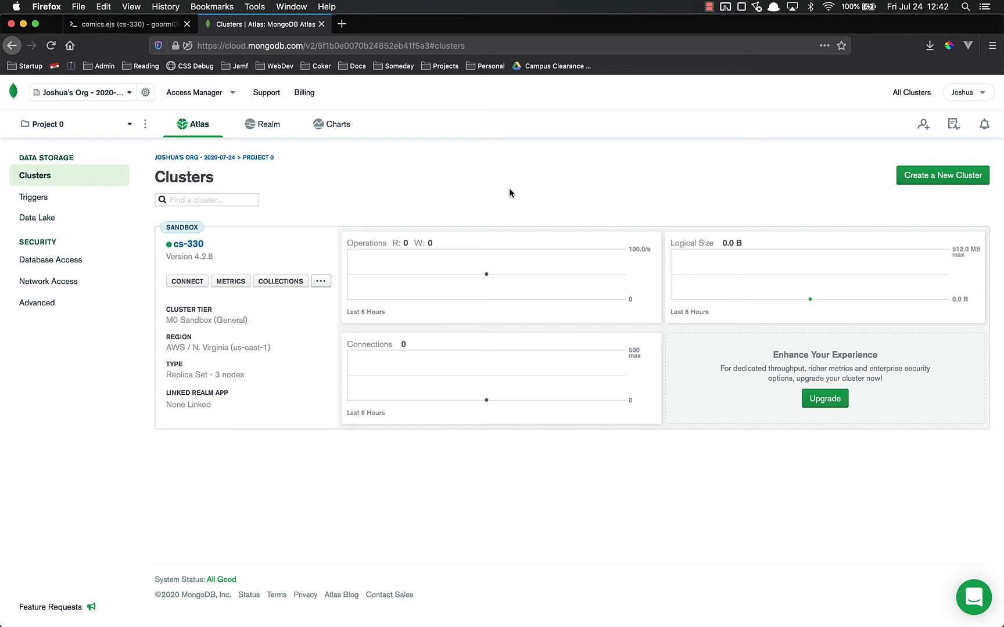
mouse_move(280, 281)
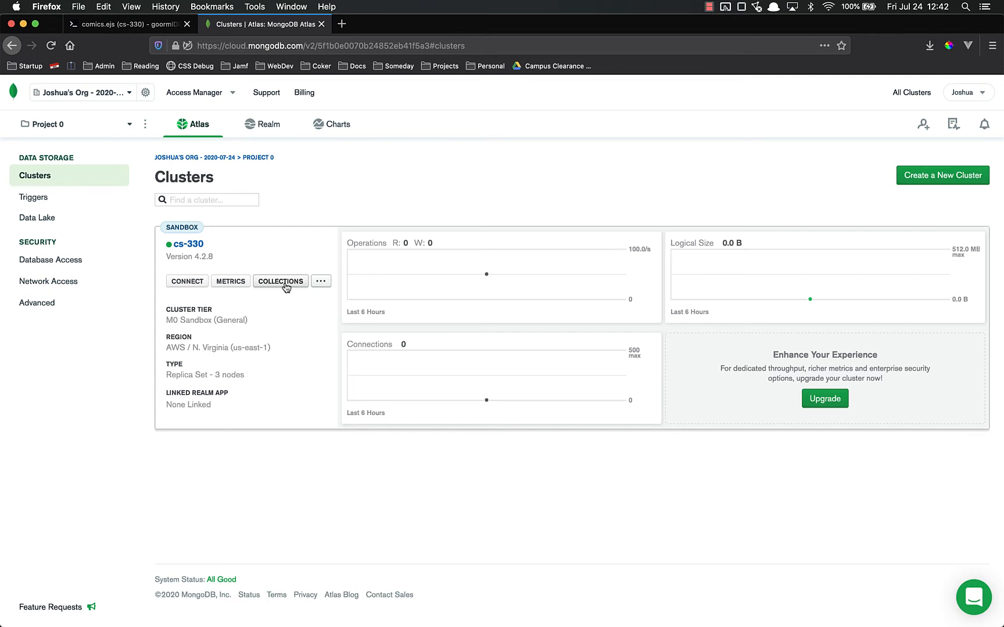
mouse_move(259, 134)
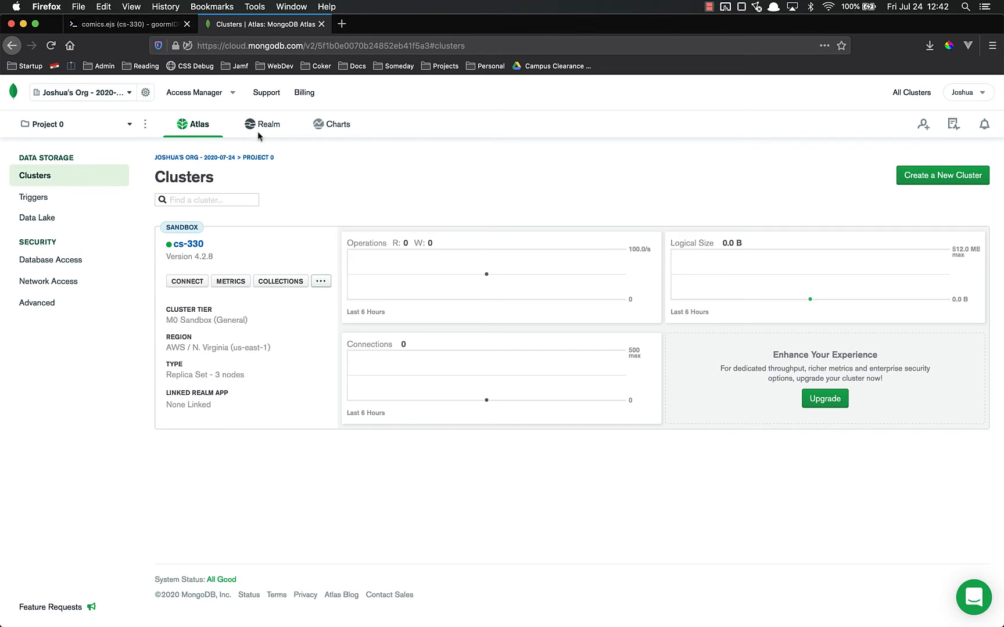
mouse_move(333, 209)
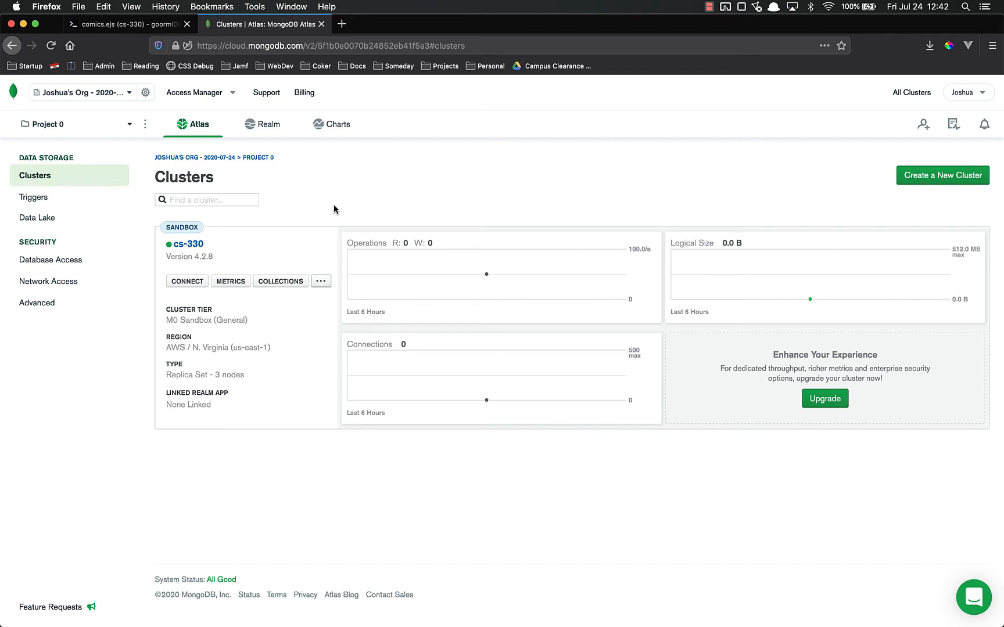
mouse_move(280, 276)
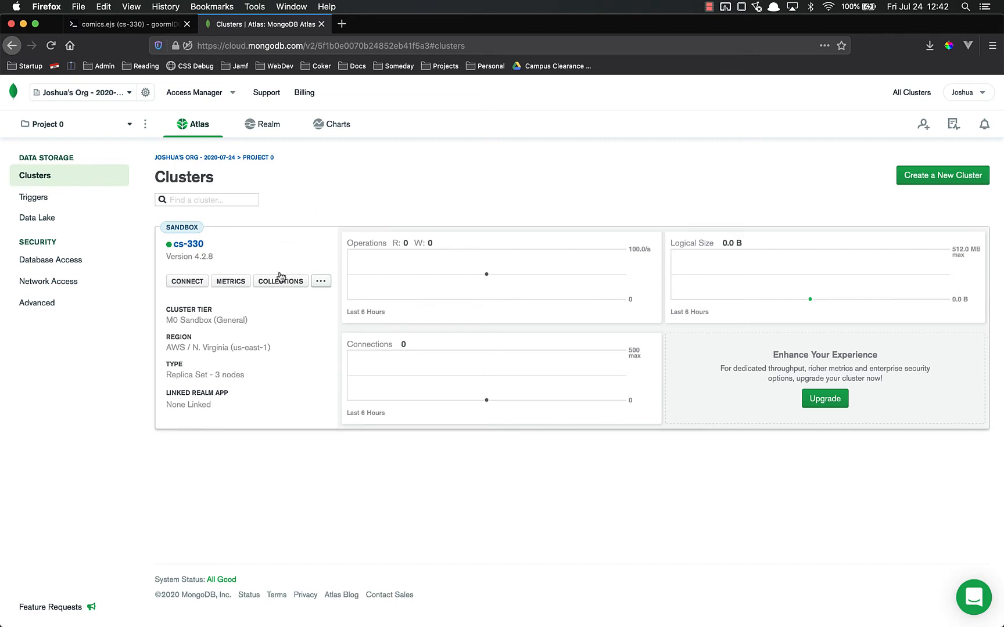
left_click(280, 281)
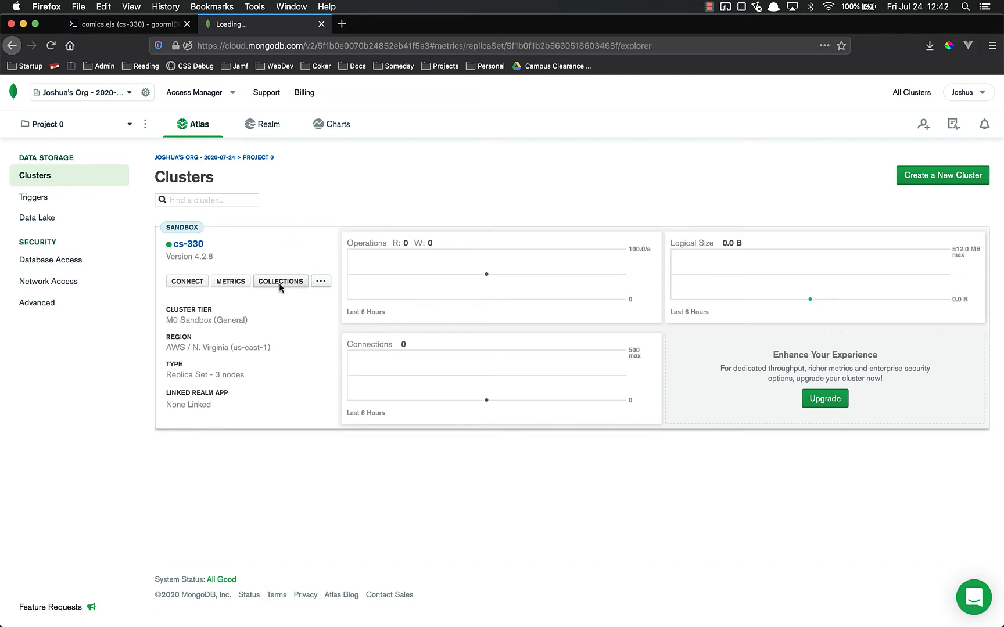
left_click(280, 281)
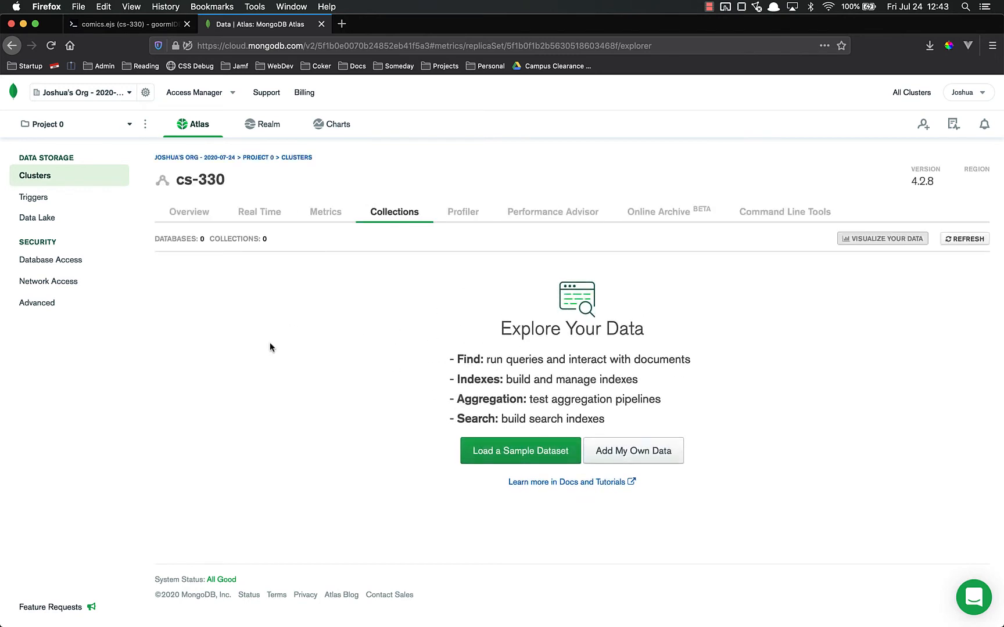
mouse_move(344, 385)
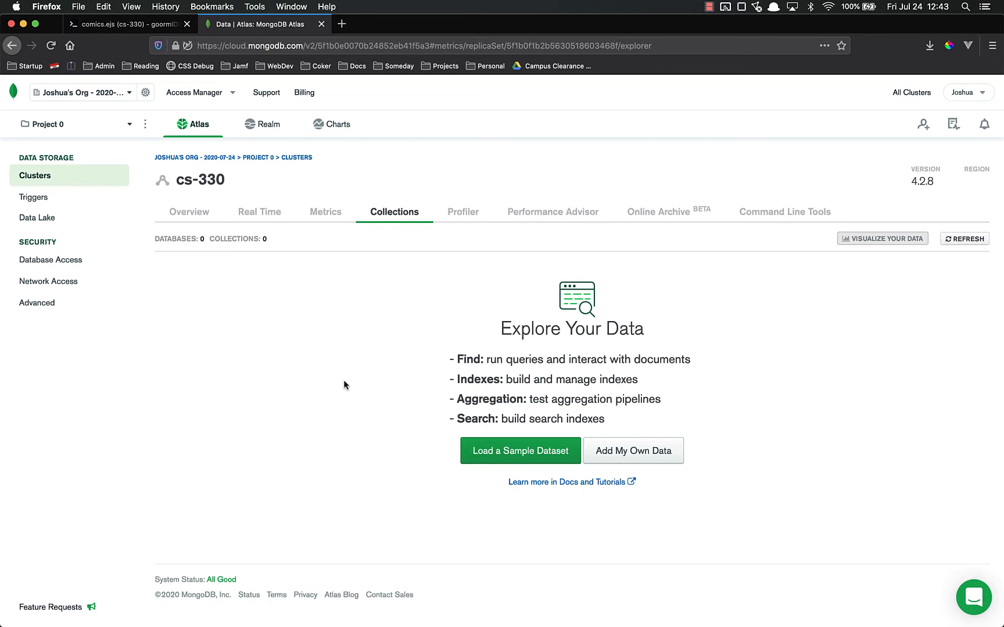
mouse_move(359, 369)
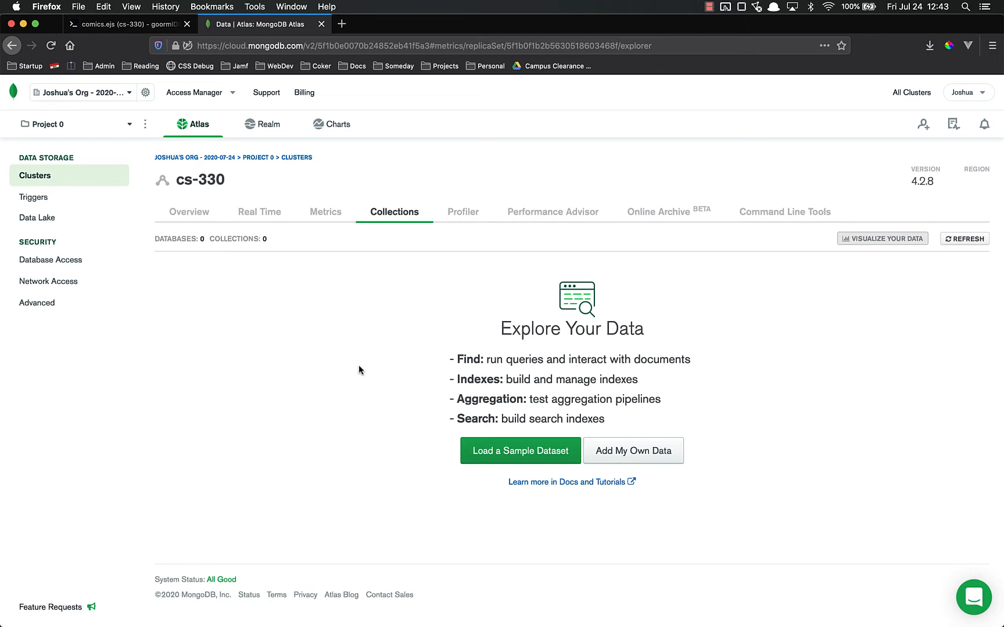
mouse_move(589, 373)
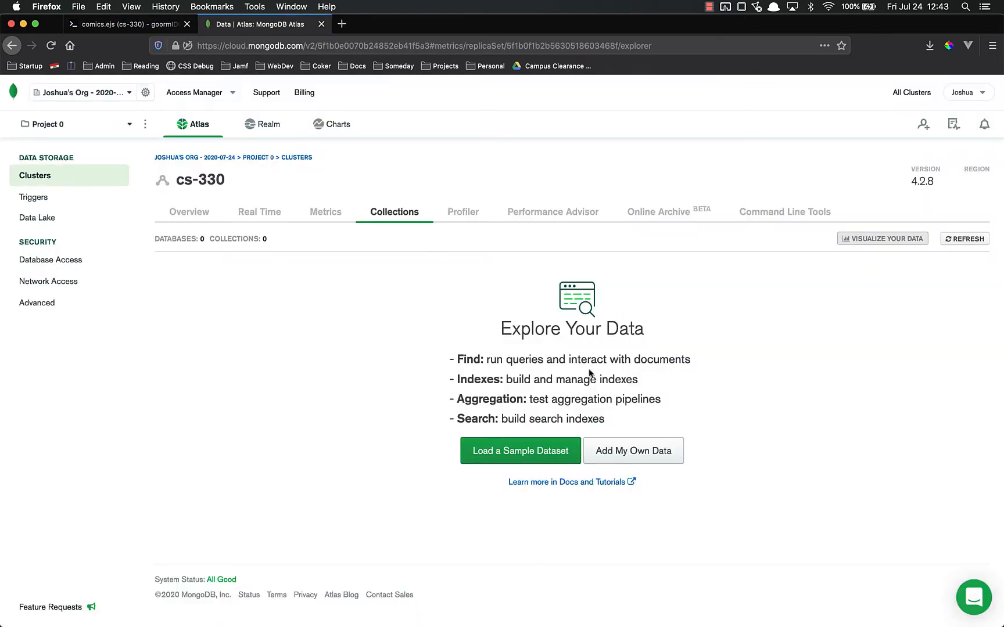
mouse_move(512, 385)
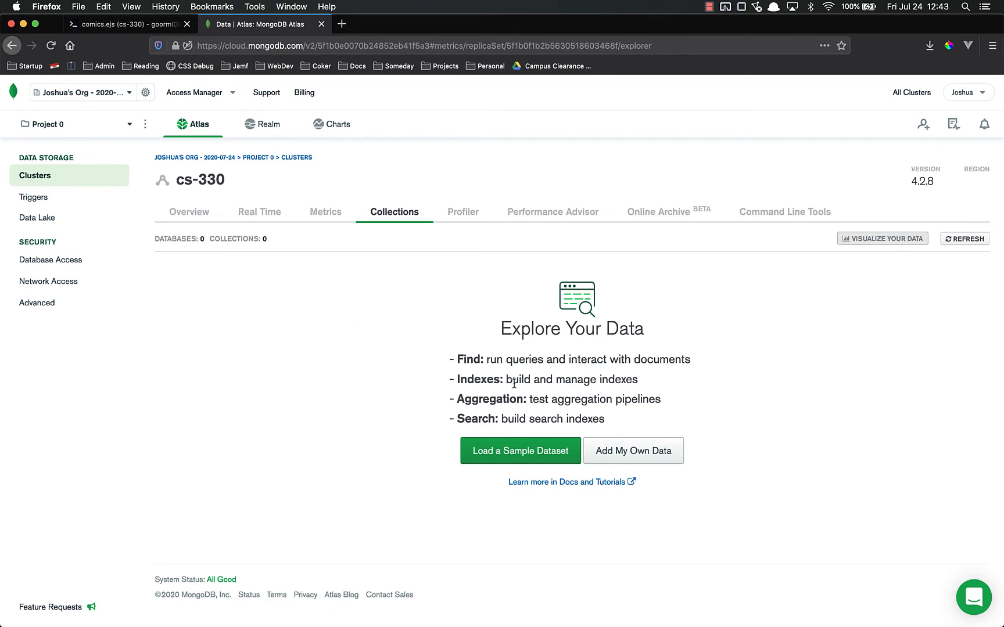
mouse_move(727, 286)
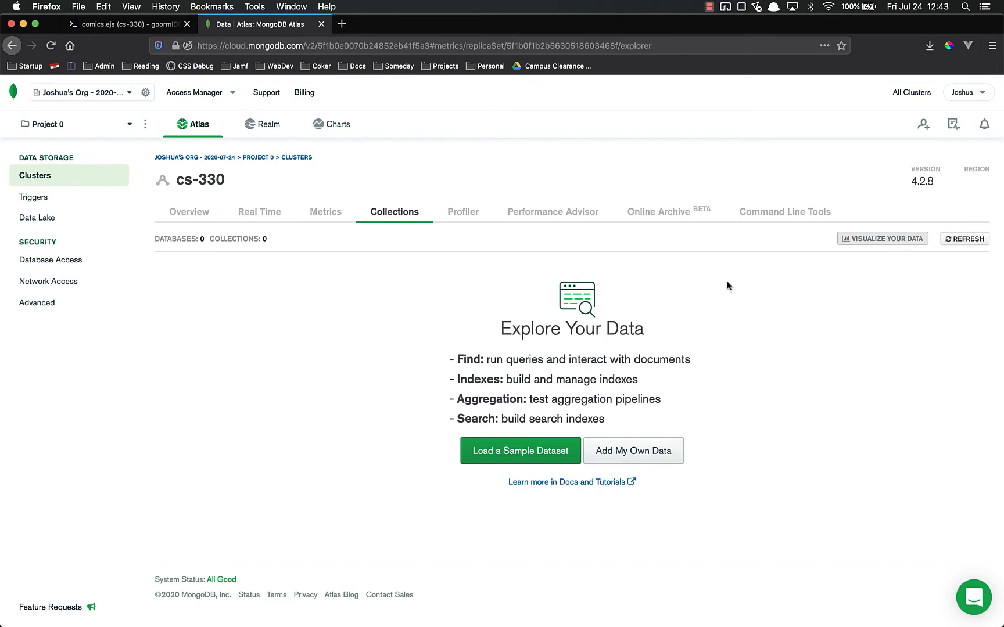
mouse_move(633, 451)
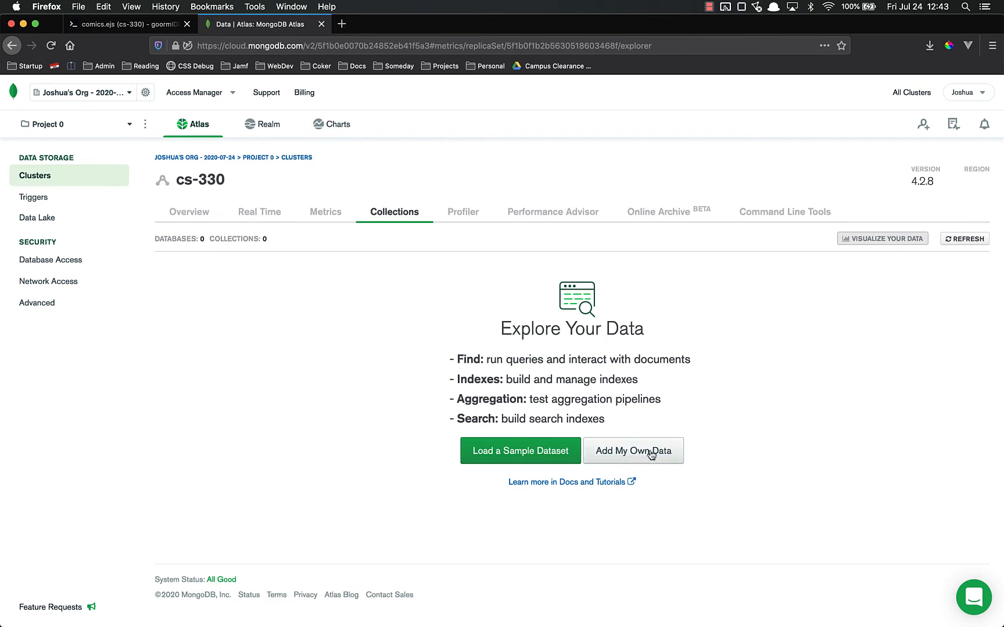
Add own data: create database practice with collection cars on cs-330
left_click(632, 449)
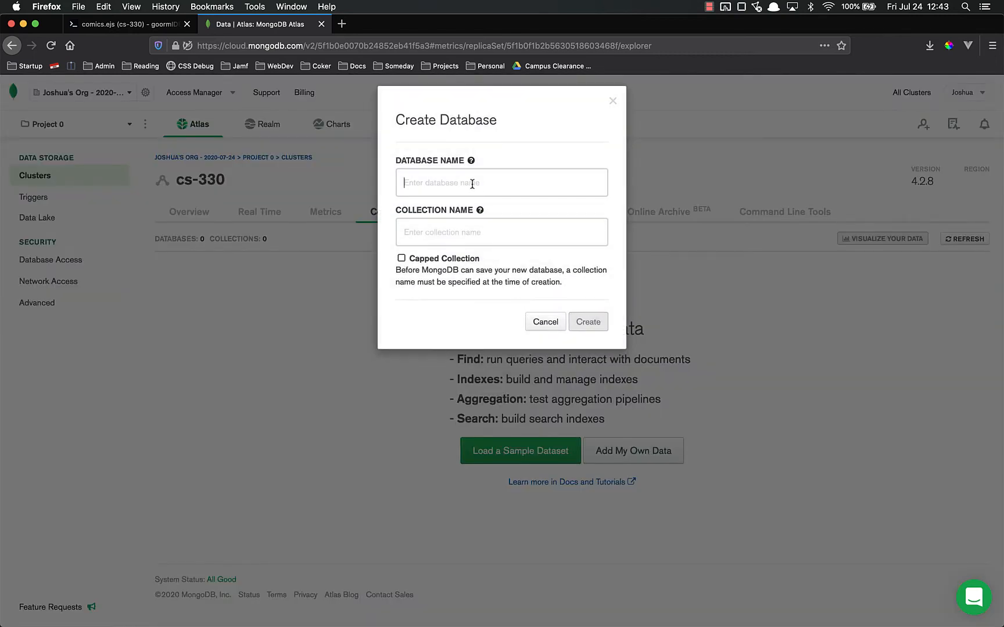
type("practice")
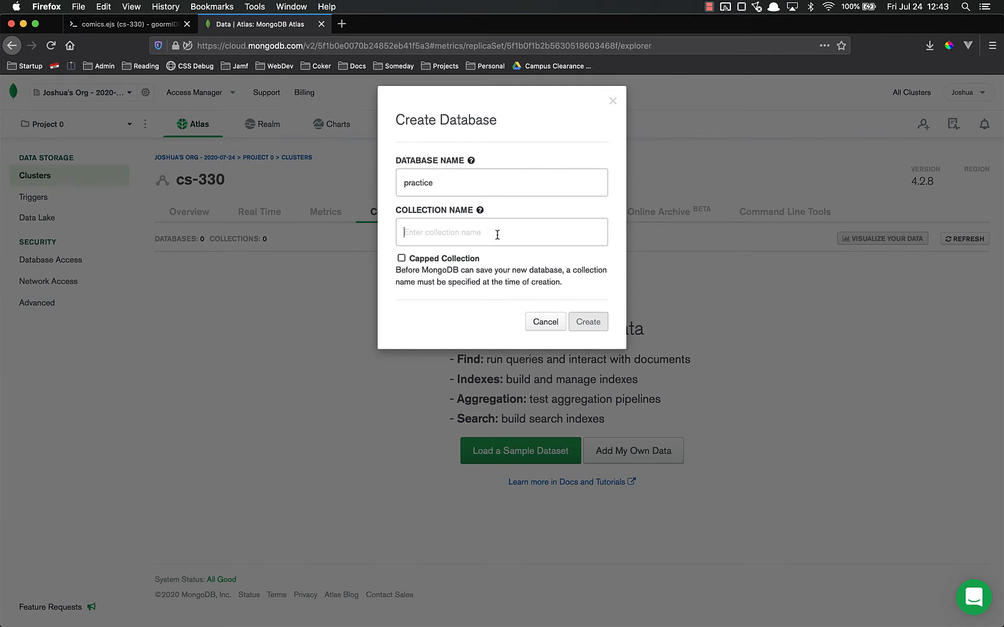
type("cars")
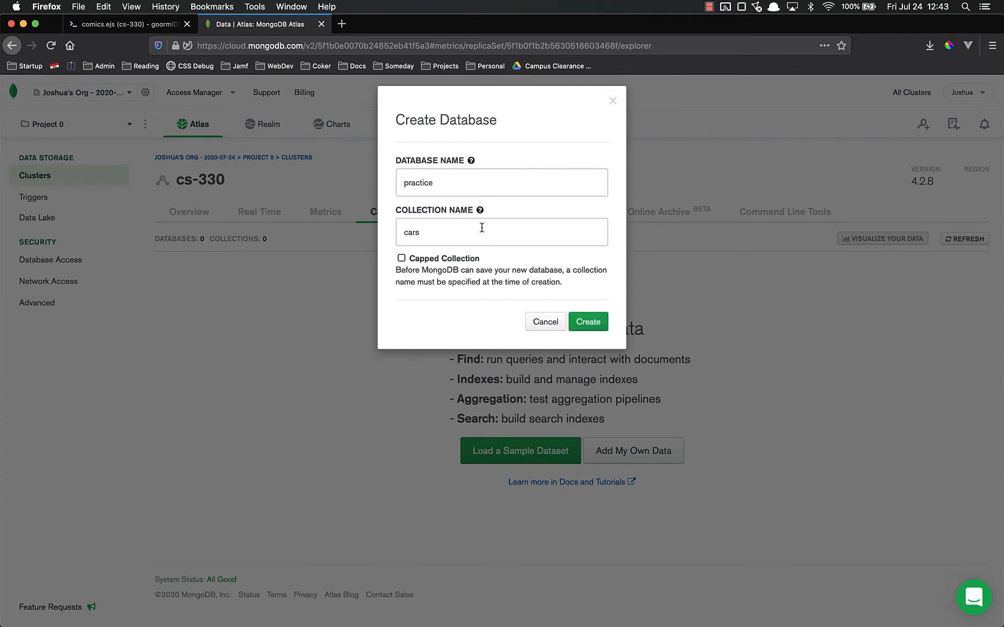
left_click(586, 322)
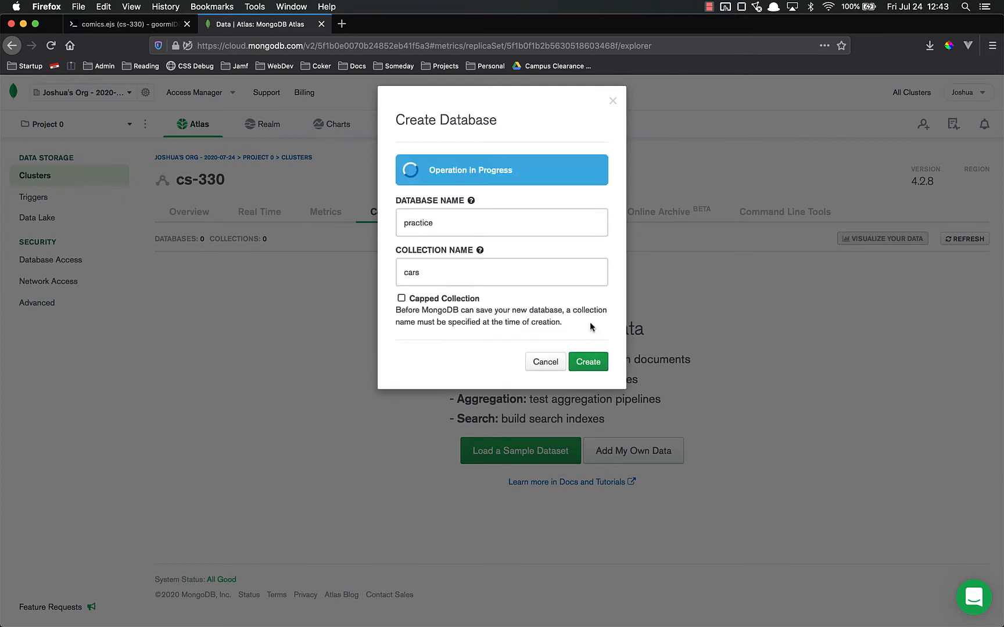
left_click(587, 361)
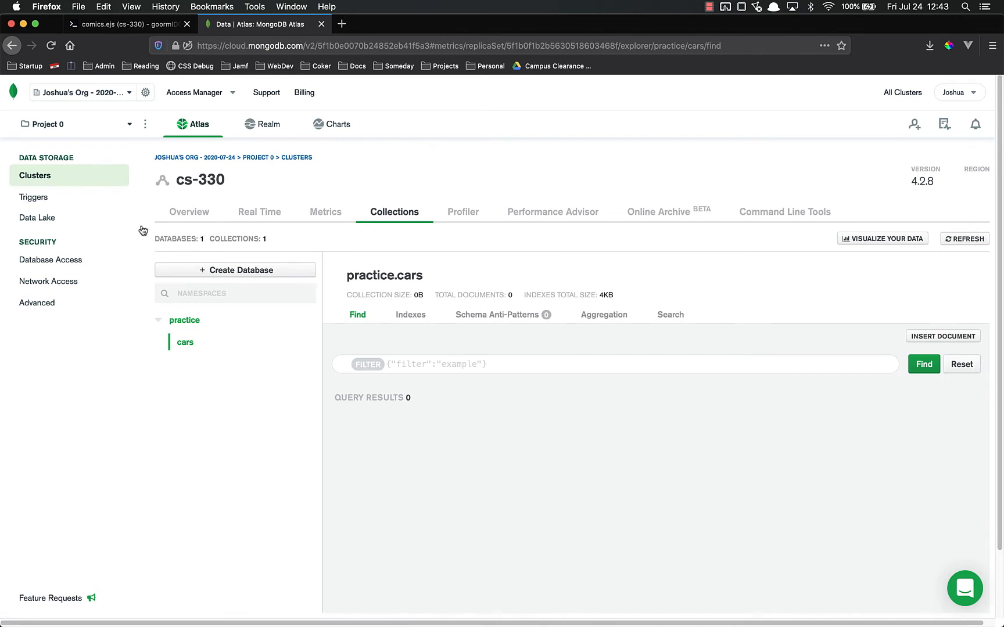
mouse_move(184, 341)
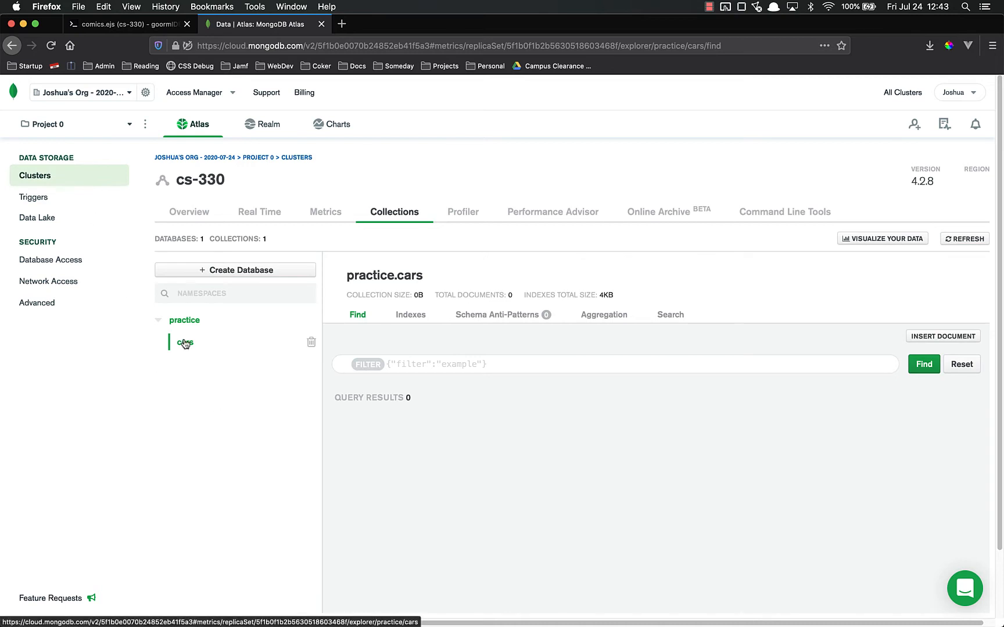
mouse_move(440, 461)
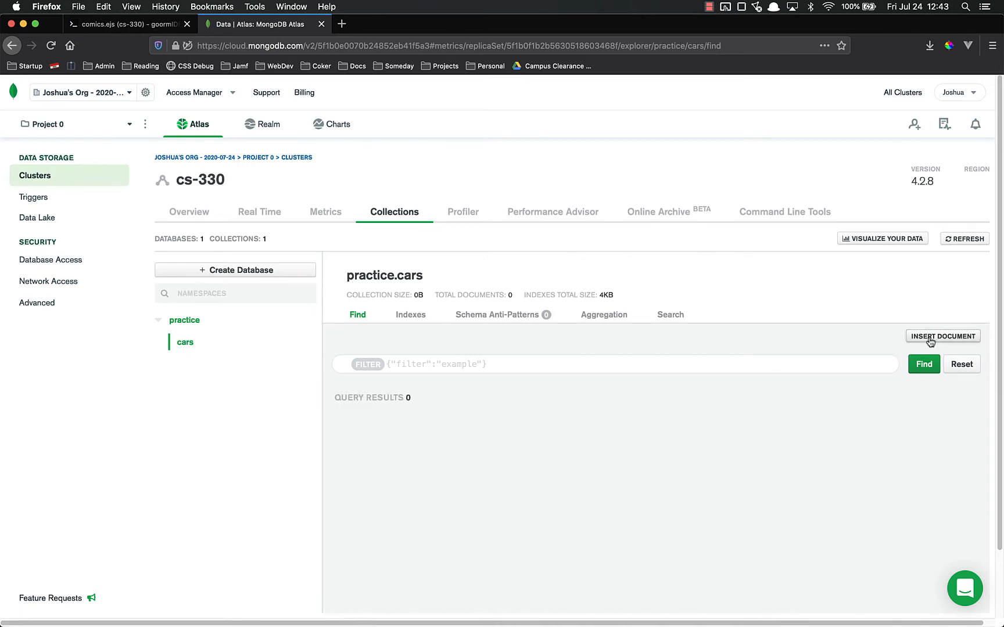
Start a new cars document with make Chevrolet and model Celebrity
left_click(942, 336)
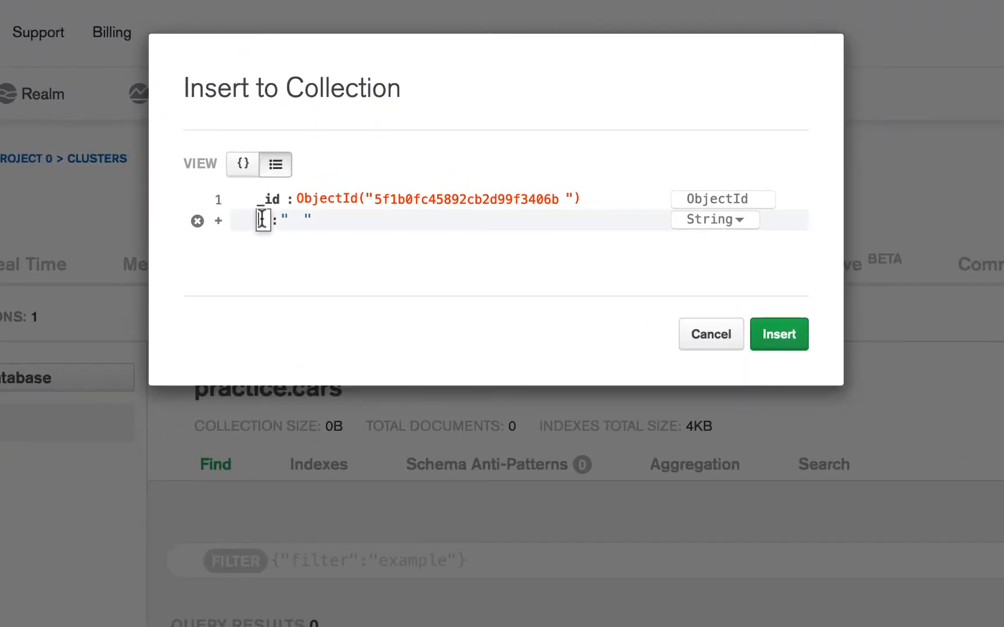
type("make")
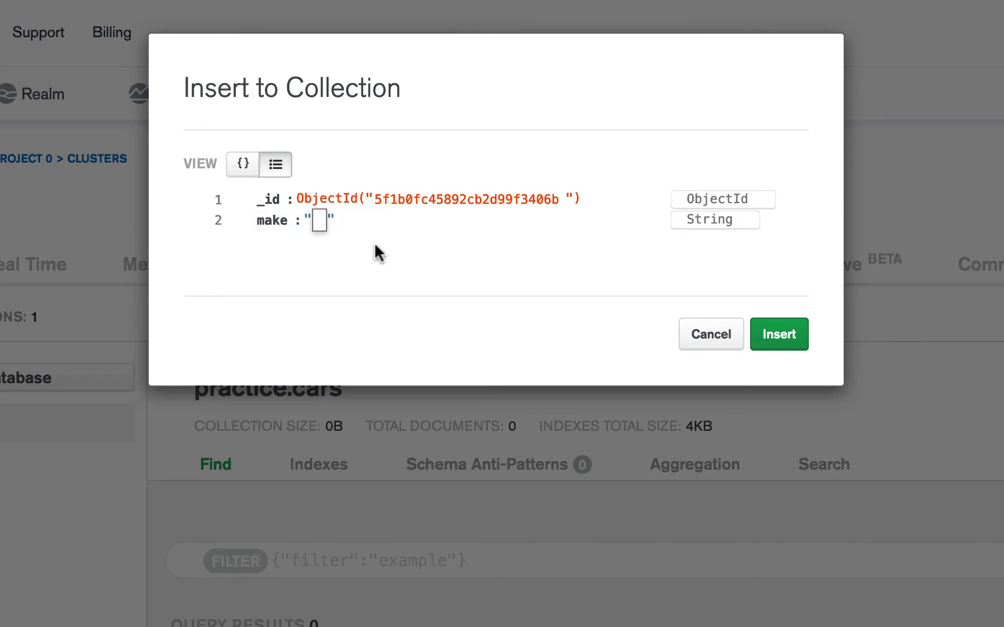
type("Chevrolet")
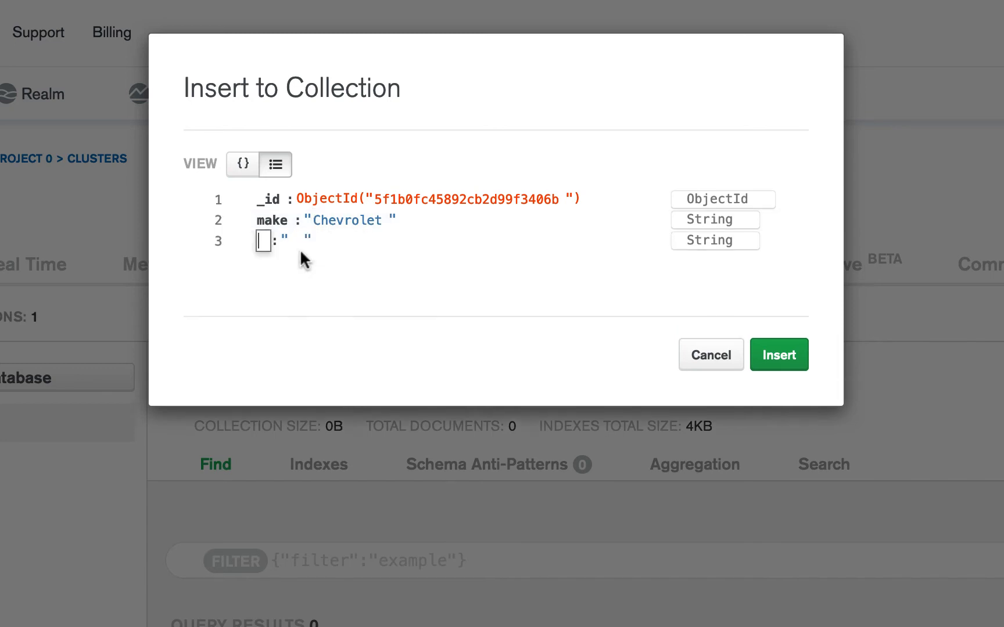
type("model")
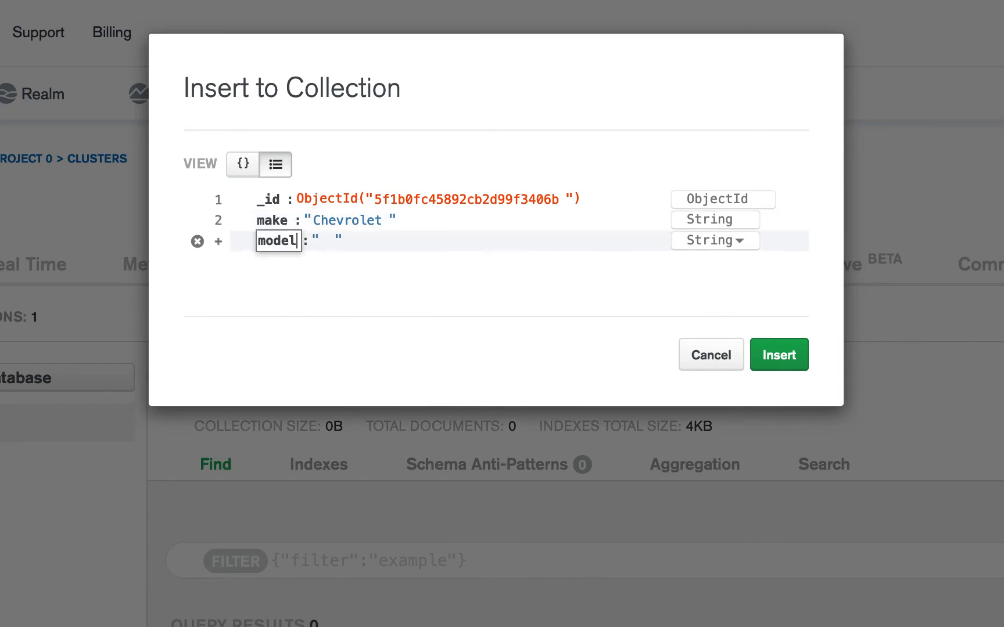
type("Celeb")
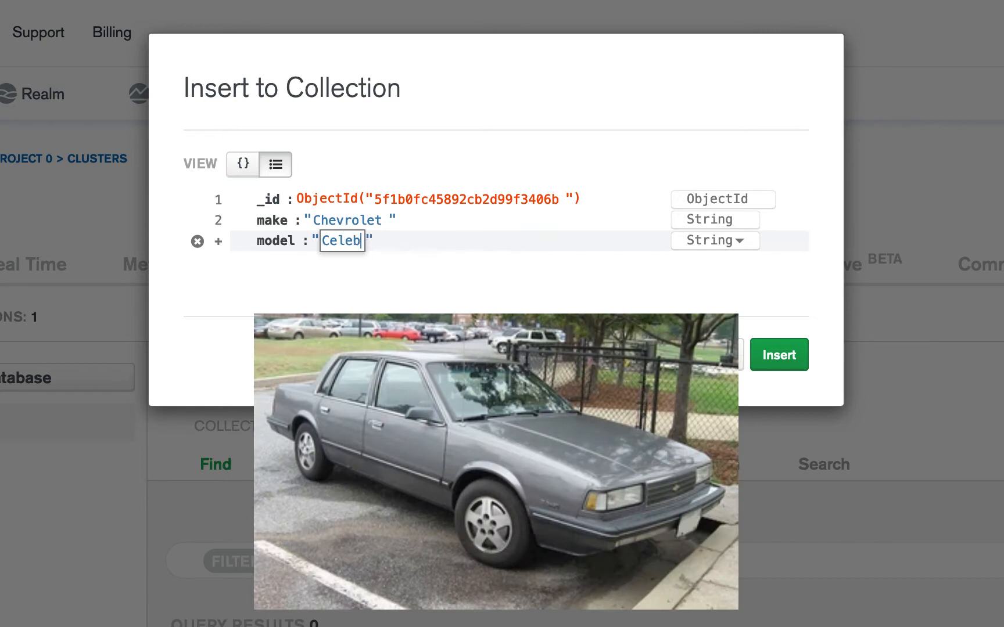
type("rity")
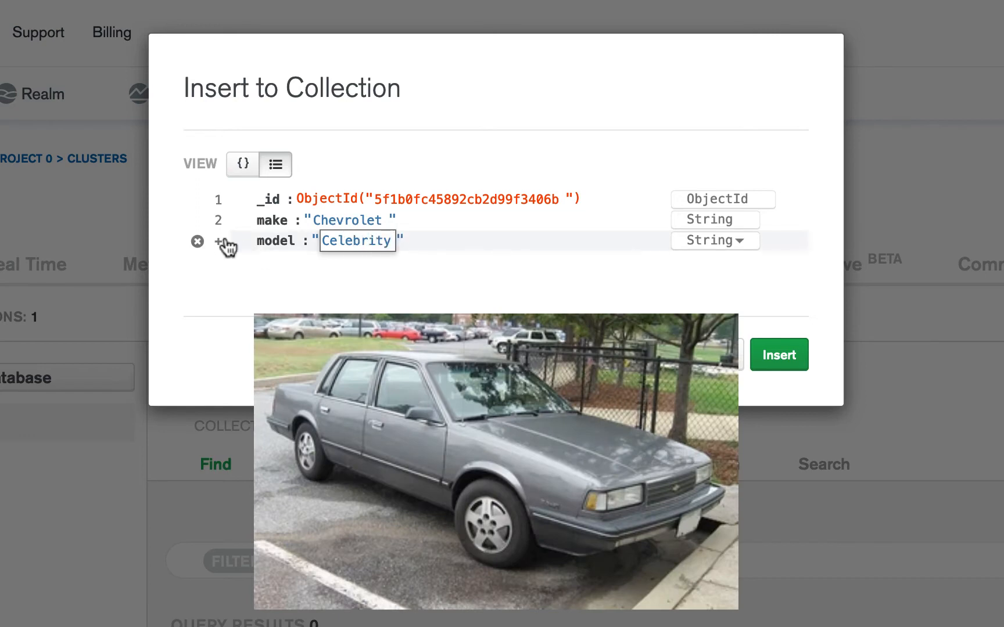
Add year 1984 as Int32 and color Silver to the document
left_click(221, 242)
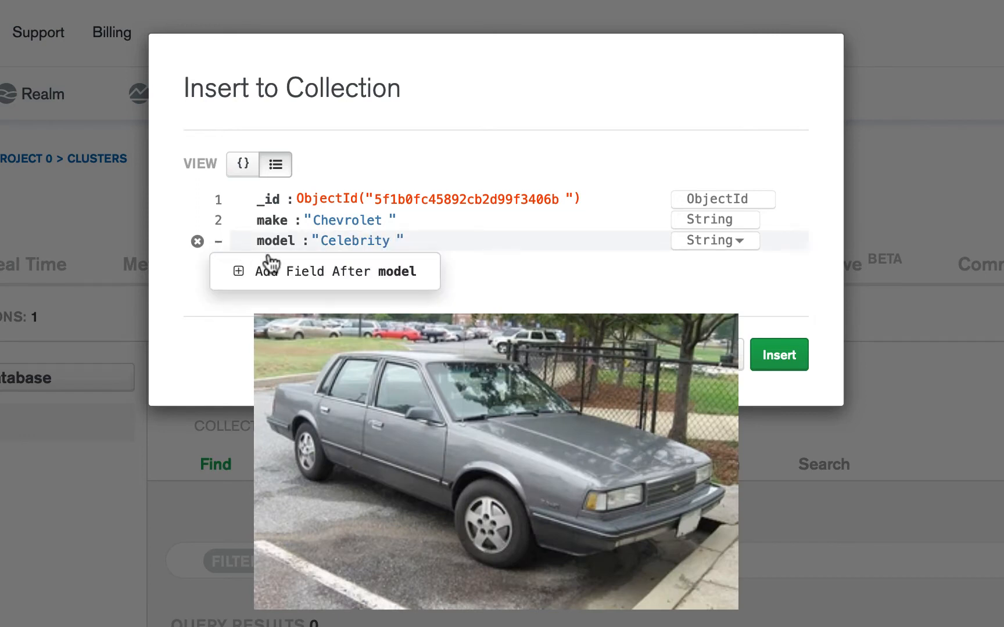
mouse_move(297, 272)
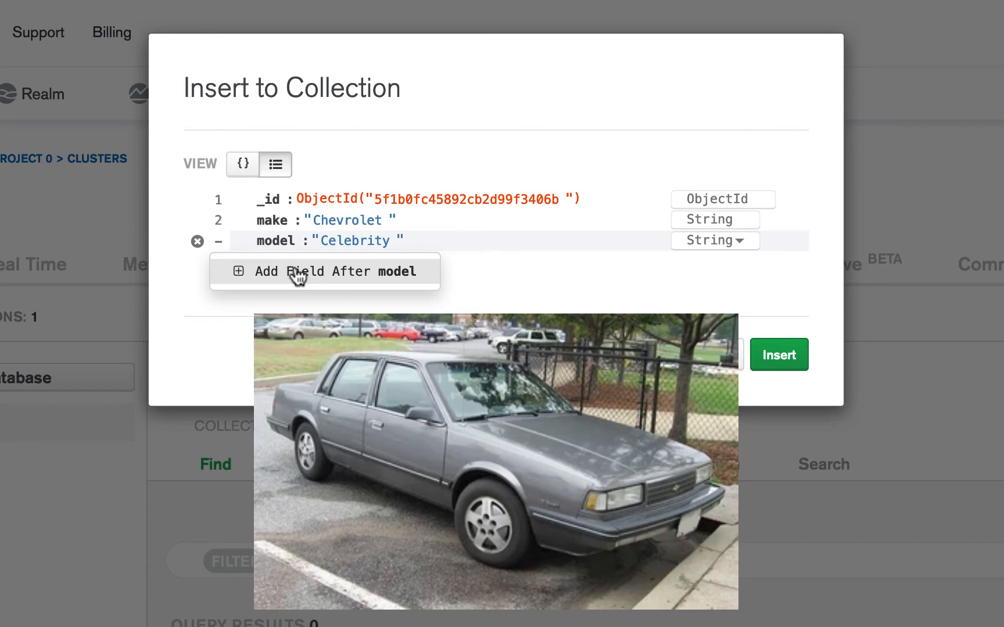
left_click(298, 272)
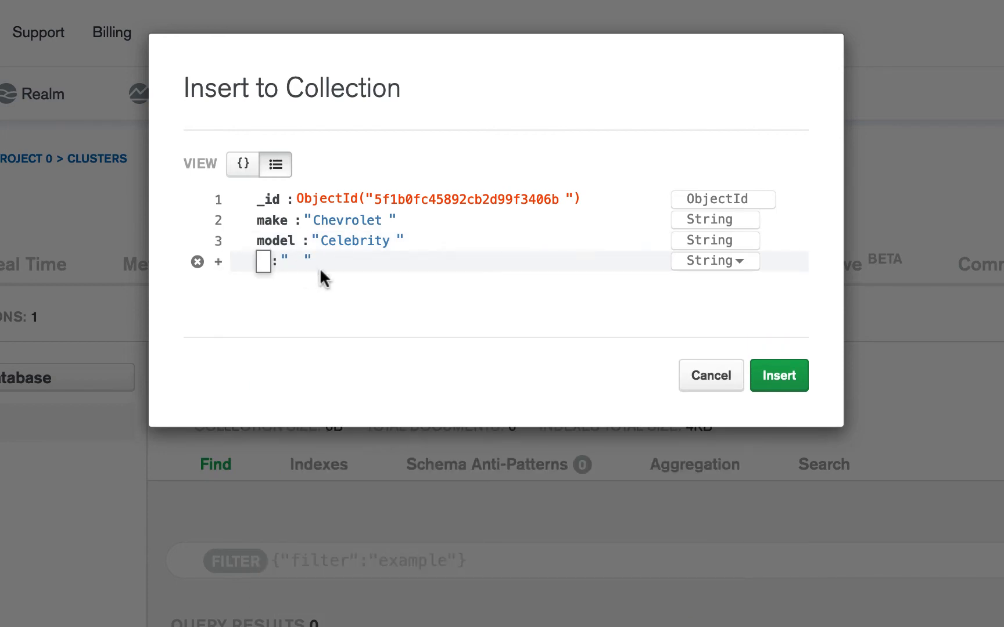
type("y")
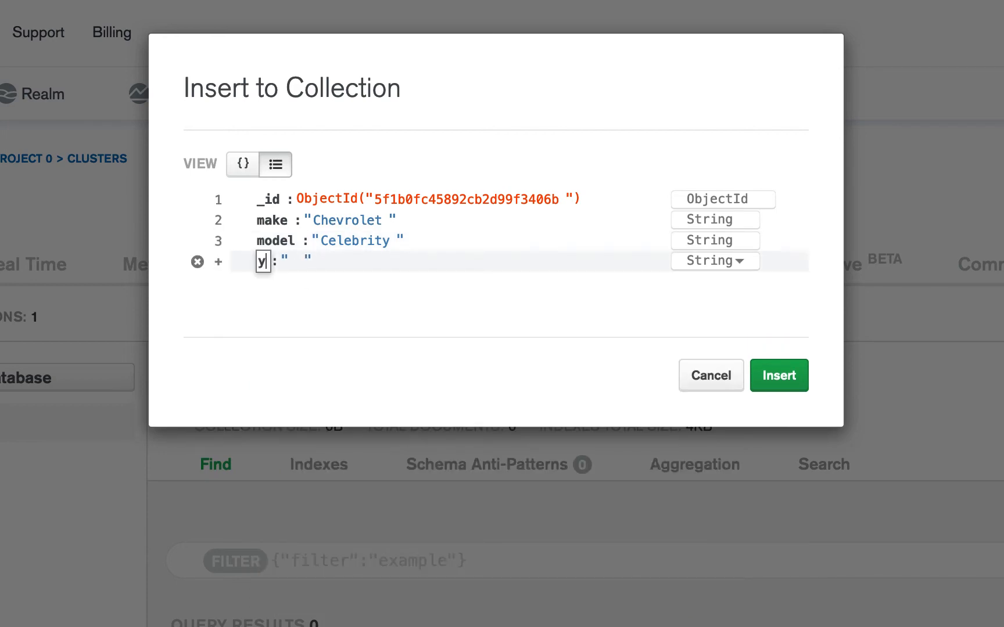
left_click(708, 262)
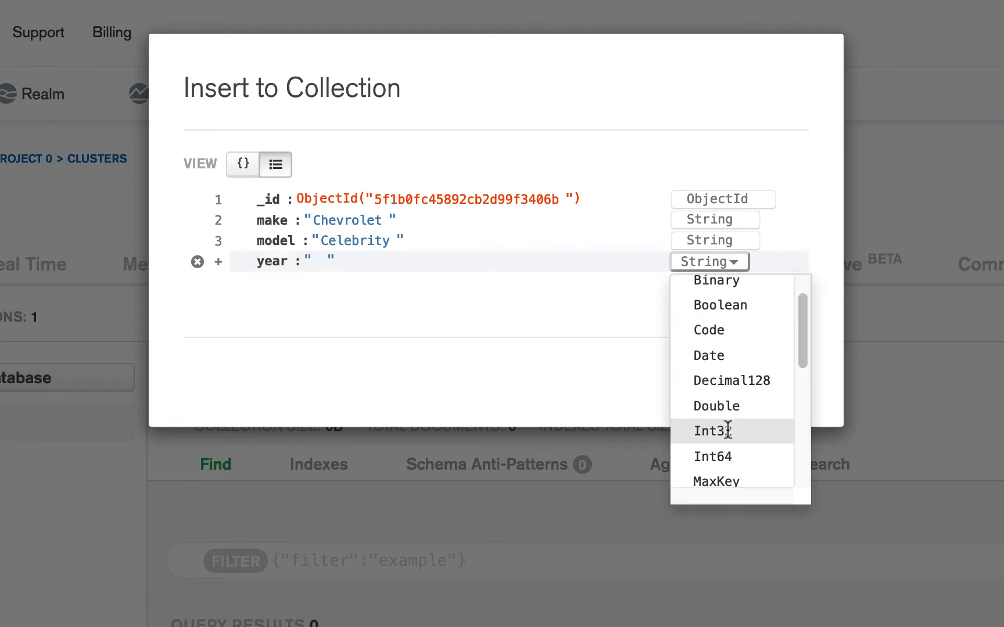
left_click(711, 430)
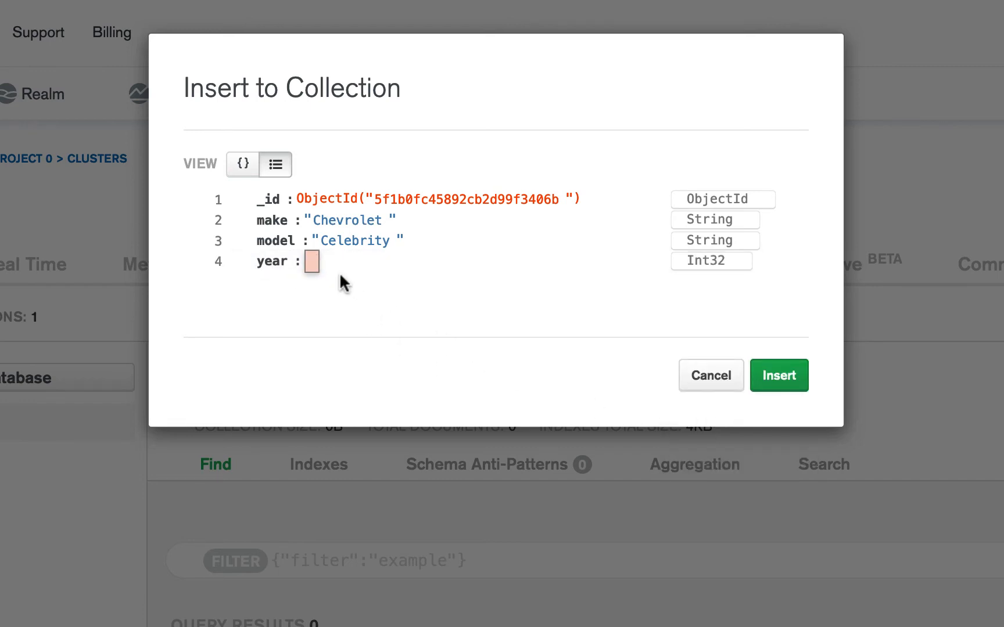
left_click(310, 261)
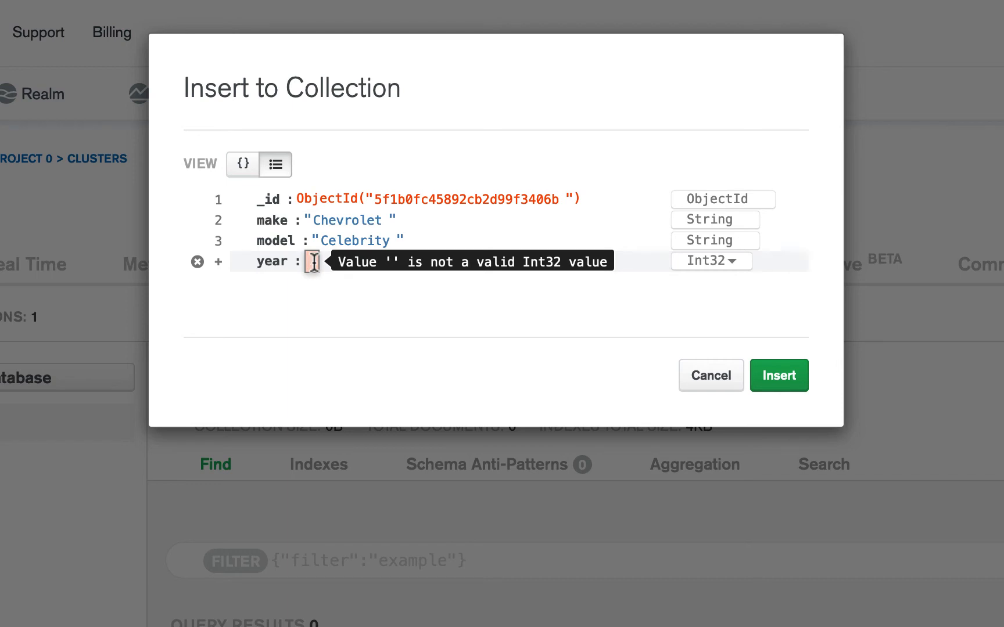
type("1984")
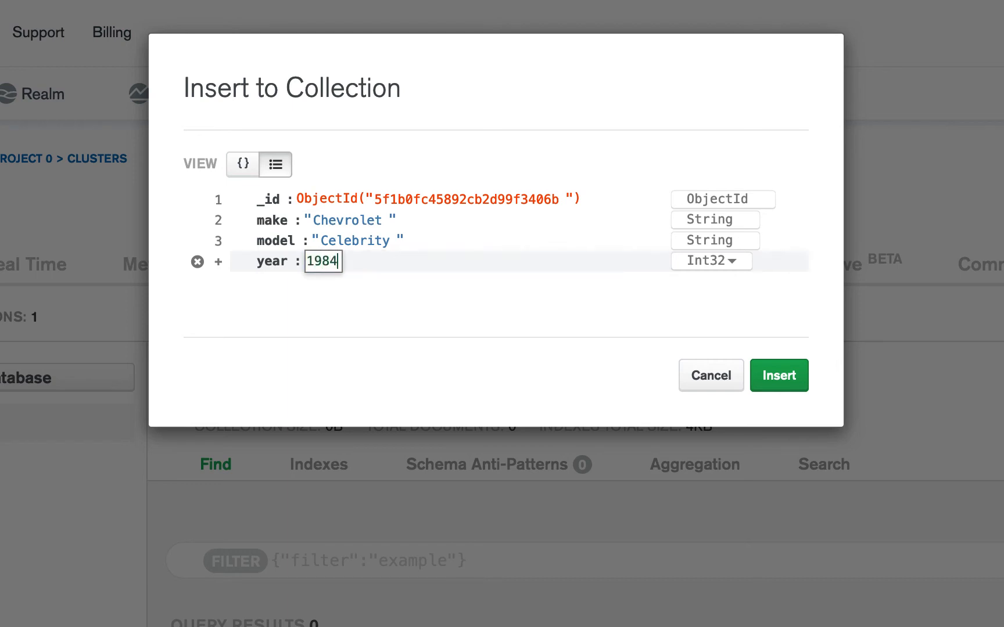
left_click(242, 164)
type("Si")
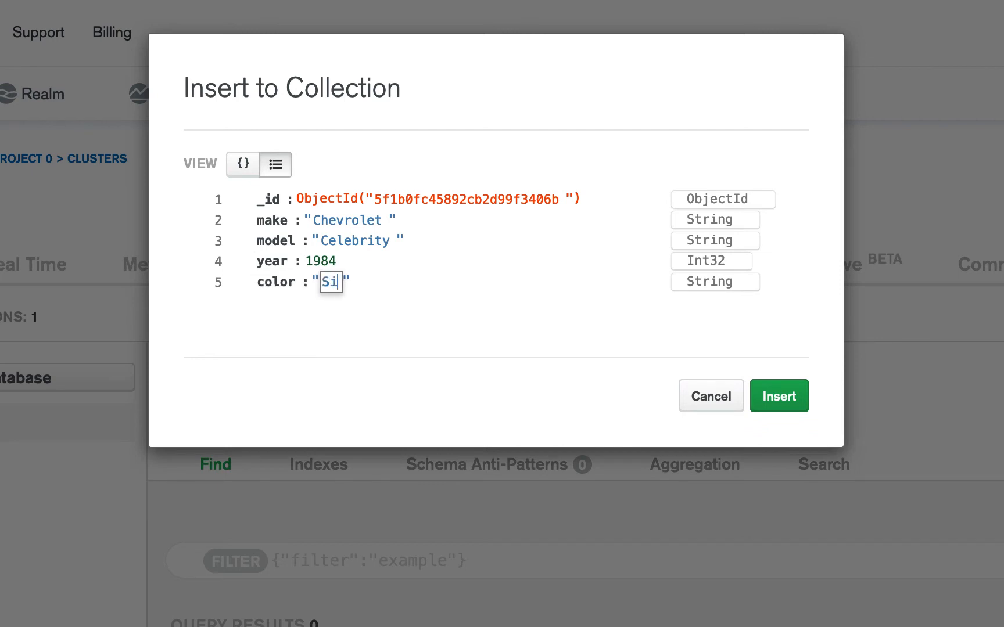
type("lver")
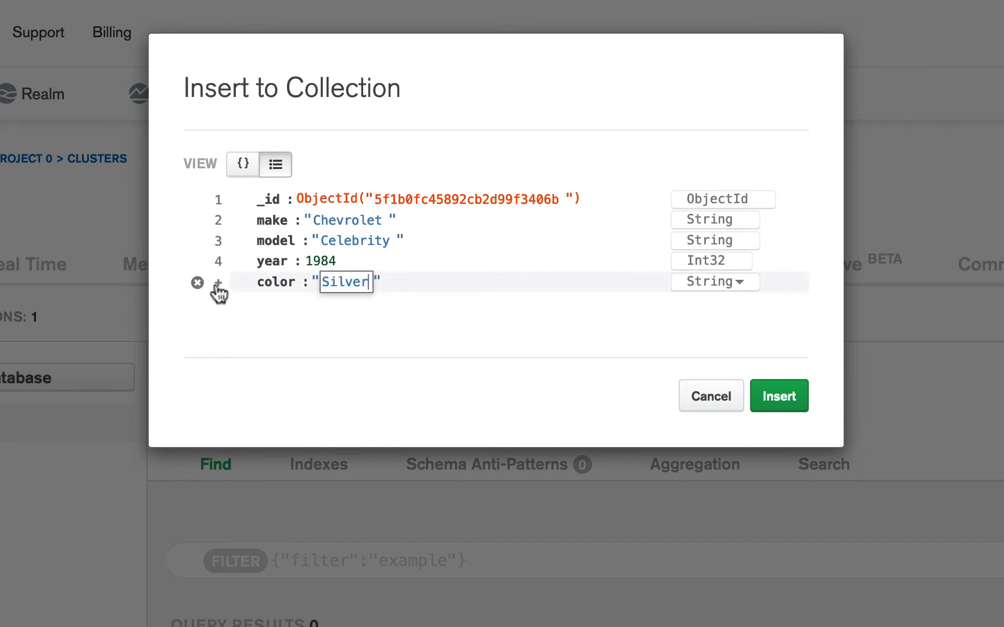
Add mileage 100000 as an integer and needsRepair true
left_click(220, 281)
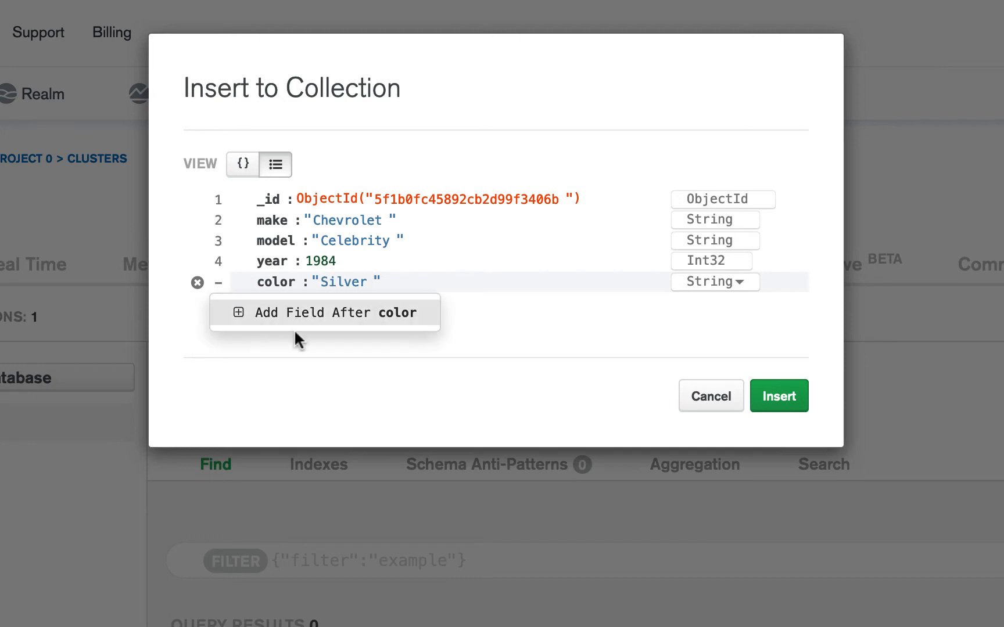
left_click(324, 313)
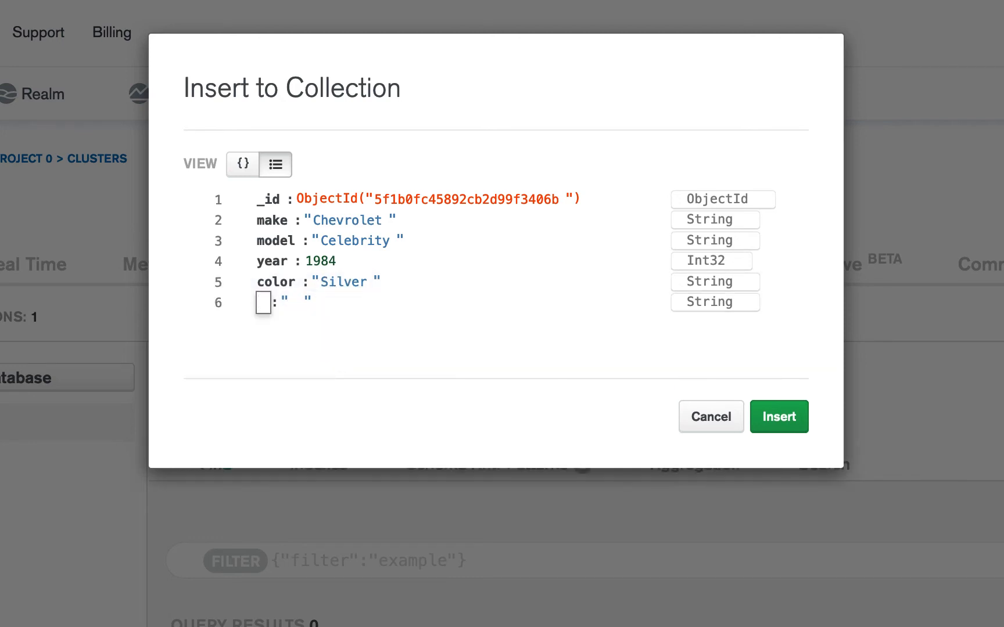
left_click(708, 302)
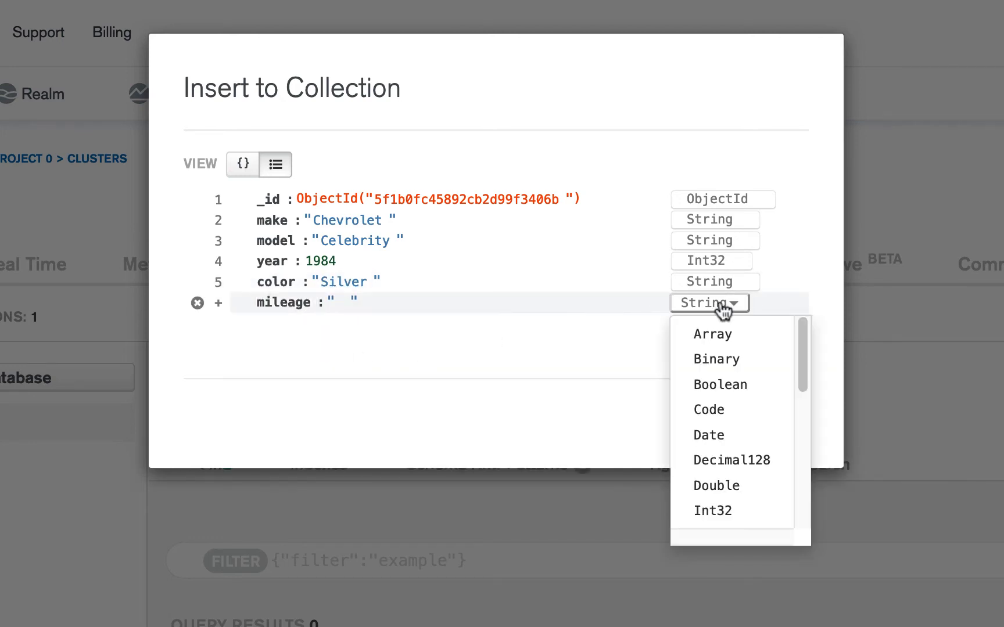
left_click(712, 509)
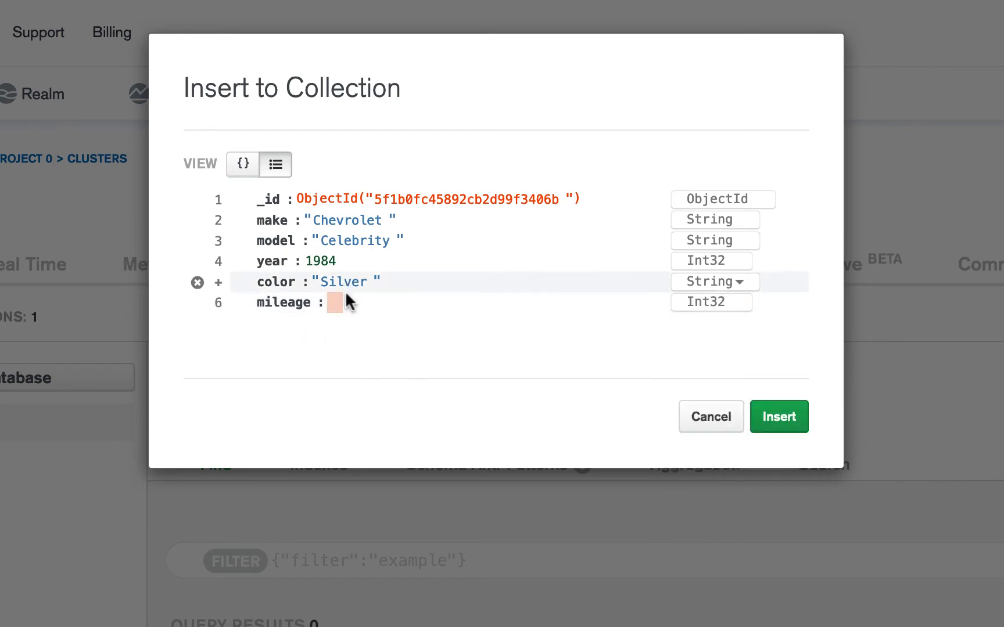
type("1")
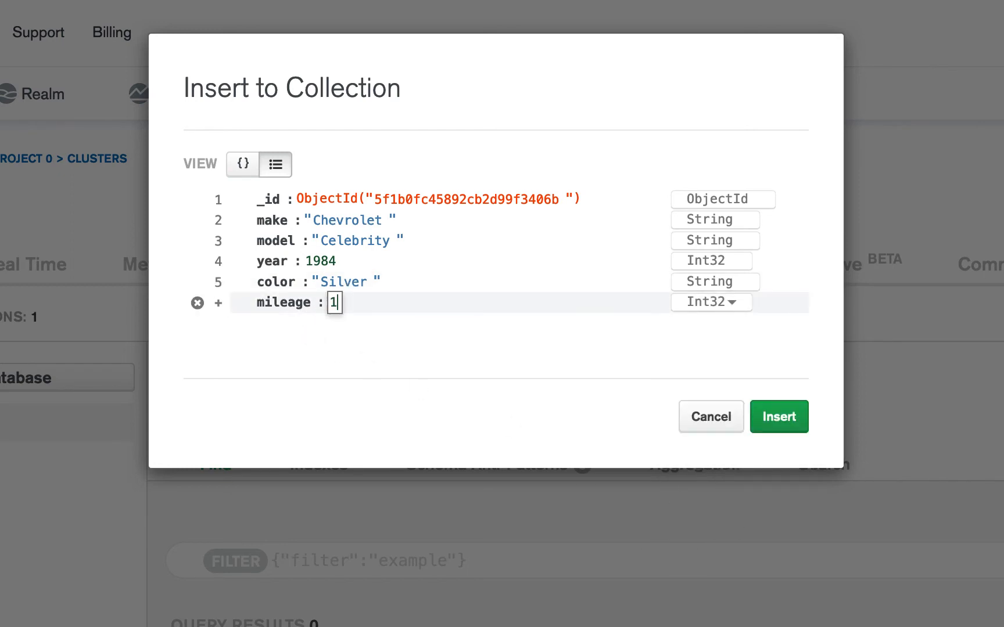
type("00000")
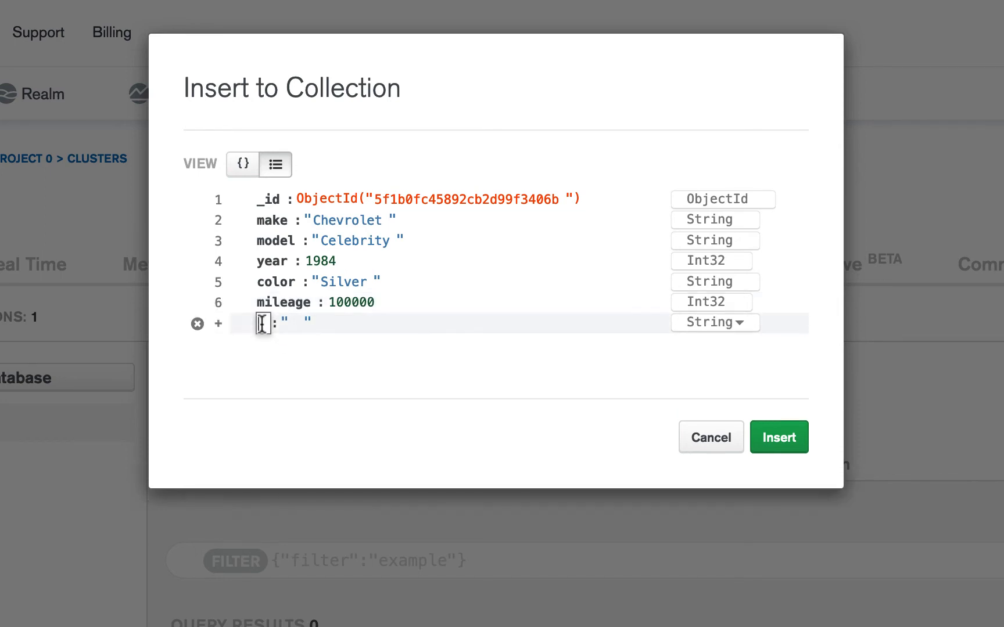
type("needsRepair")
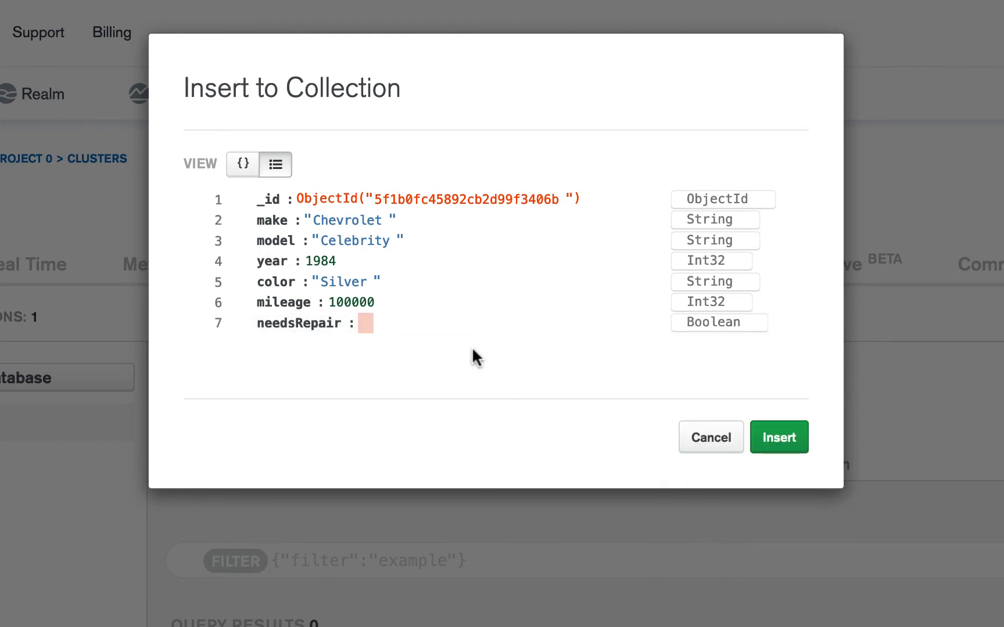
type("true")
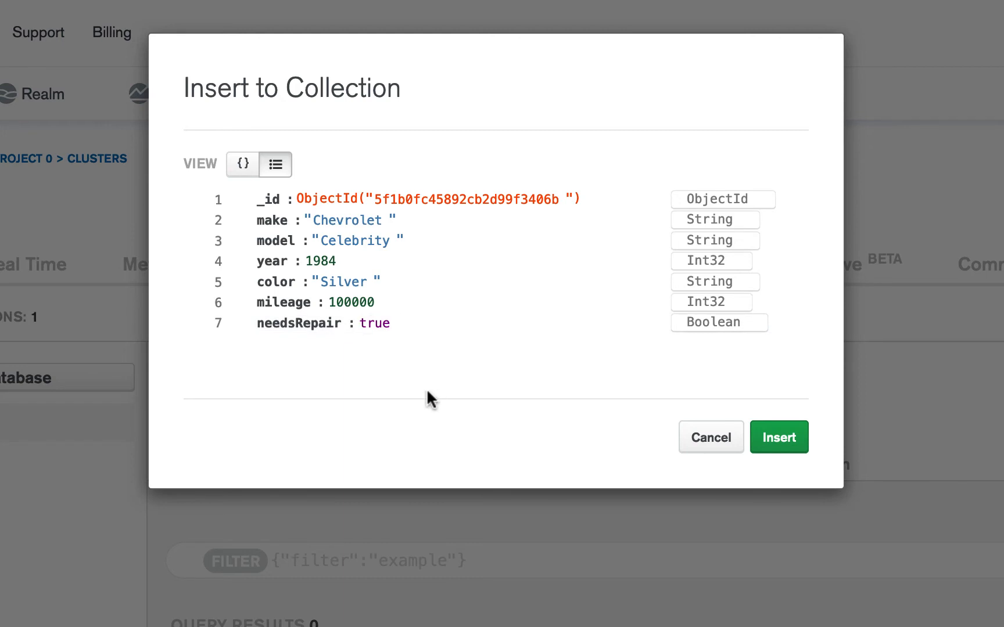
View the draft car document as raw JSON, with year and mileage as $numberInt
left_click(241, 164)
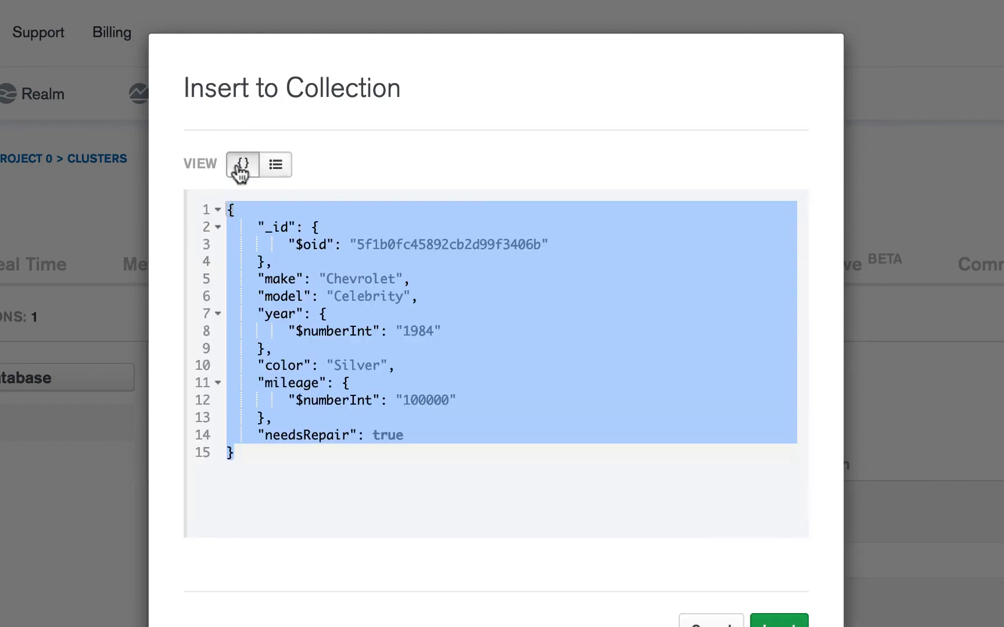
left_click(306, 244)
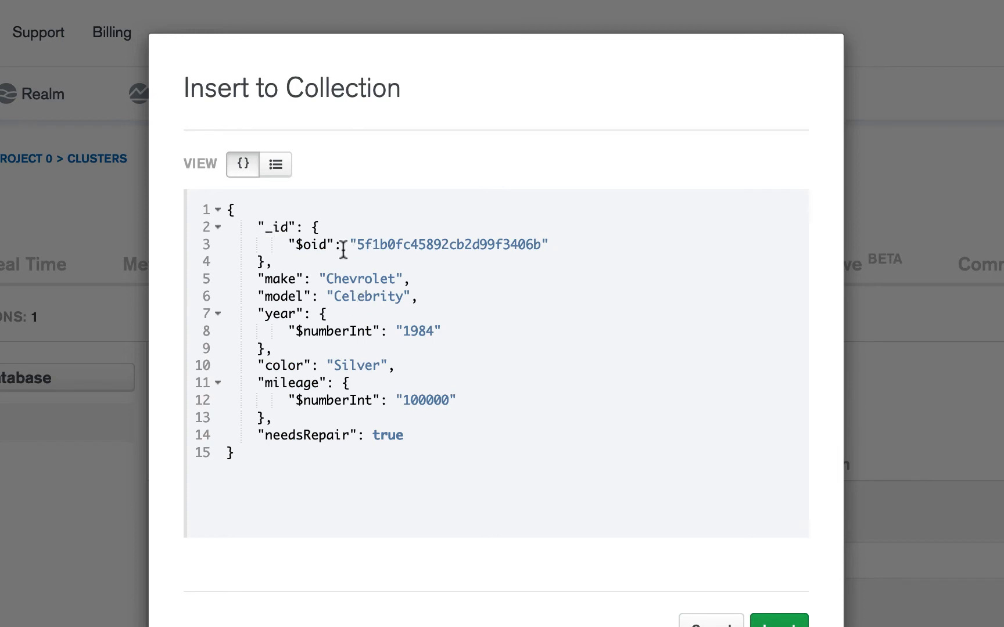
double_click(312, 244)
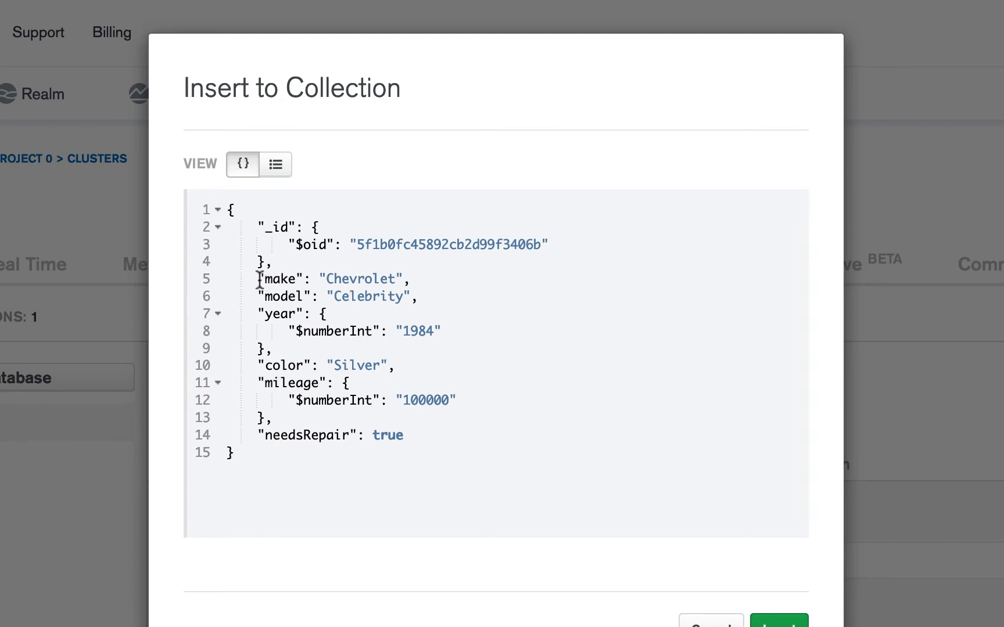
double_click(291, 296)
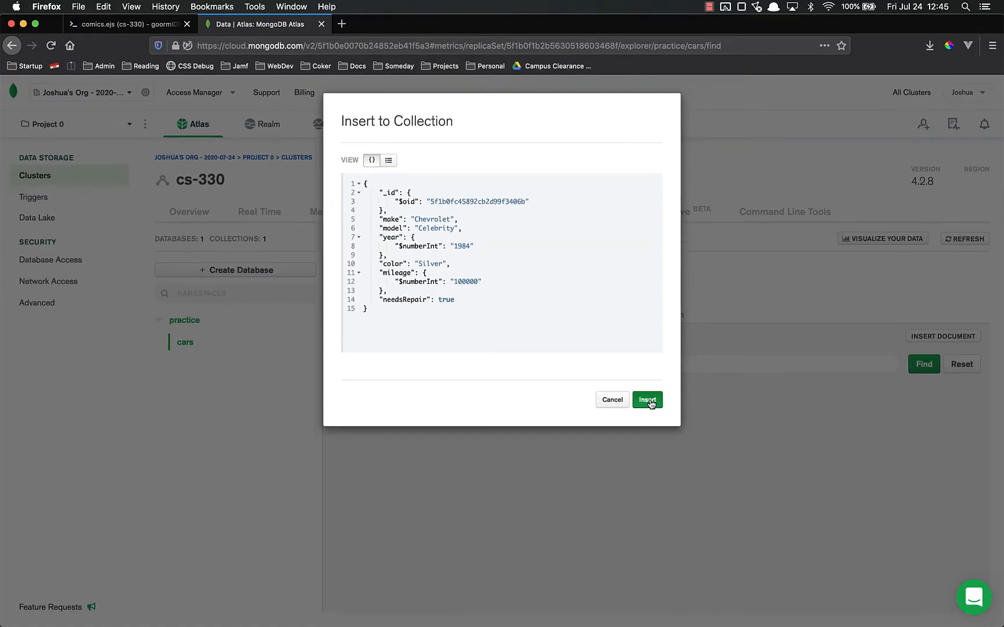
Insert the Chevrolet Celebrity document into practice.cars and review the result
left_click(647, 400)
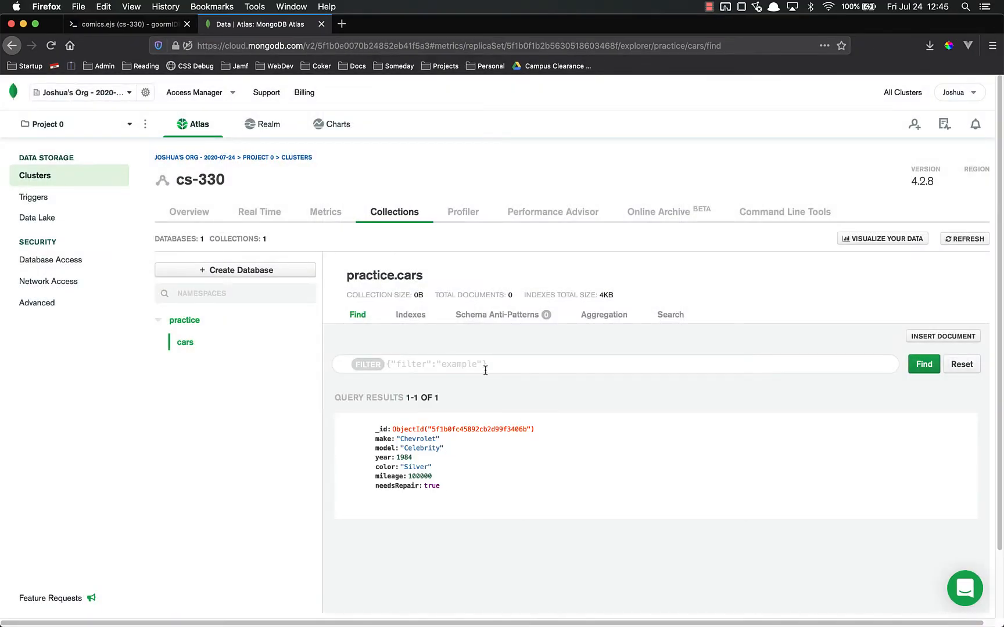
scroll("down", 3)
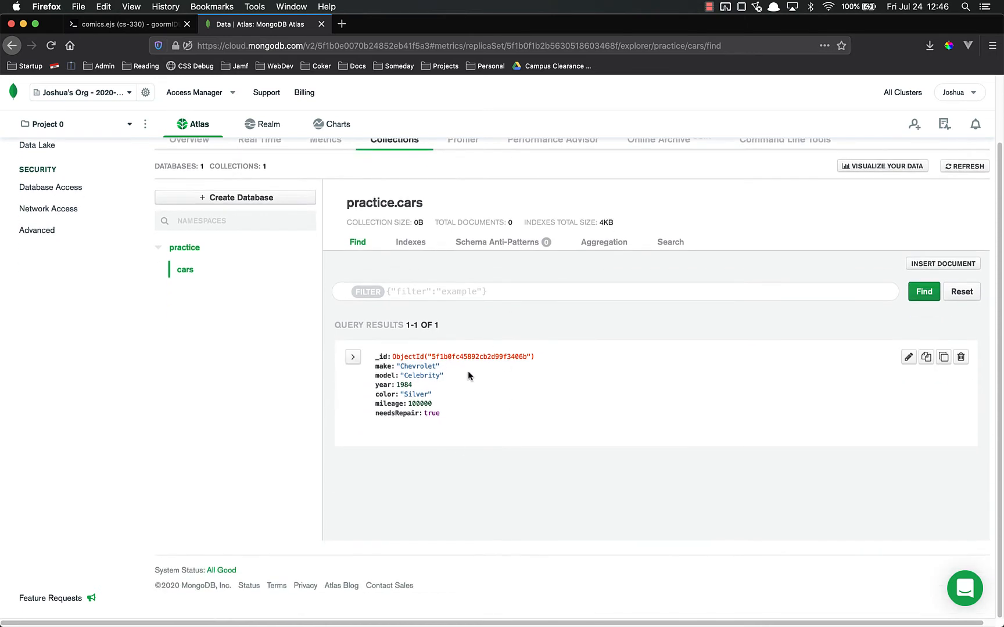
mouse_move(403, 352)
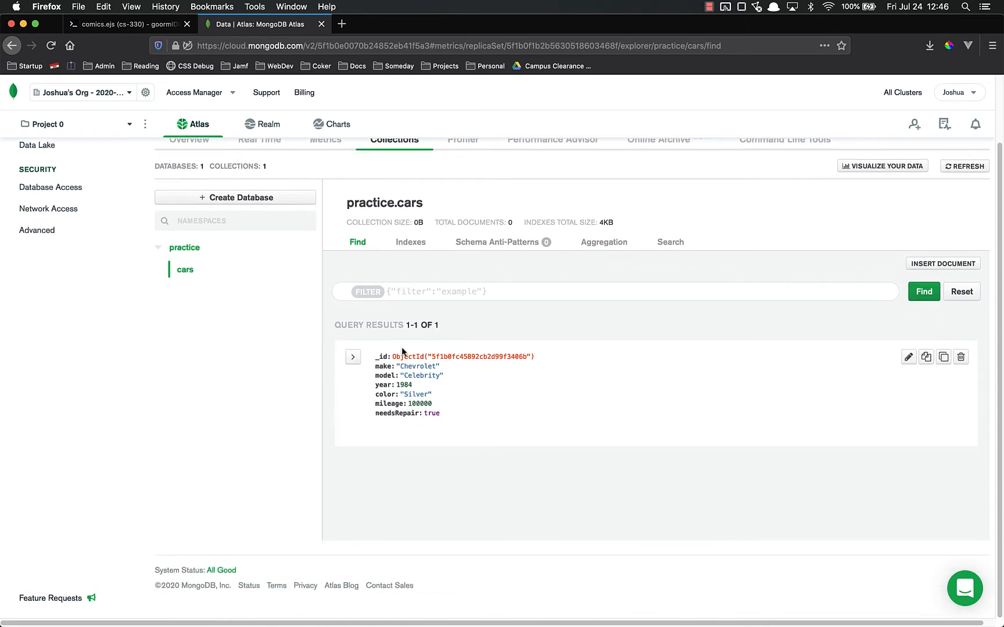
mouse_move(454, 405)
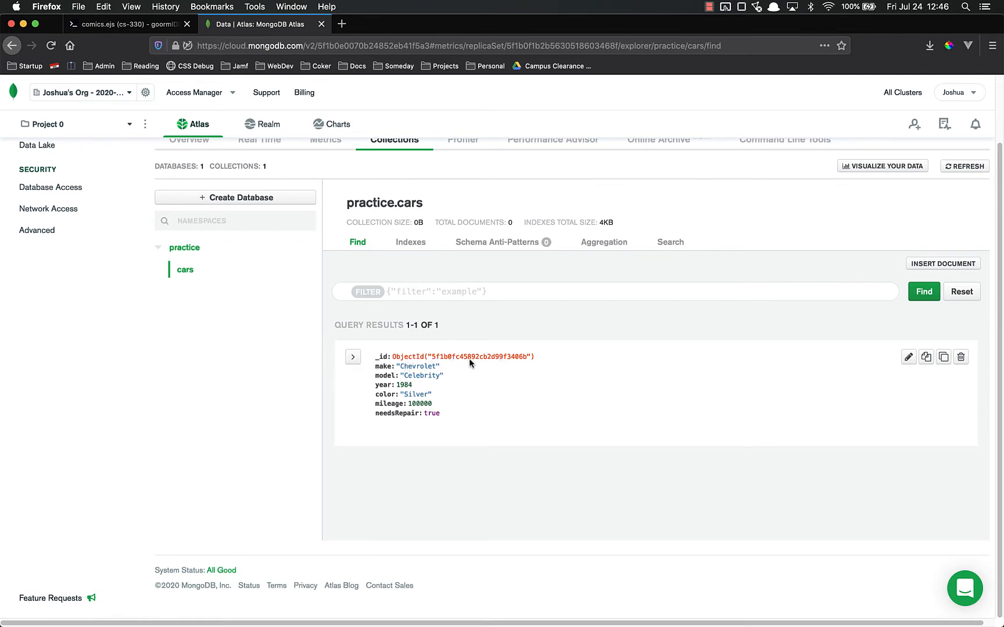
mouse_move(462, 357)
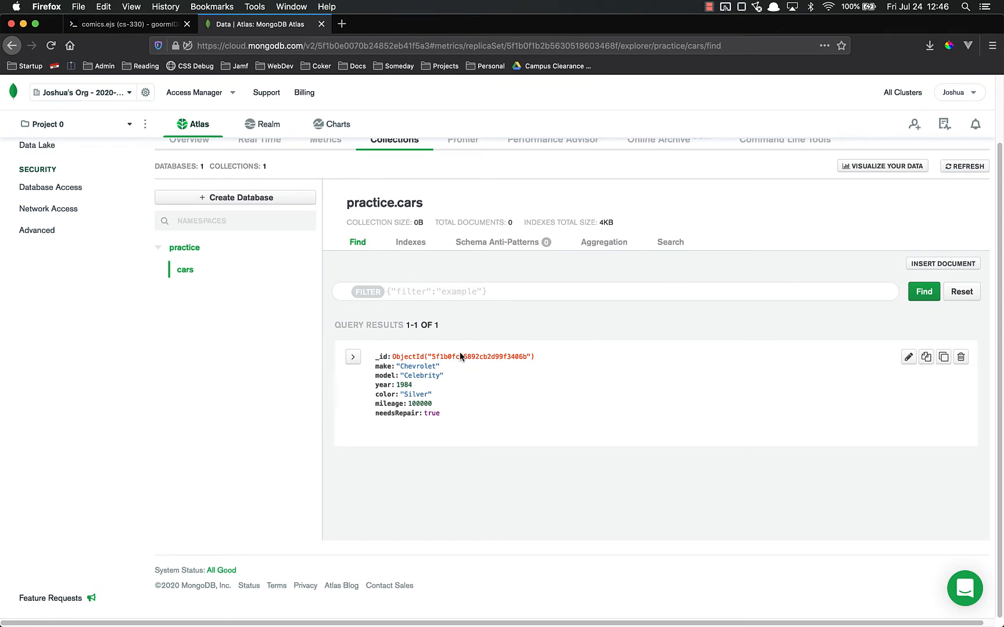
mouse_move(389, 407)
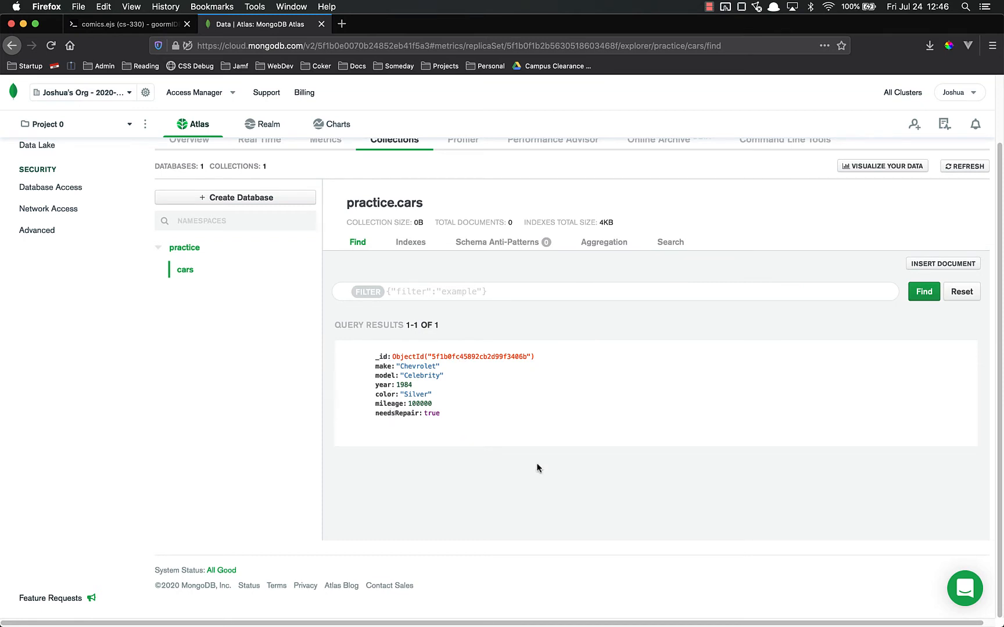
mouse_move(467, 380)
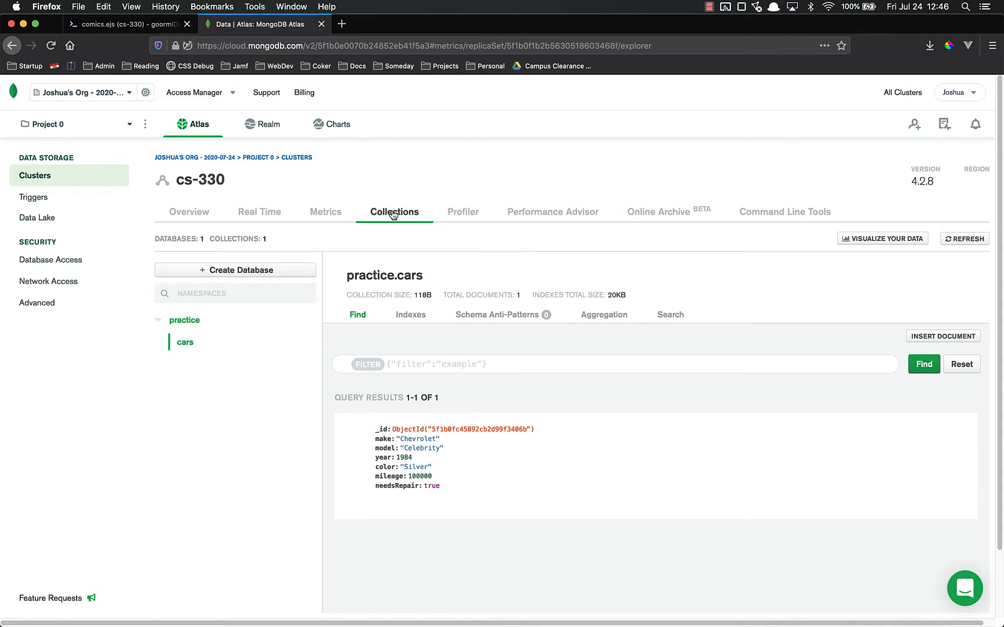
mouse_move(50, 260)
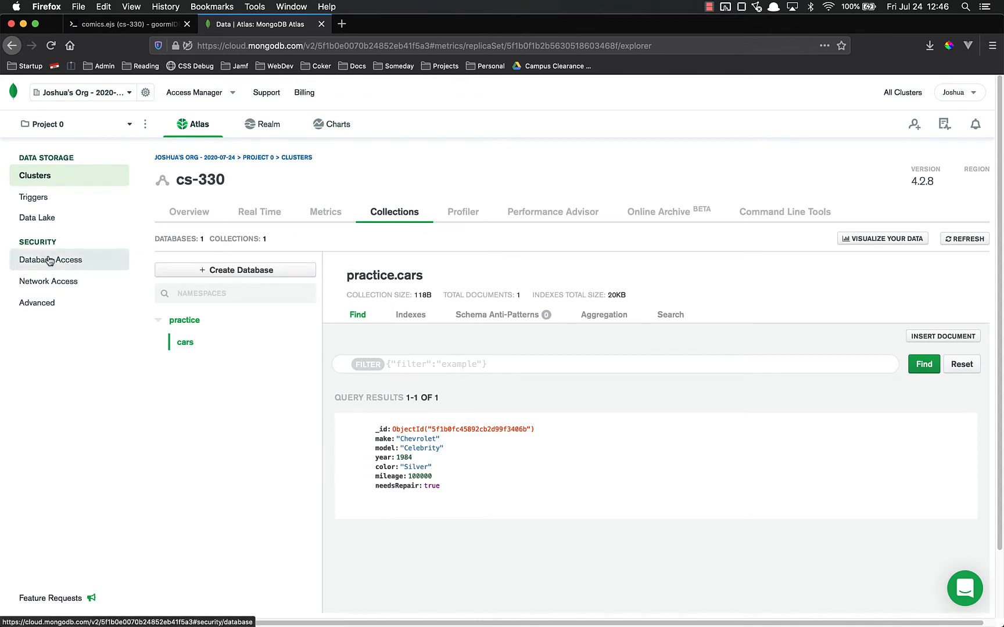
Go to Database Access and start adding a new database user
left_click(52, 259)
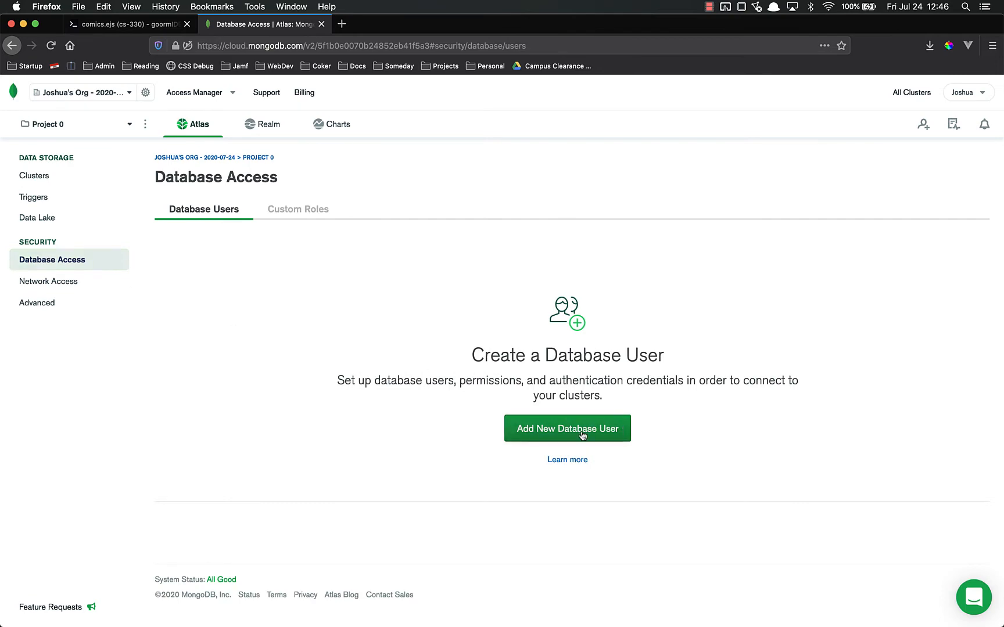
left_click(567, 429)
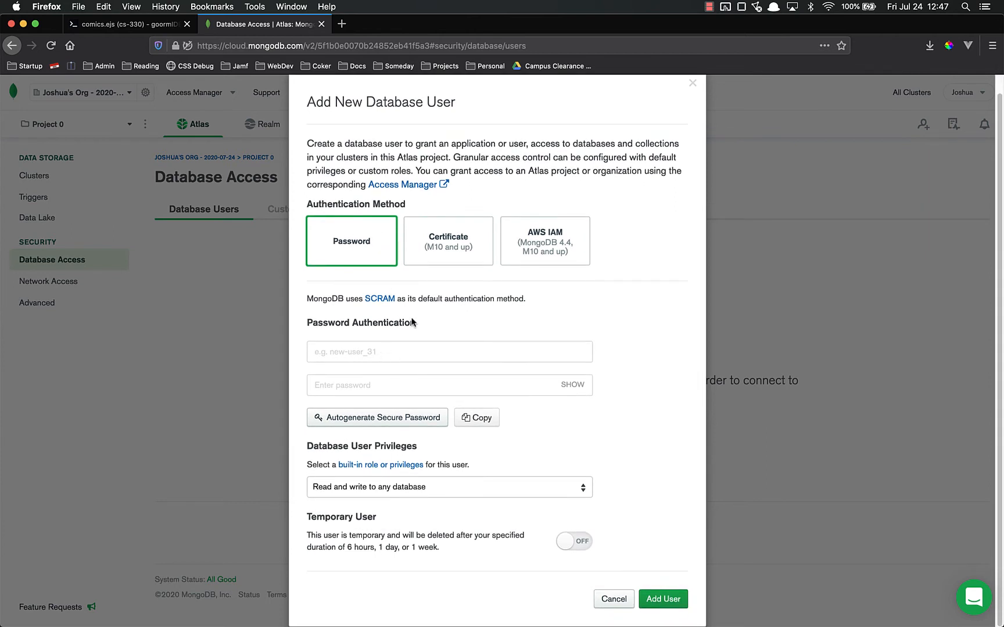
Name the user admin and autogenerate a secure password, briefly revealing it
type("admin")
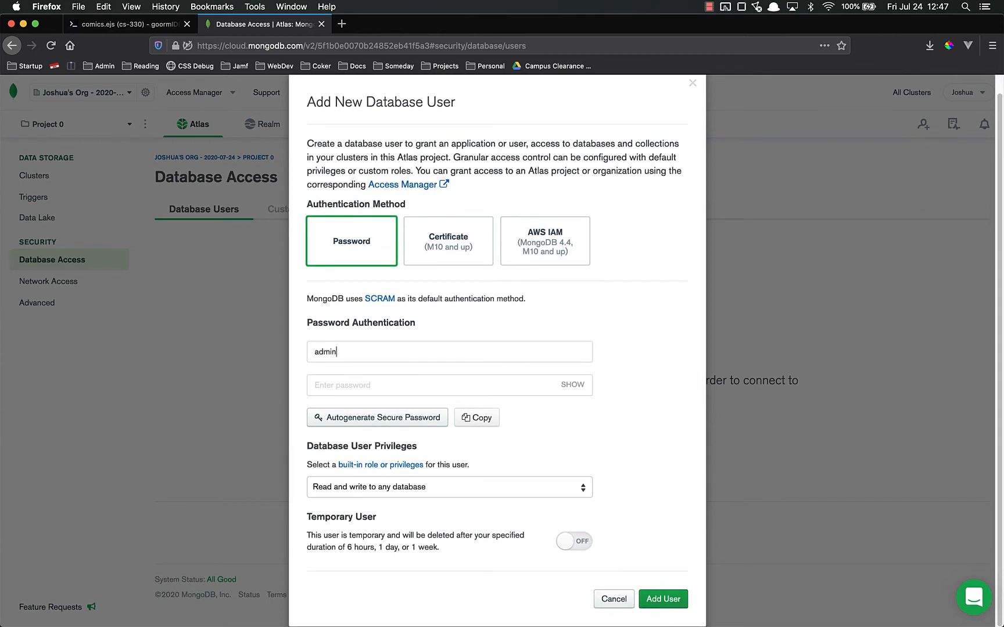
left_click(377, 417)
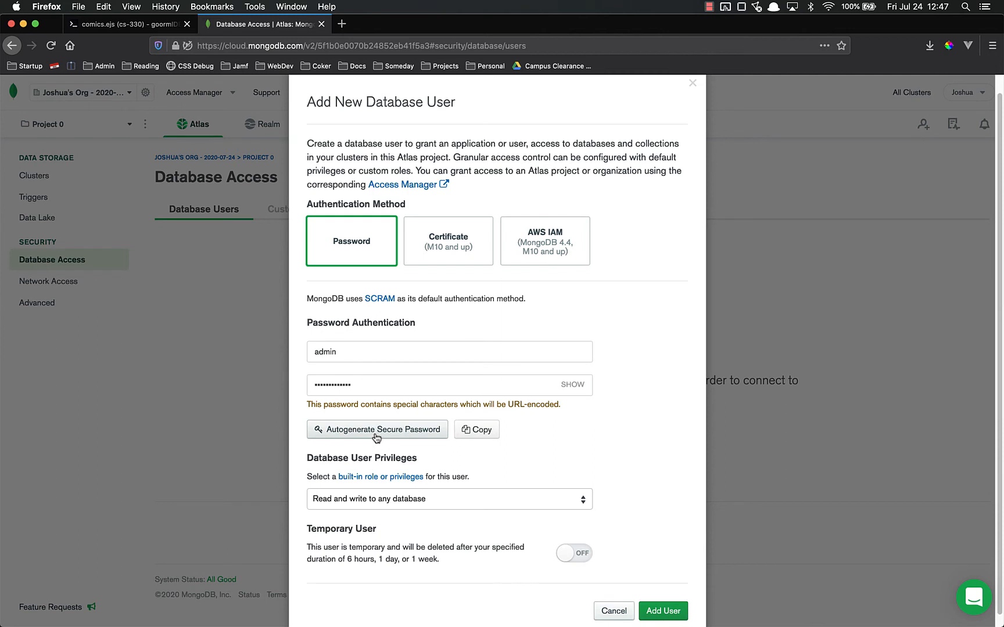
left_click(378, 429)
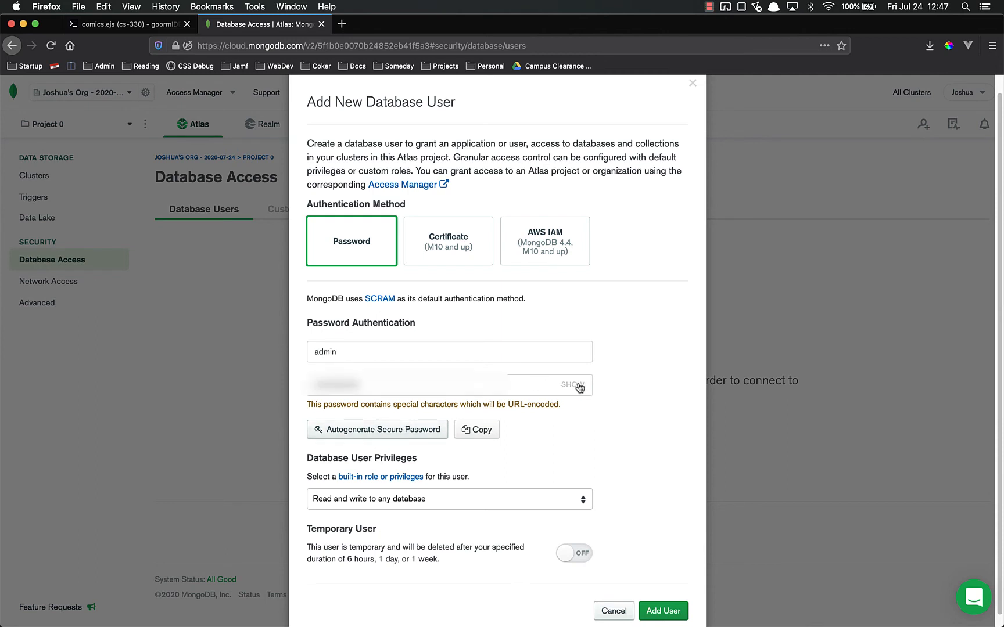
left_click(575, 384)
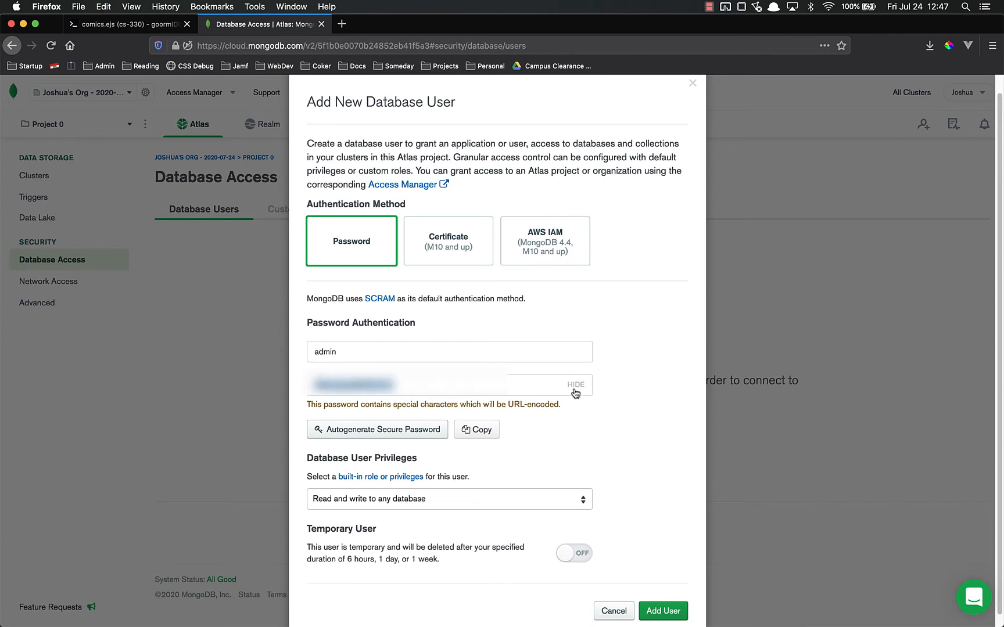
left_click(575, 384)
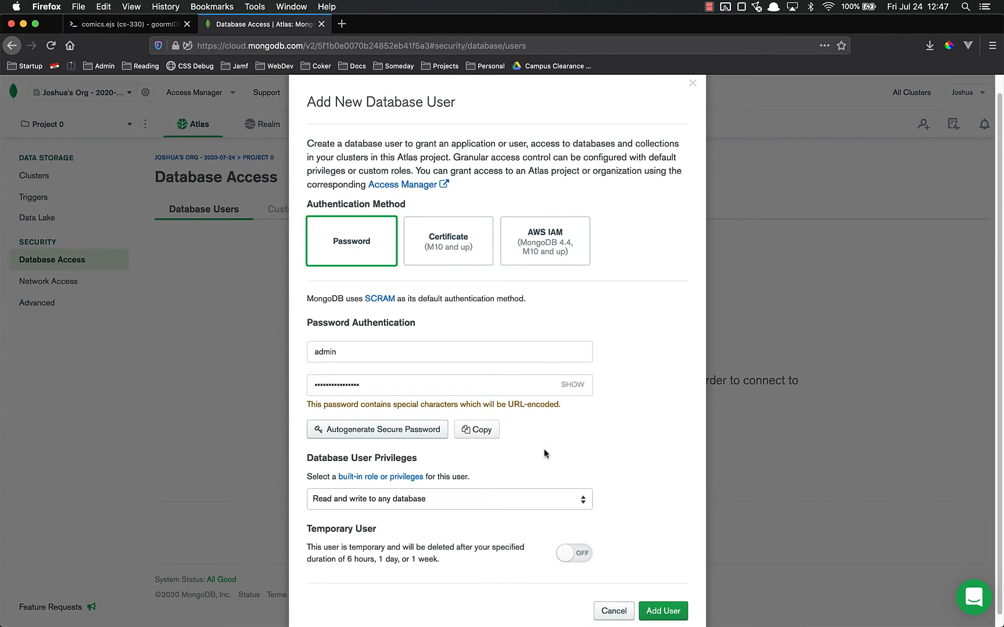
mouse_move(384, 424)
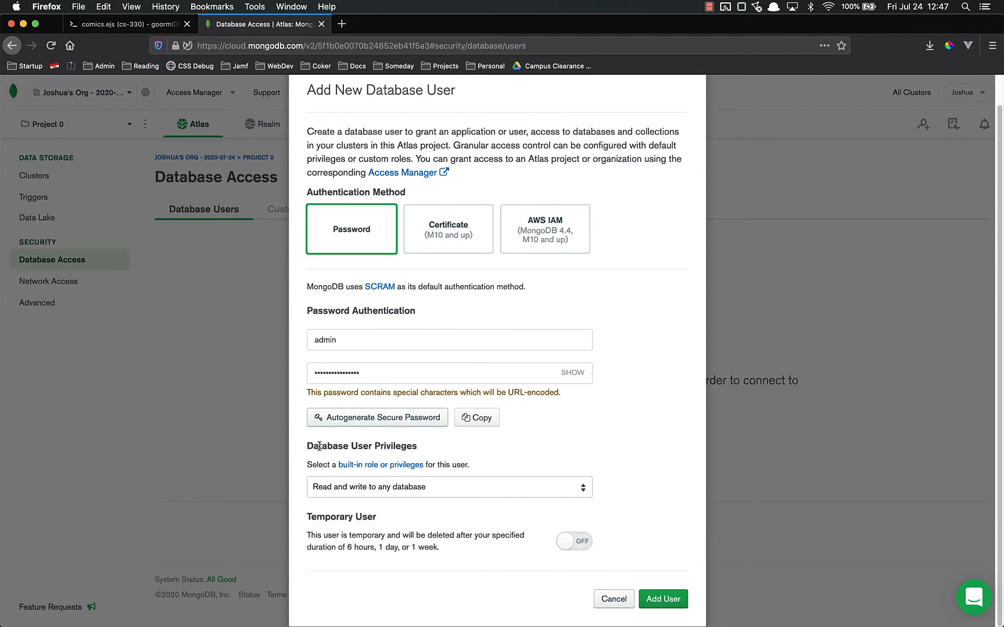
mouse_move(459, 455)
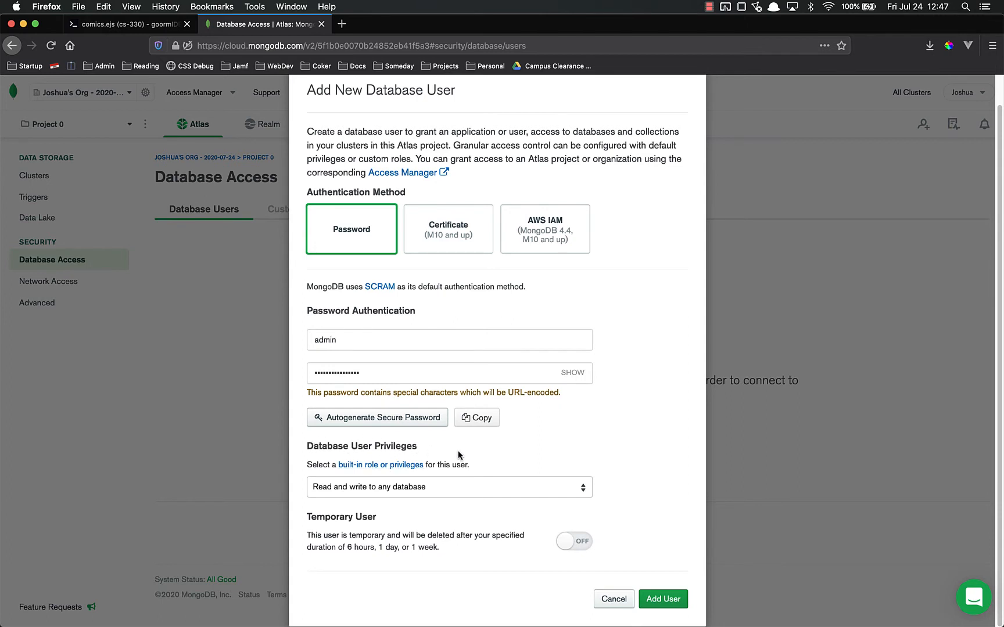
mouse_move(544, 493)
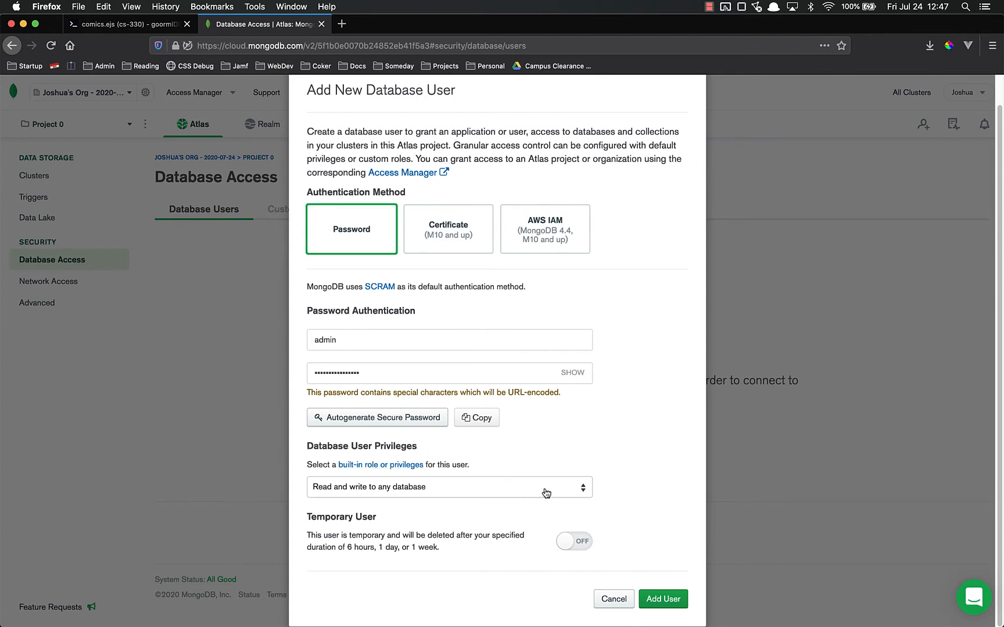
Keep read and write to any database privileges and add the admin user
left_click(449, 486)
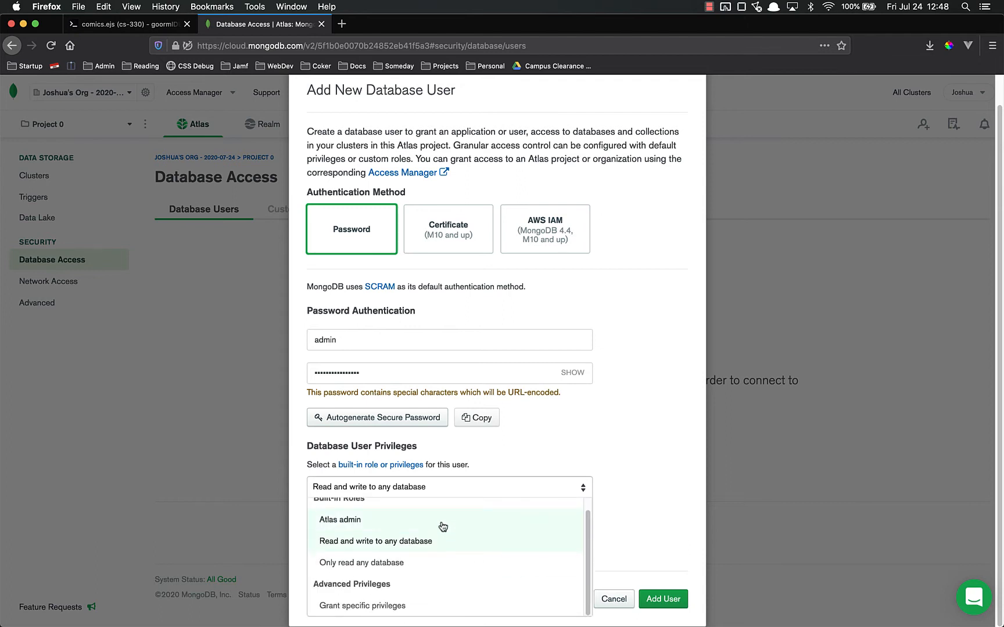
mouse_move(455, 547)
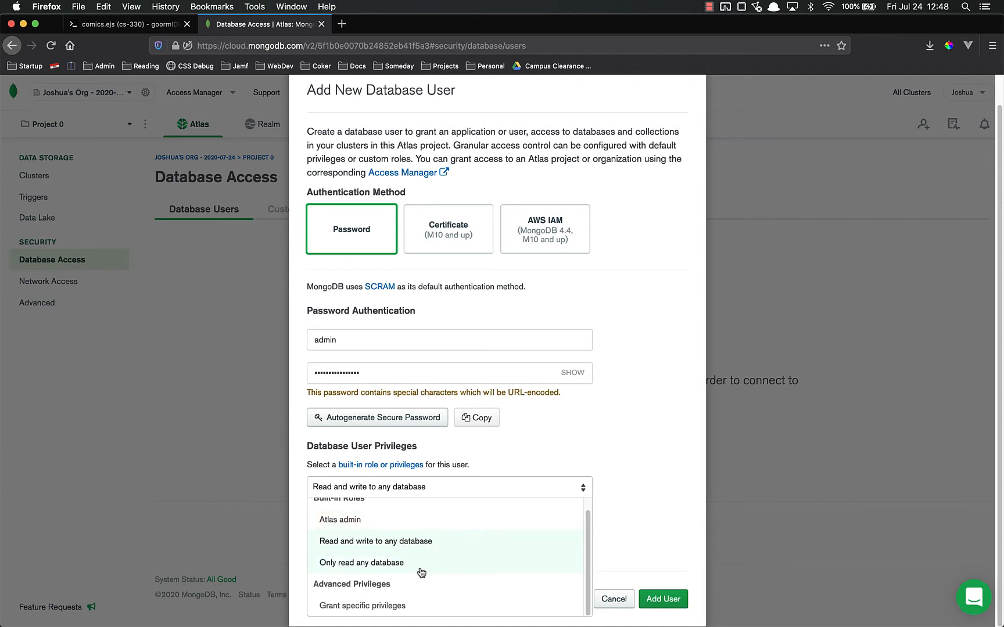
mouse_move(411, 600)
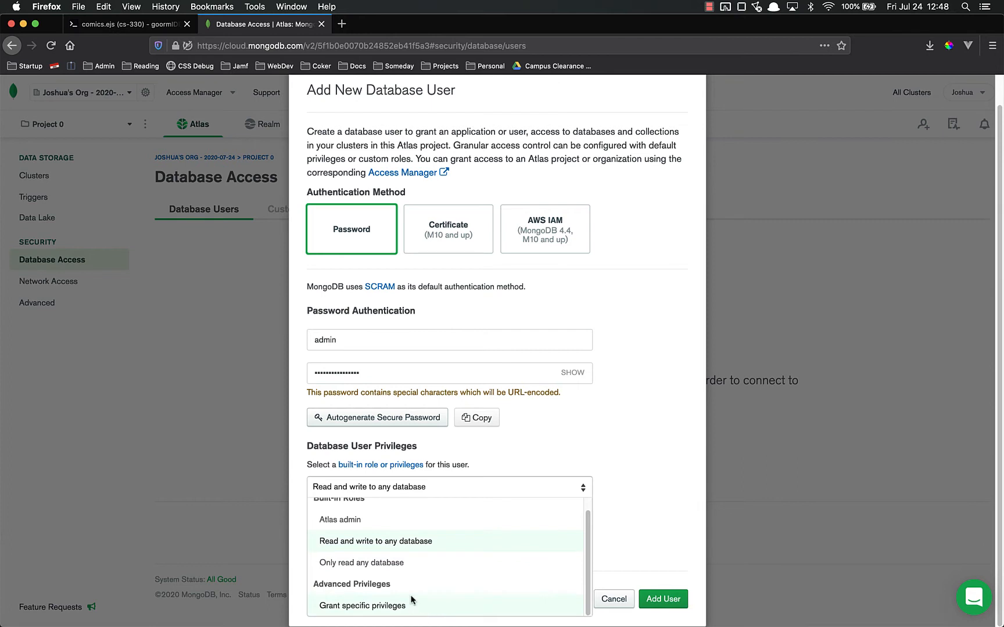
left_click(375, 541)
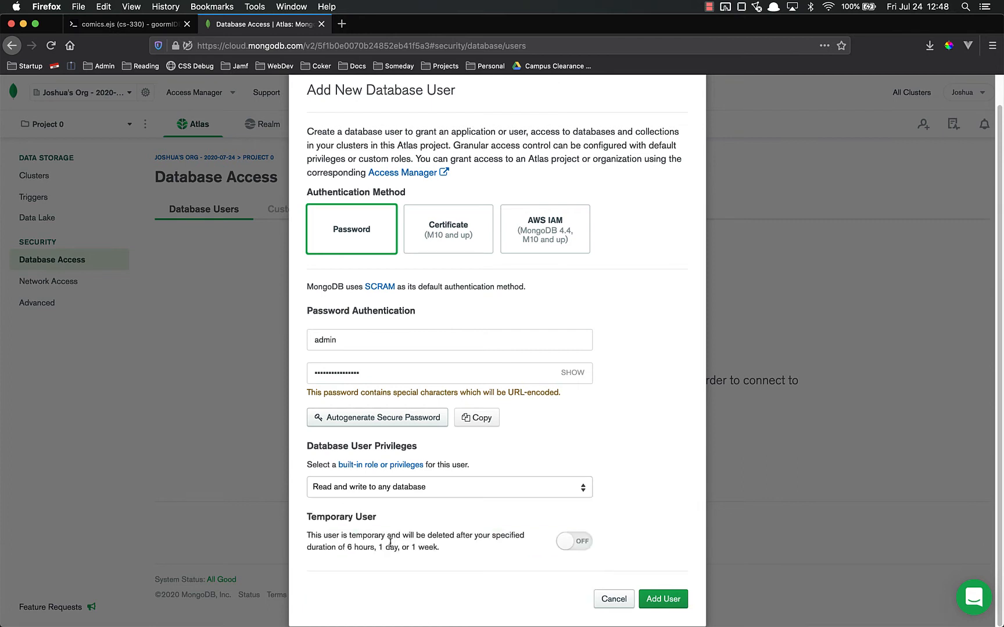
mouse_move(663, 600)
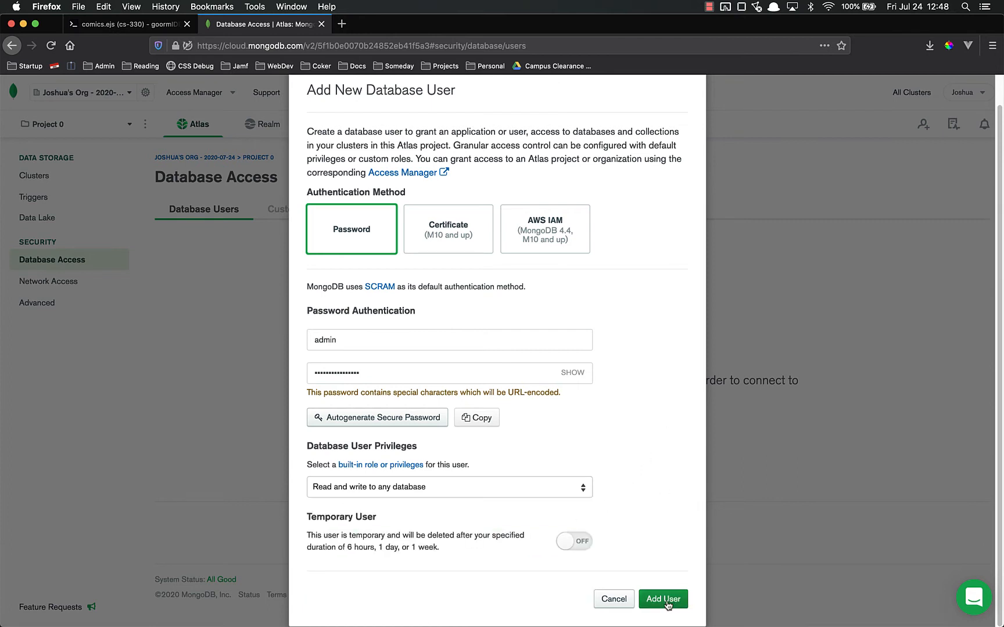
left_click(662, 600)
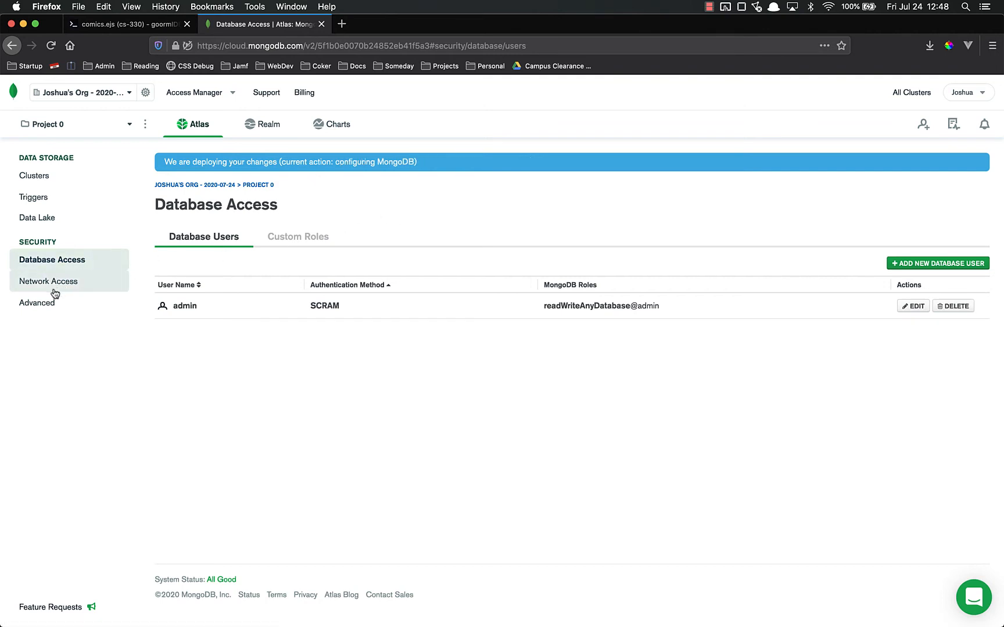
Go to Network Access and start adding an IP whitelist entry
left_click(47, 281)
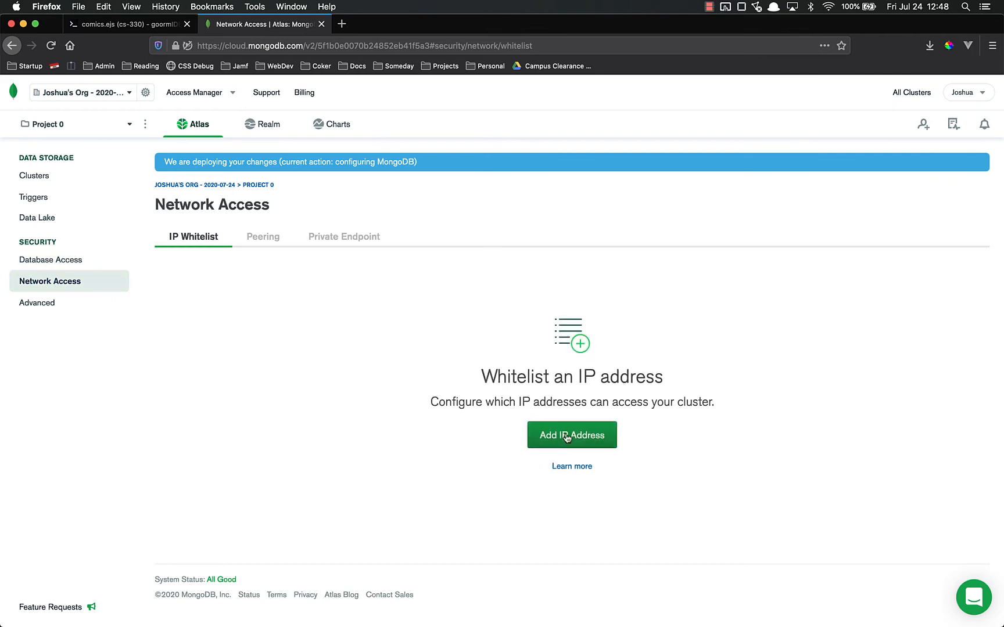
mouse_move(638, 311)
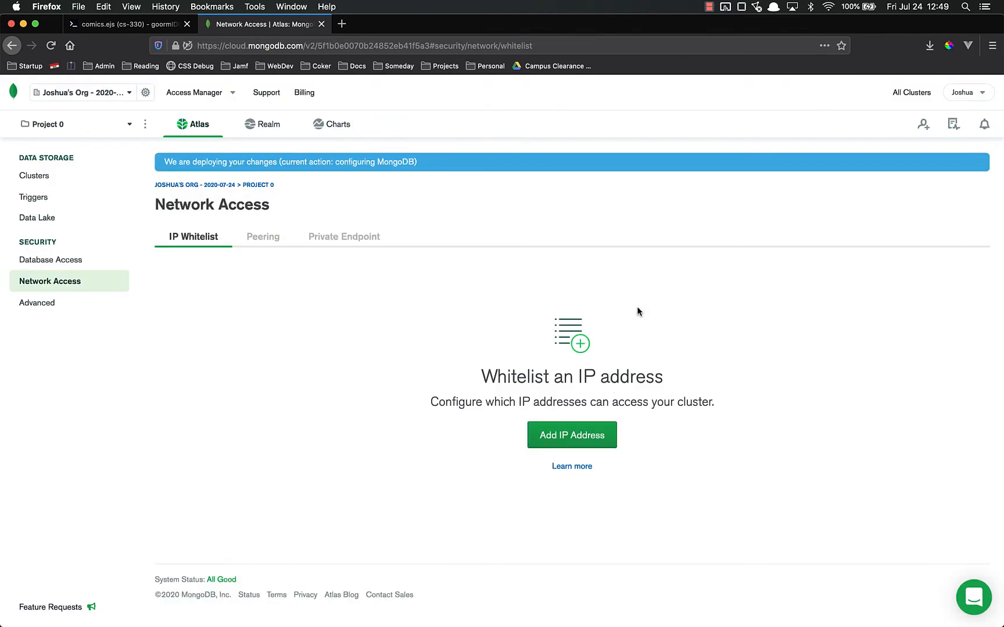
mouse_move(405, 353)
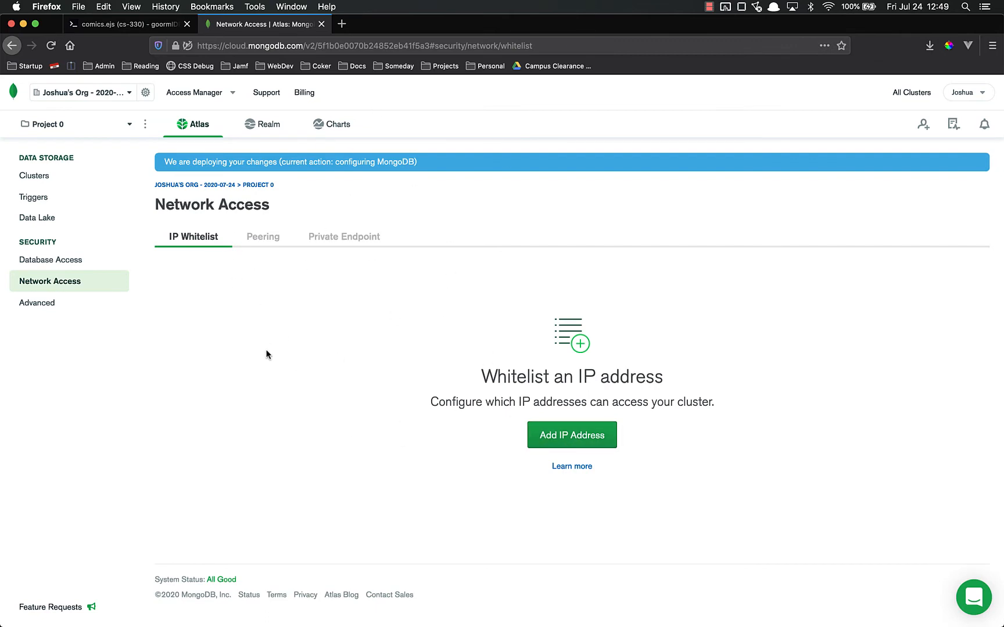
mouse_move(572, 435)
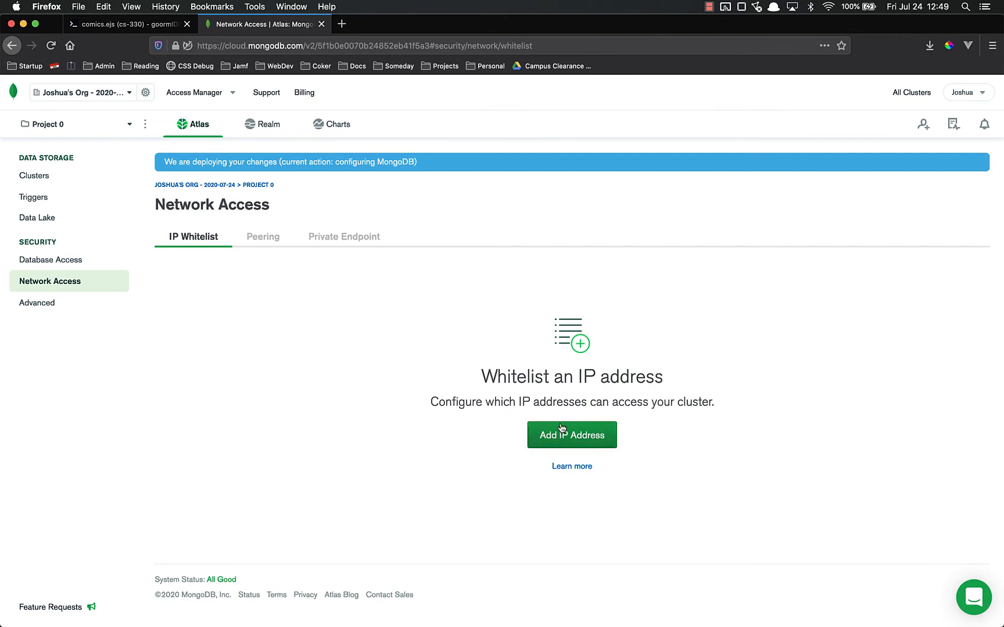
left_click(571, 436)
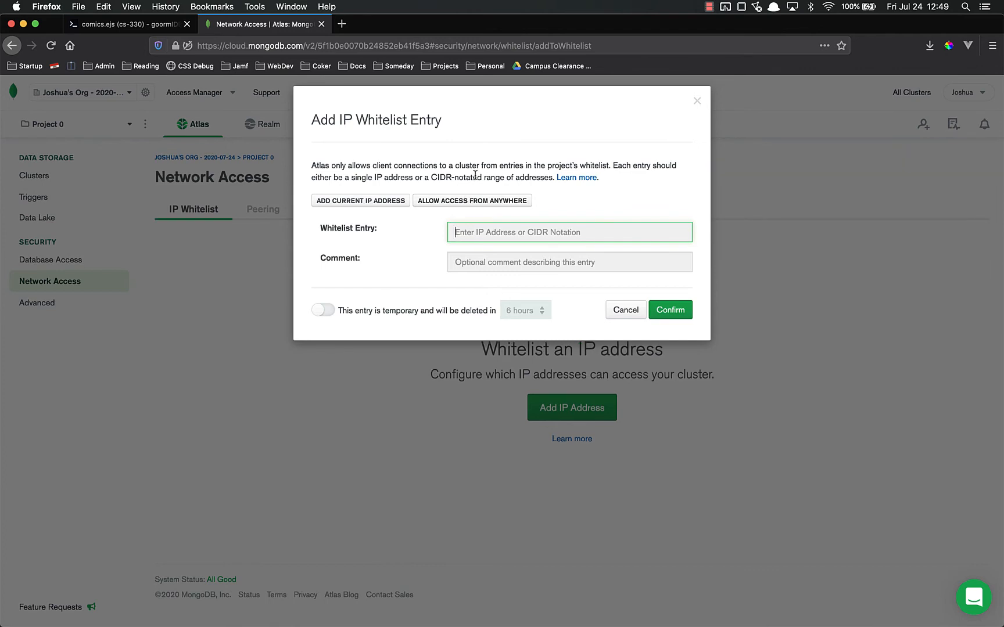
Choose Allow Access From Anywhere and confirm the 0.0.0.0/0 whitelist entry
left_click(569, 232)
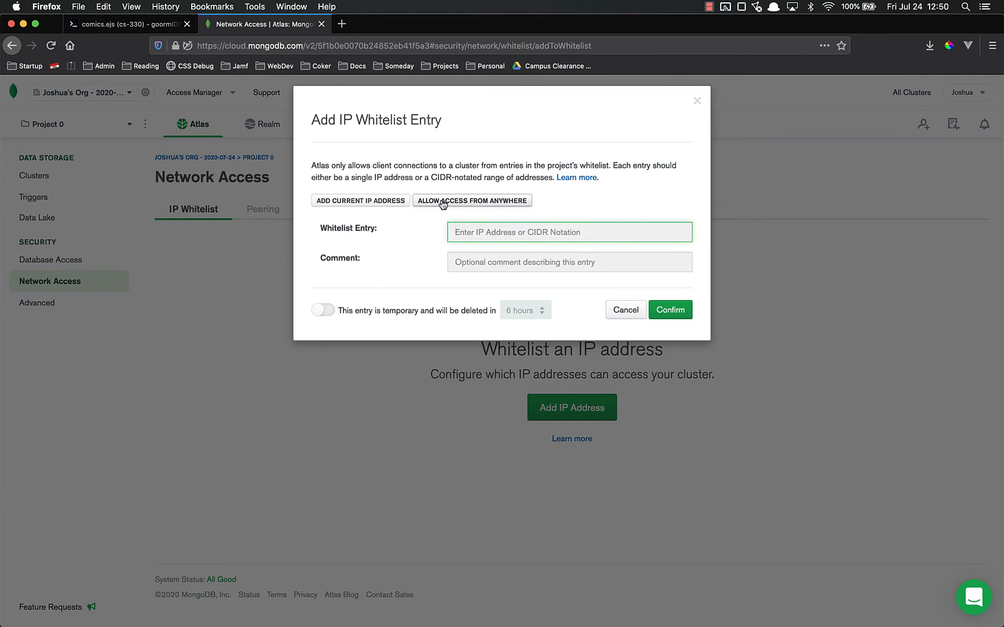
left_click(472, 199)
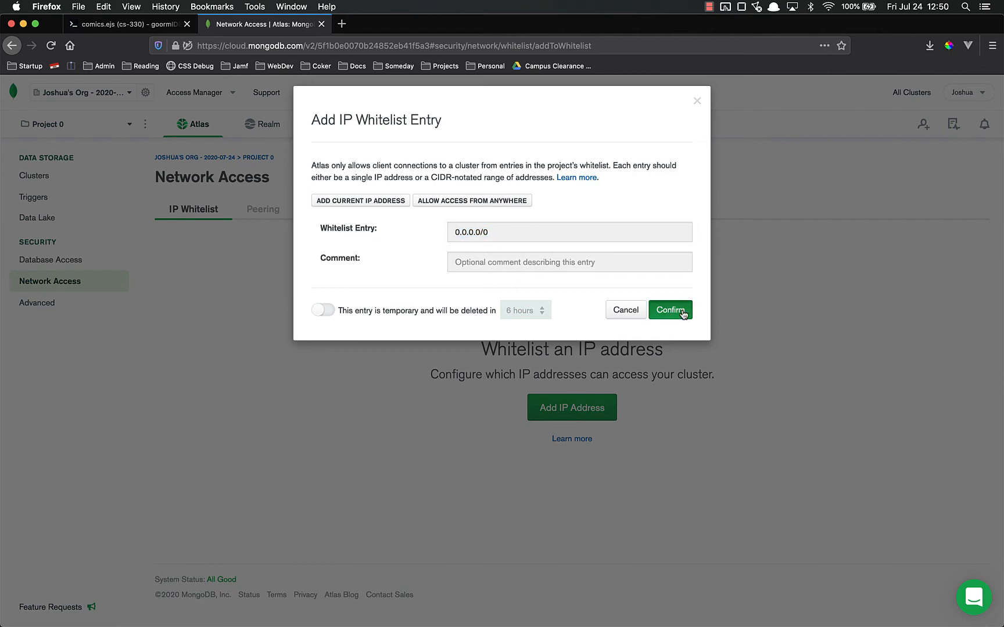
left_click(671, 310)
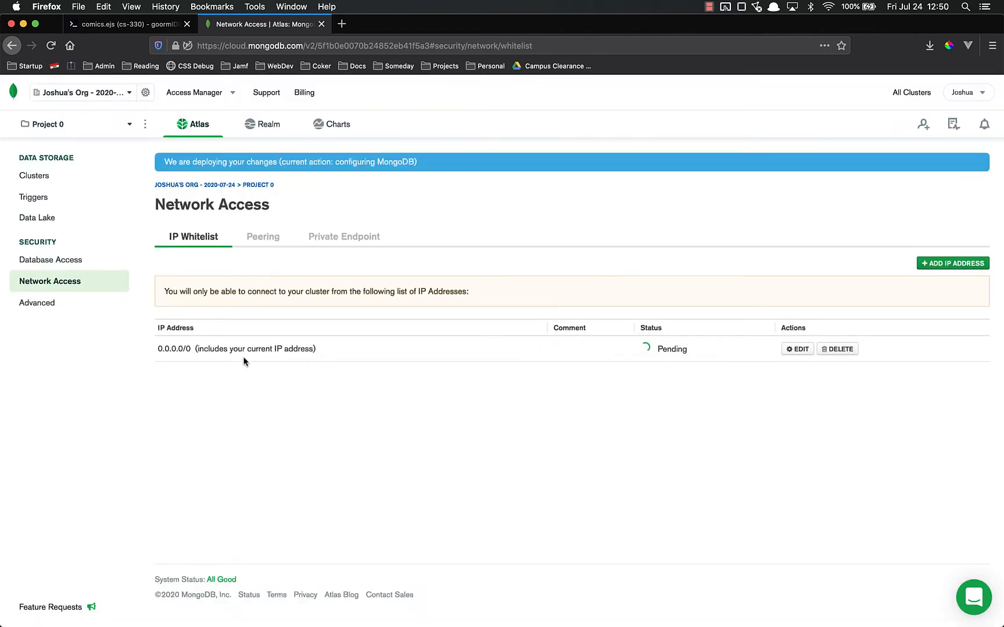
mouse_move(189, 380)
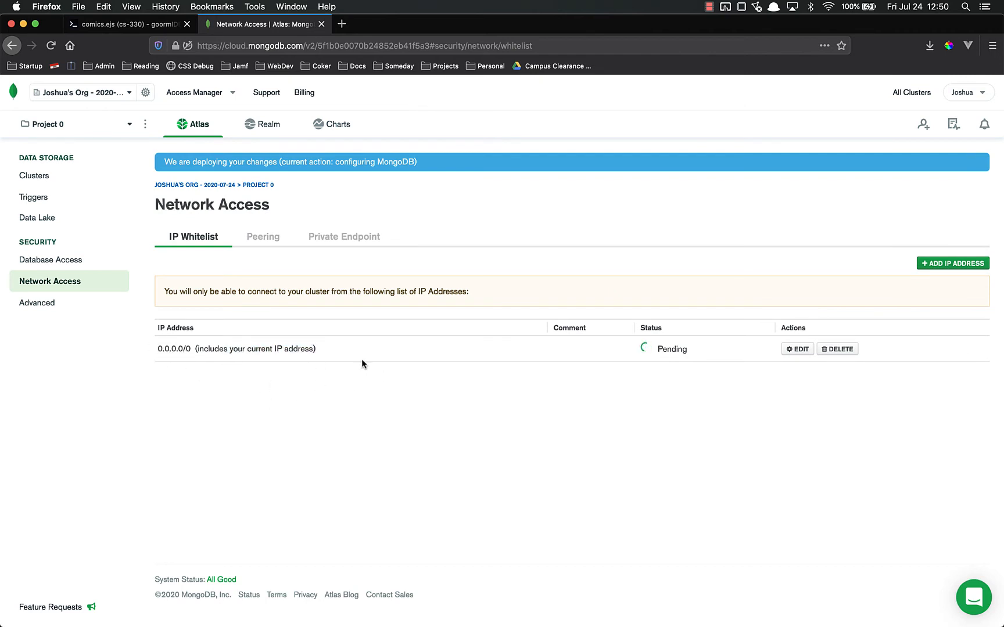
mouse_move(427, 217)
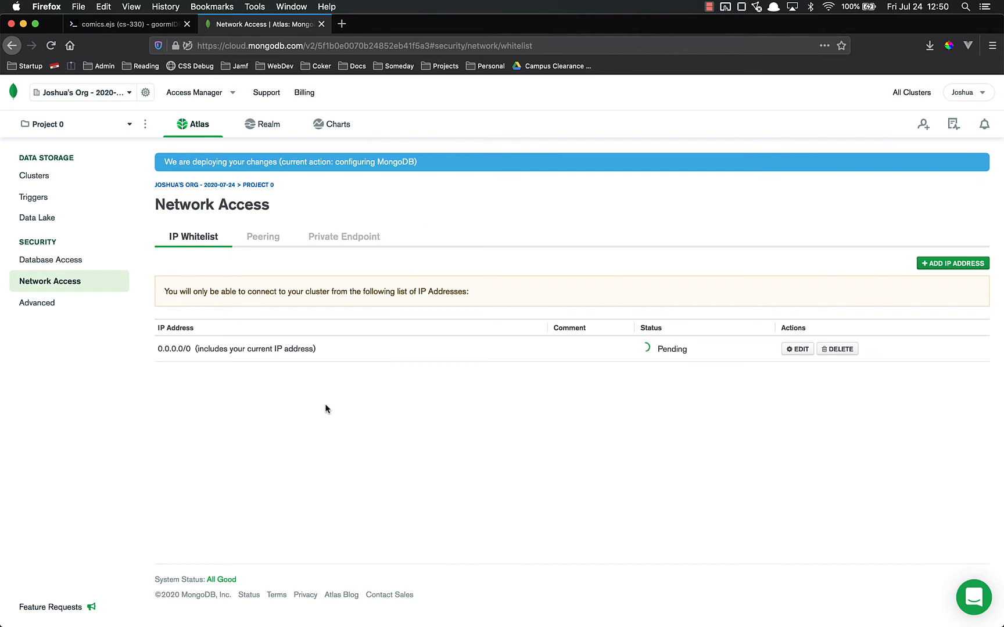
mouse_move(35, 176)
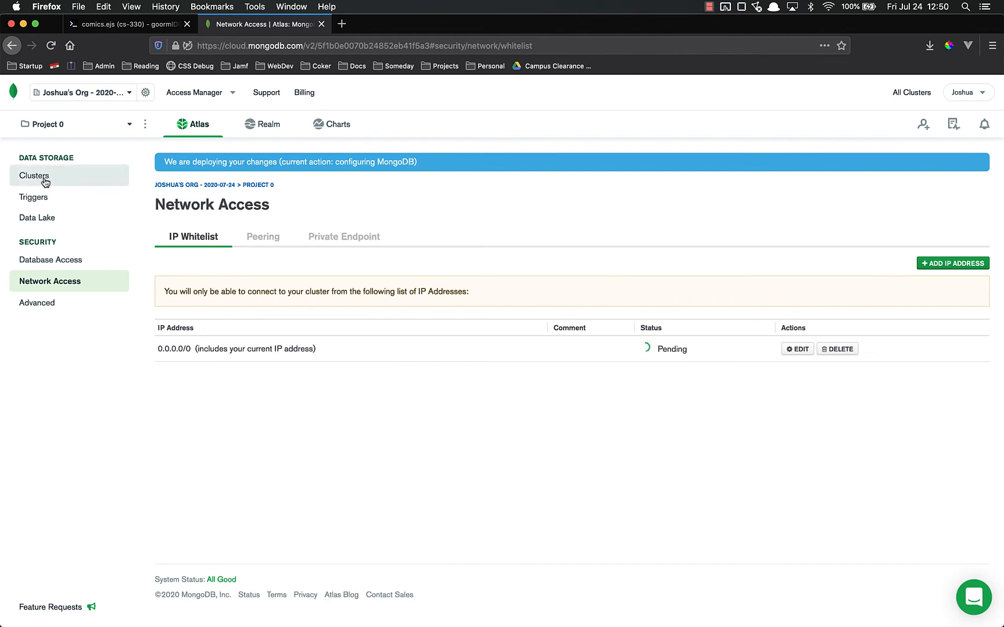
From Clusters, connect to cs-330 via Connect your application with Node.js driver 3.6 or later
left_click(35, 176)
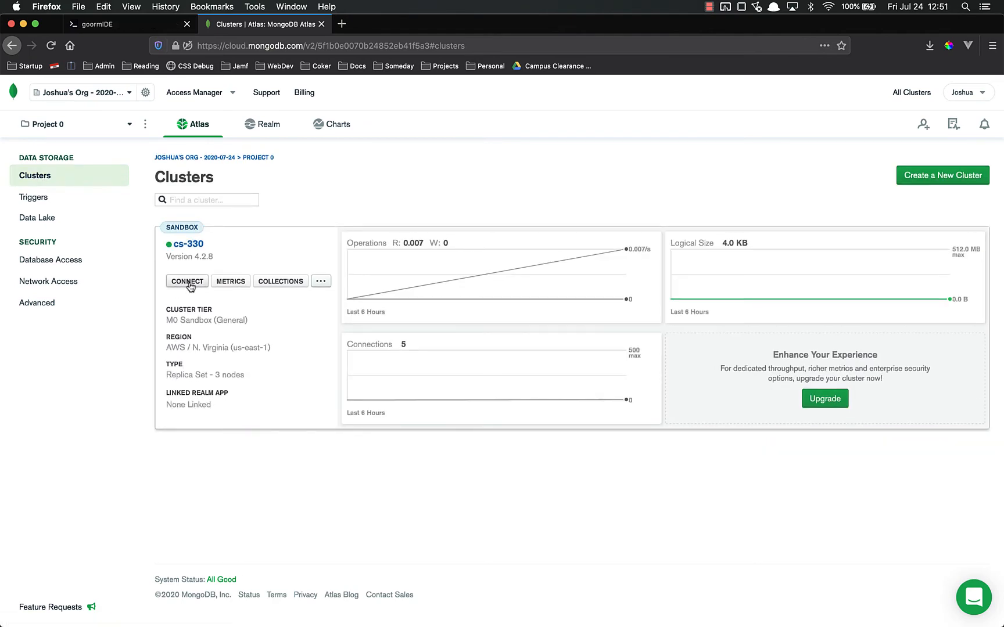
left_click(186, 281)
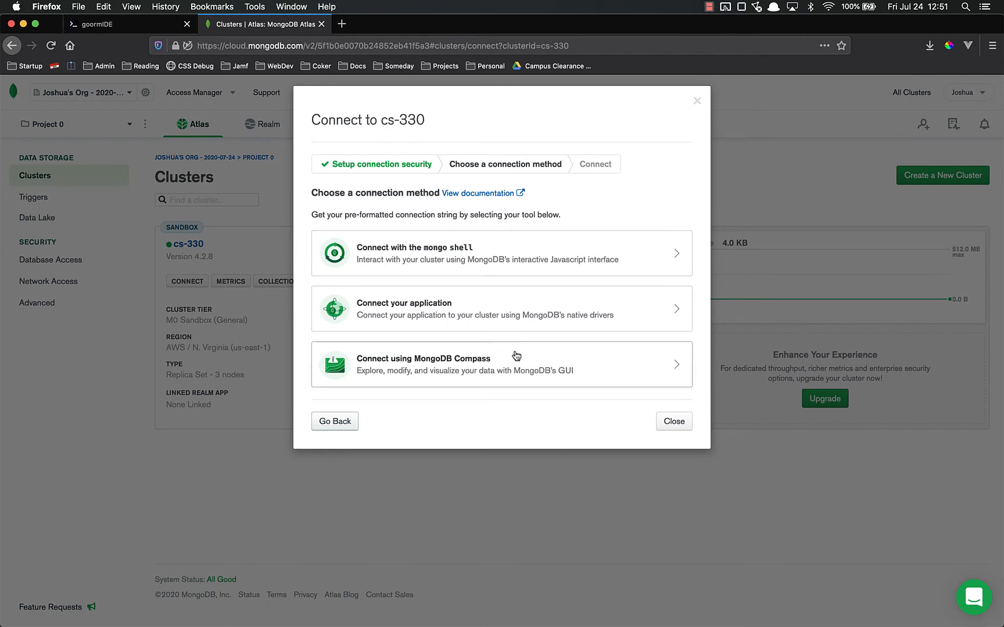
mouse_move(514, 252)
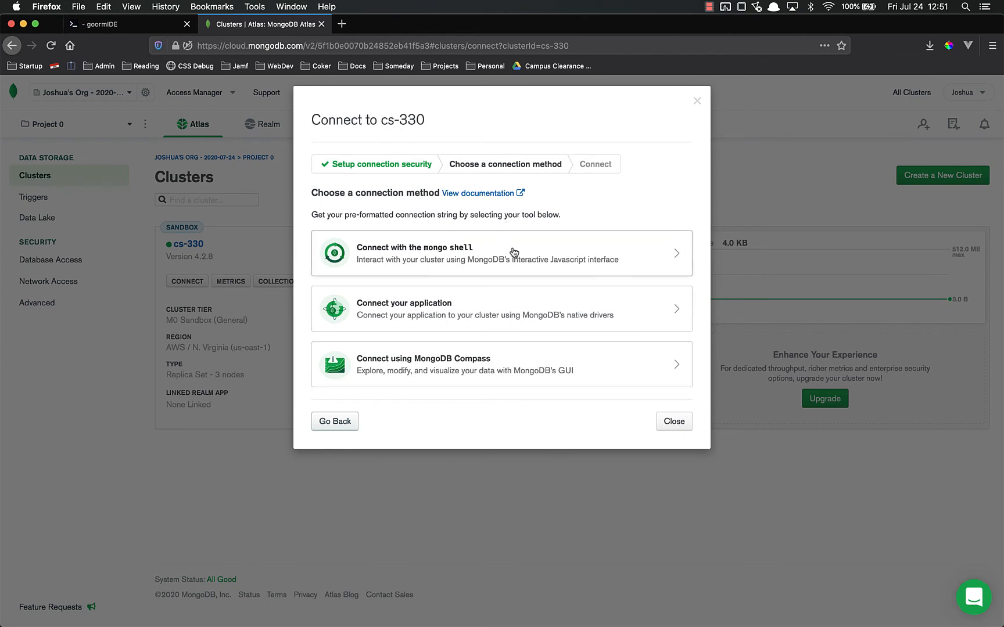
mouse_move(430, 384)
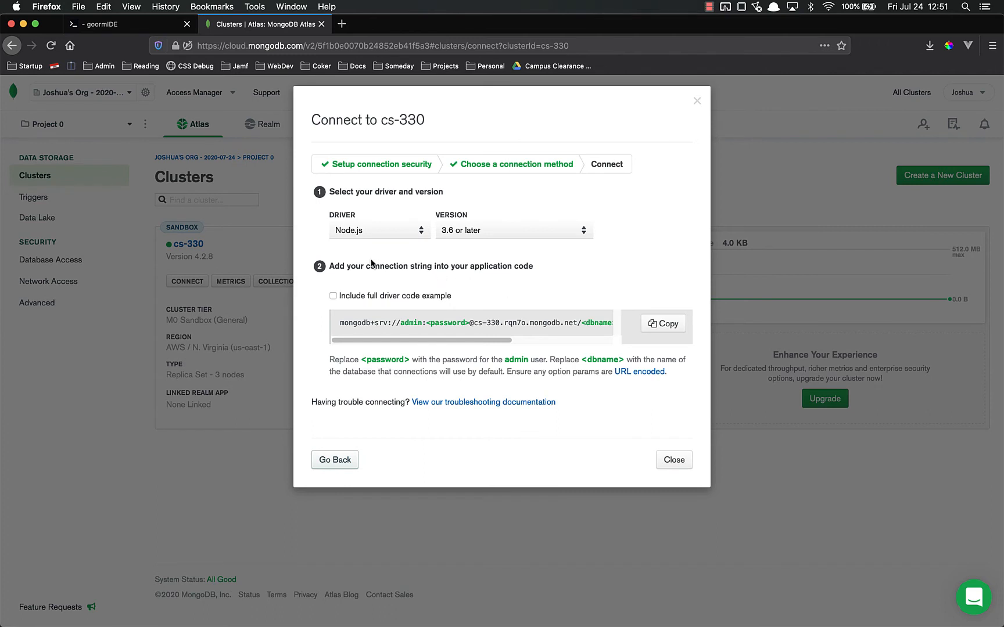
left_click(377, 230)
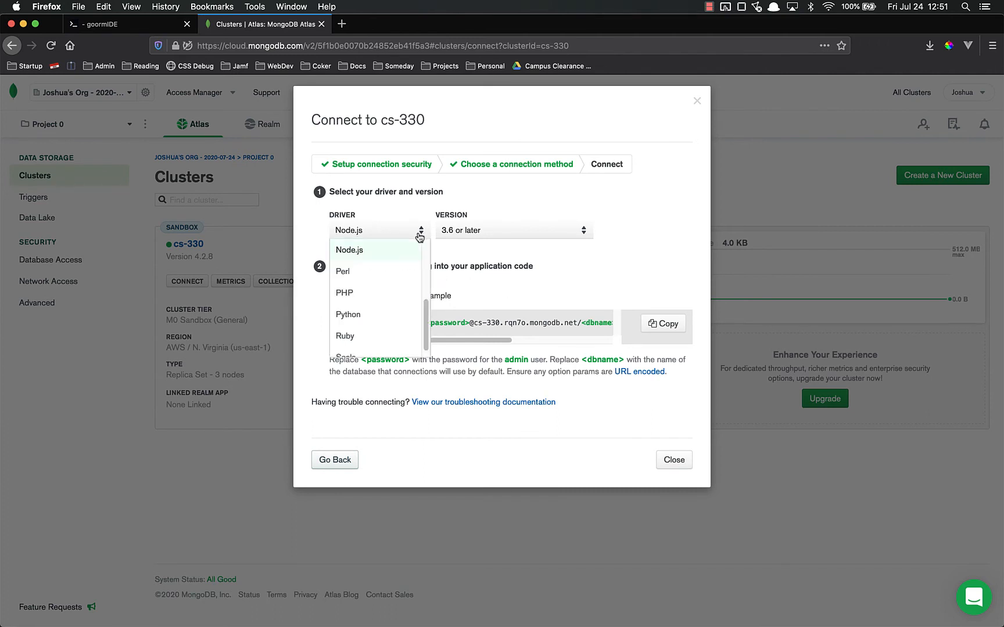
mouse_move(391, 315)
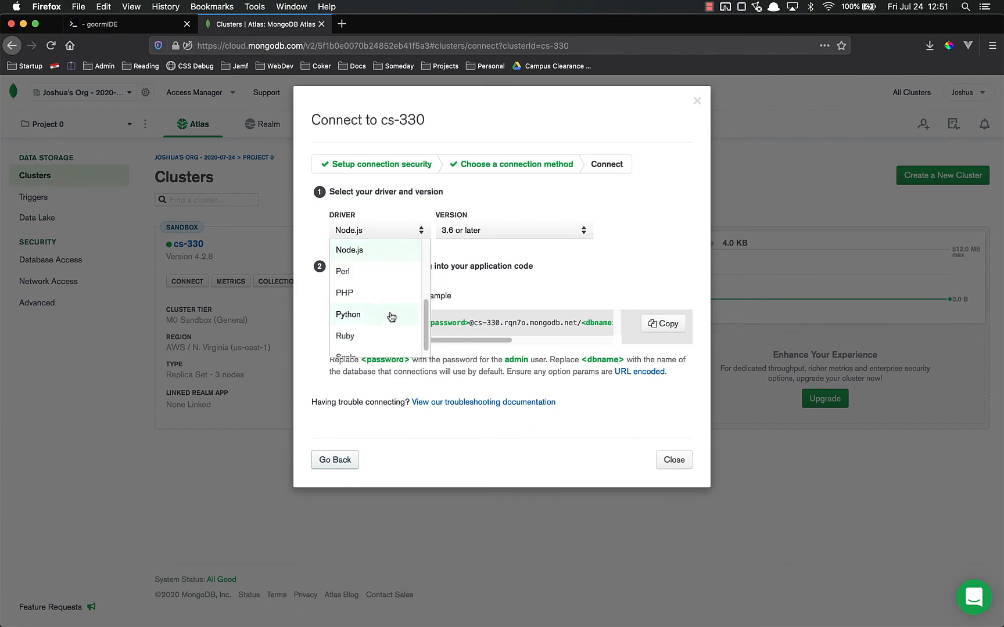
scroll("up", 3)
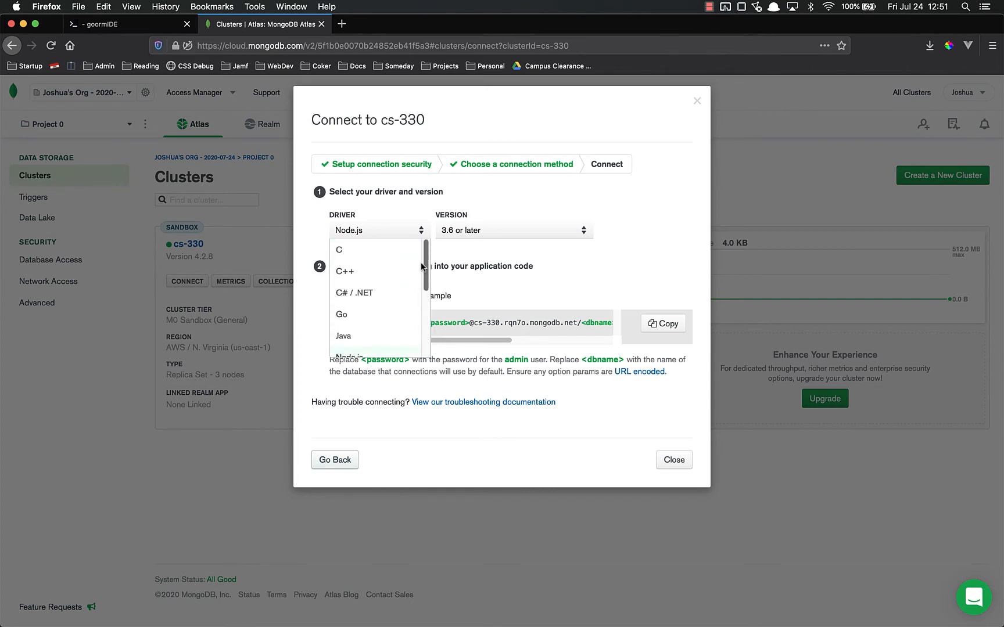
mouse_move(373, 296)
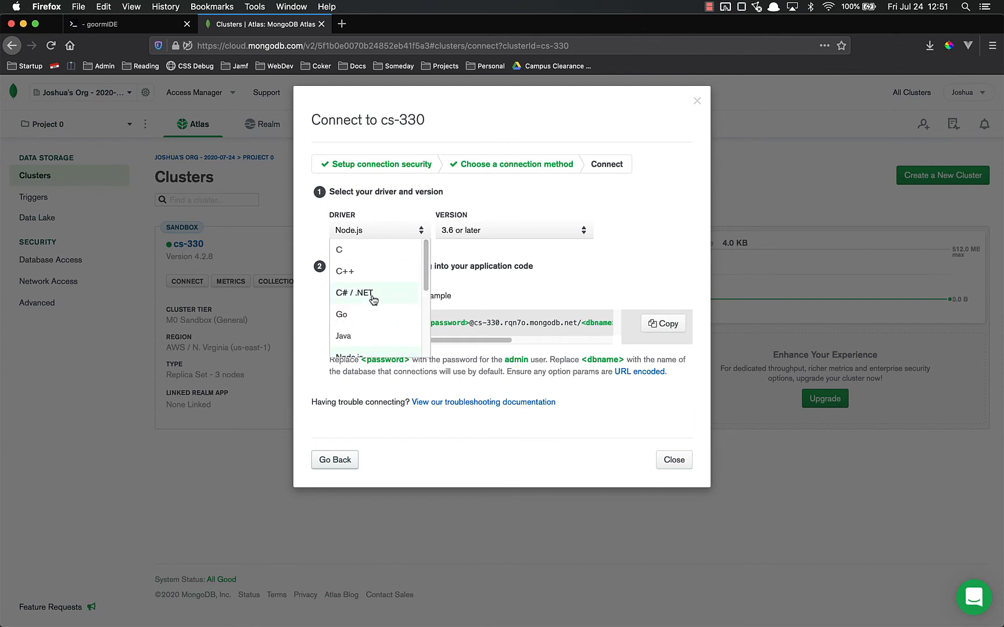
scroll("down", 3)
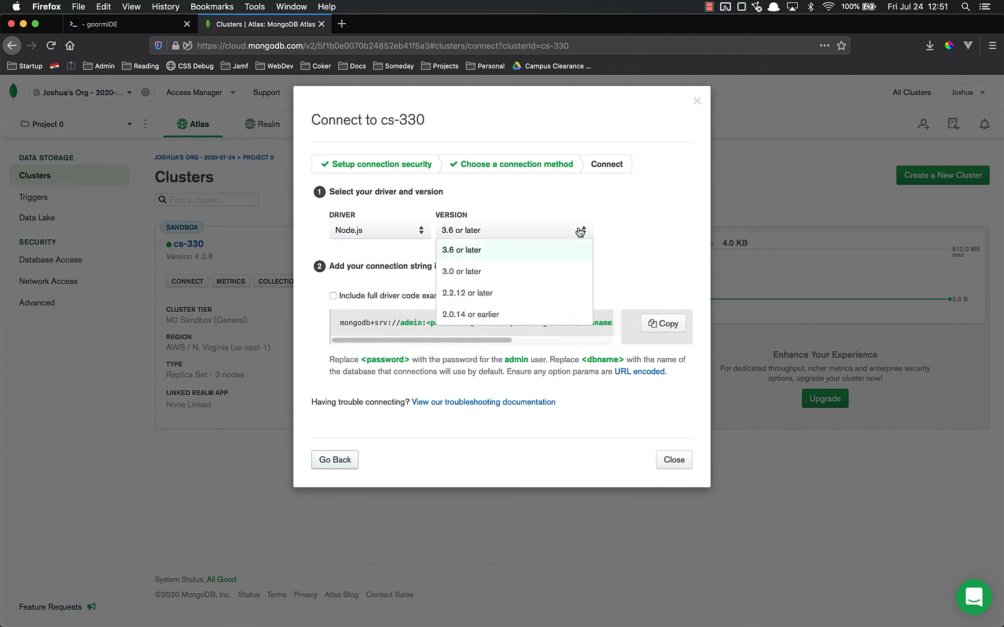
left_click(460, 249)
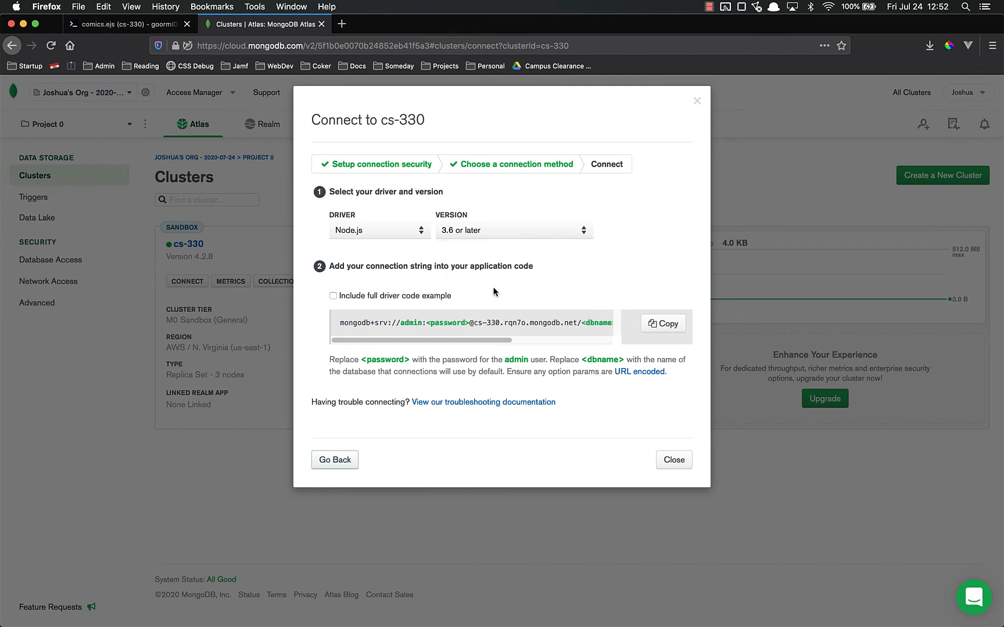
mouse_move(338, 326)
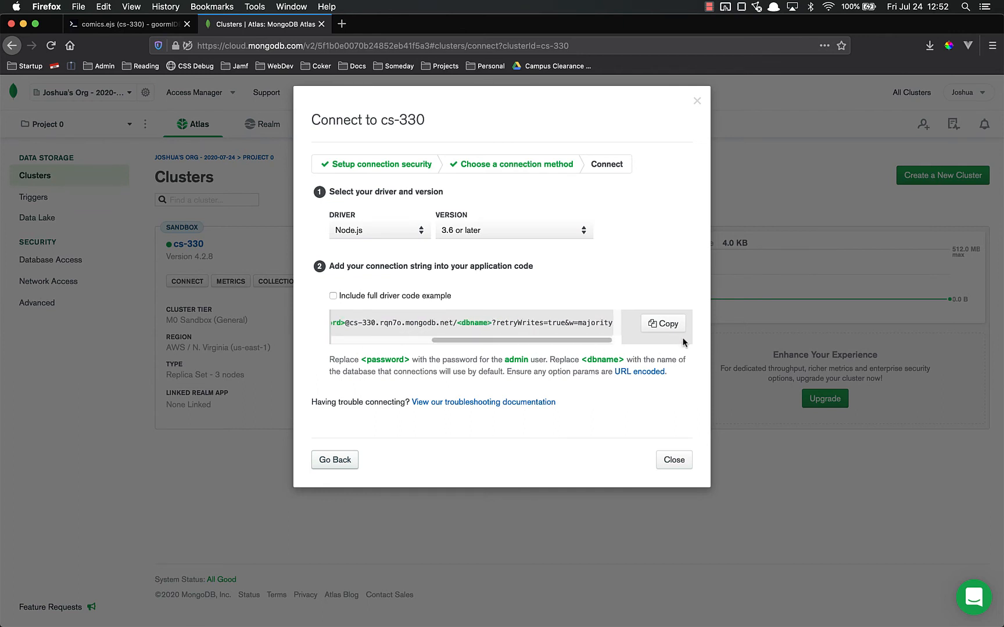
View the cs-330 connection string and switch to the goormIDE workspace tab
left_click(662, 323)
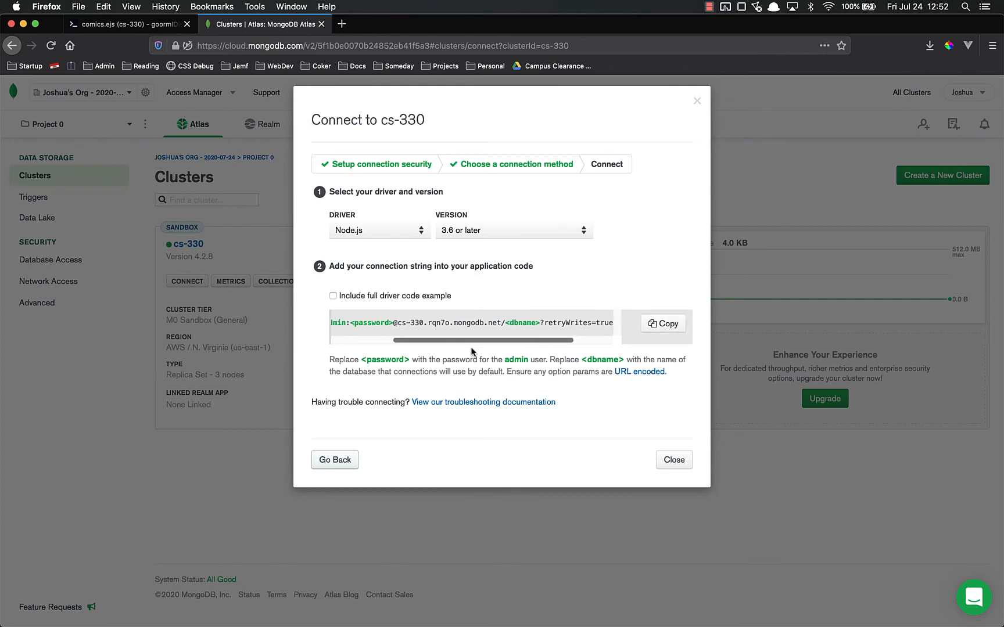
left_click(124, 23)
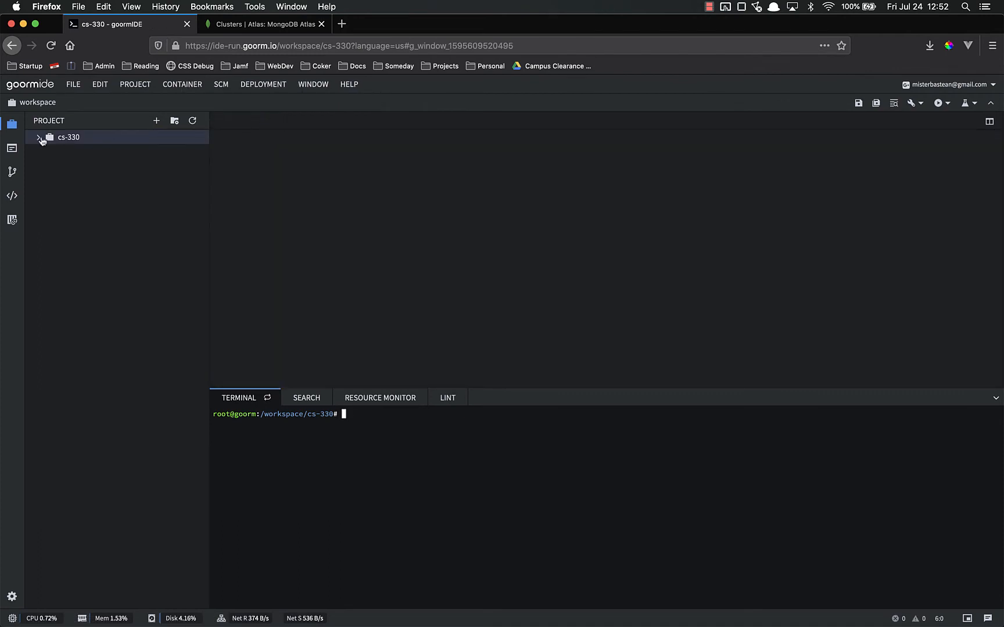
Expand cs-330, week_10 and yelp_comics in the Project tree
left_click(41, 137)
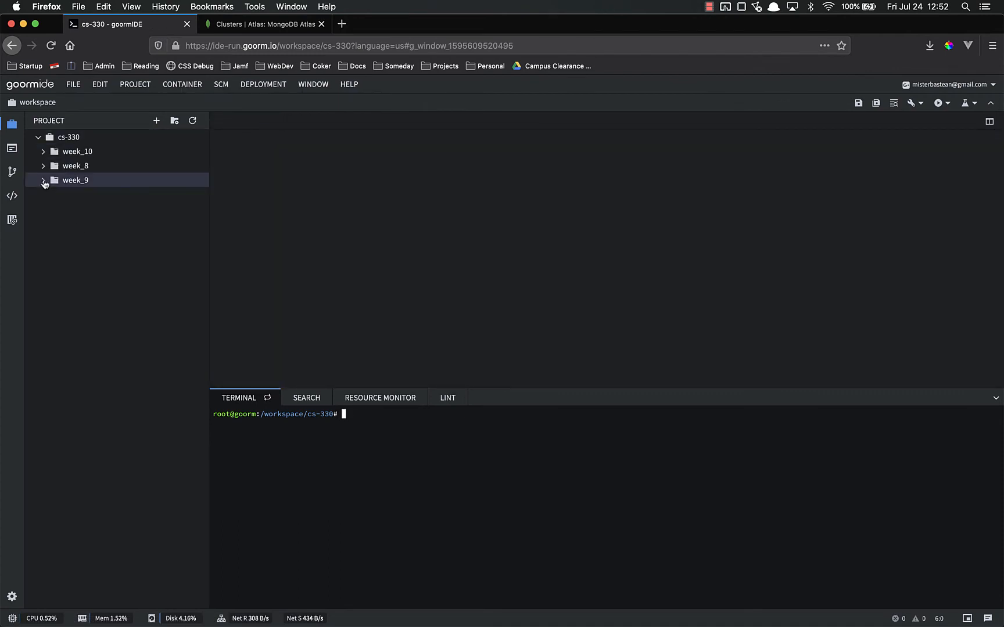
left_click(77, 152)
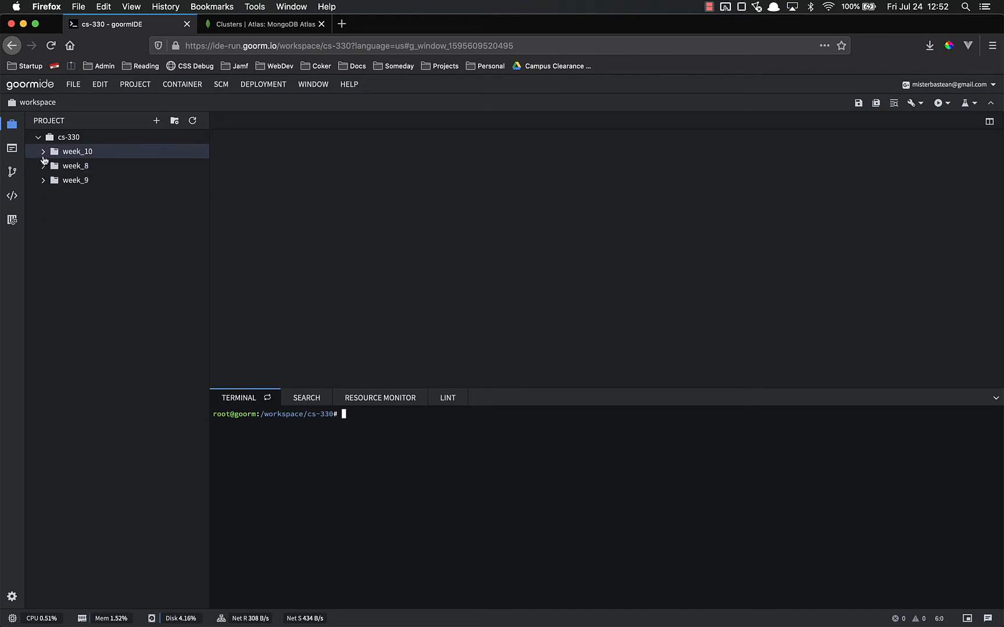
left_click(76, 151)
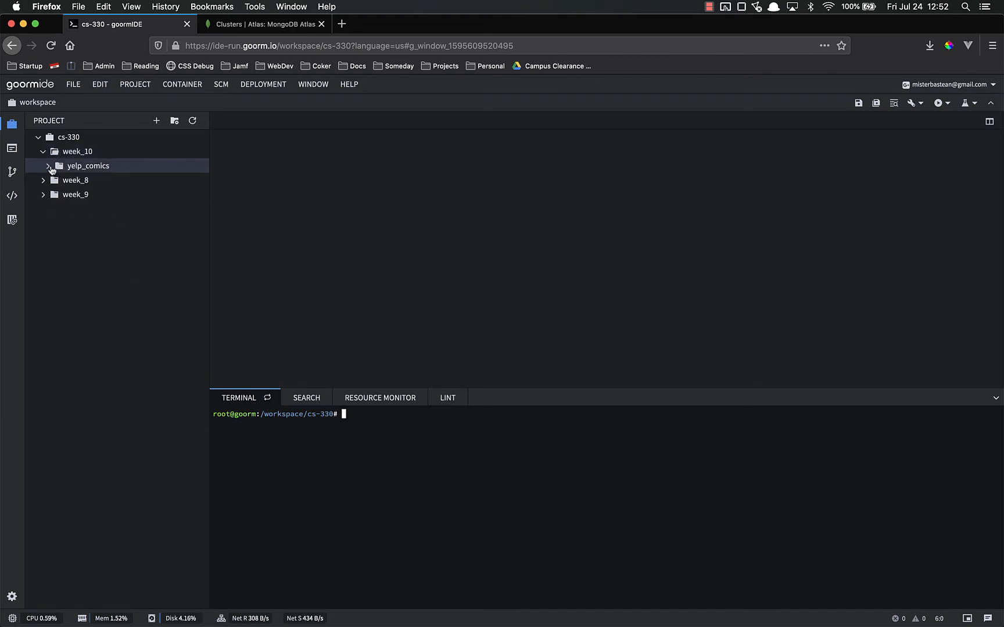
left_click(89, 166)
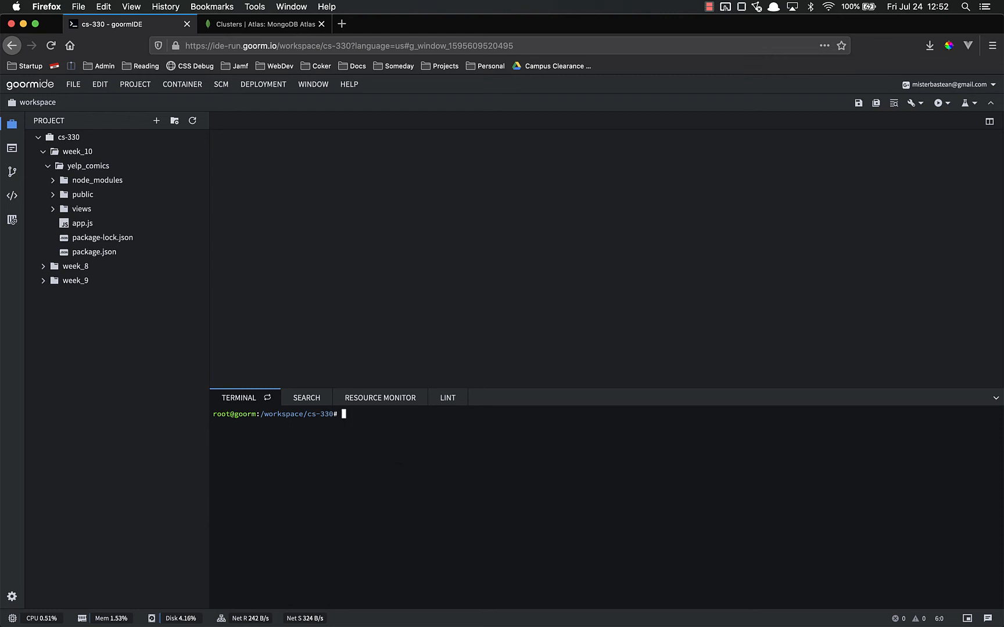
In the terminal cd into week_10/yelp_comics and create config.js with touch
type("cd w")
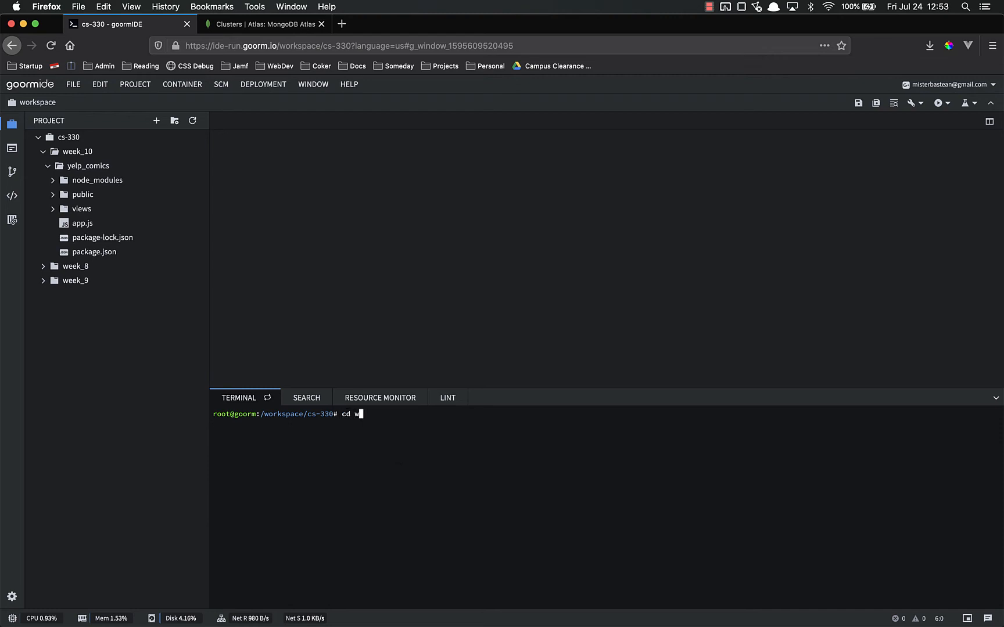
type("eek_10/yelp_comics/")
type("ls")
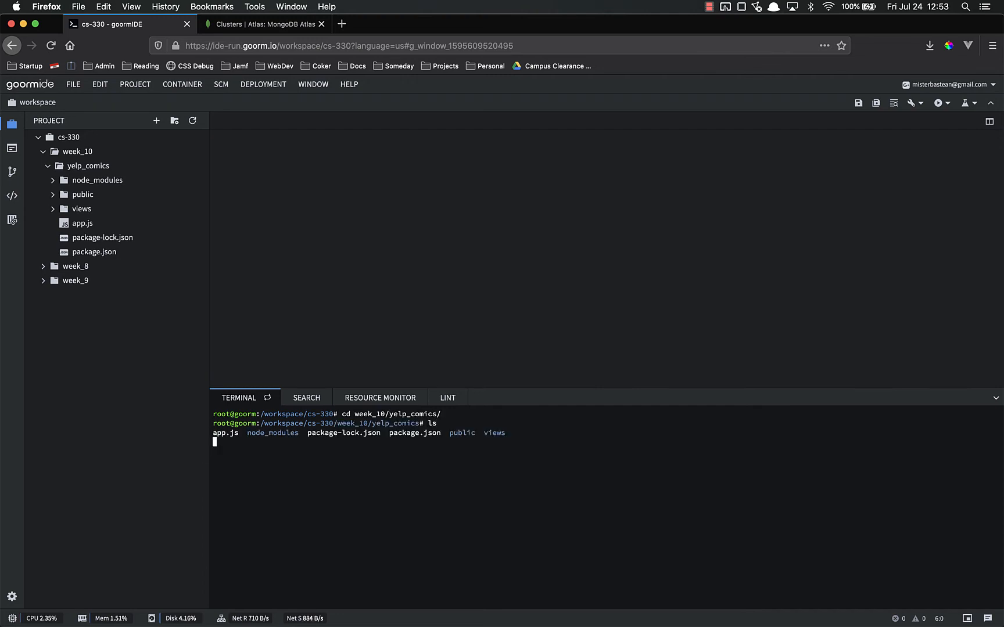
type("touch")
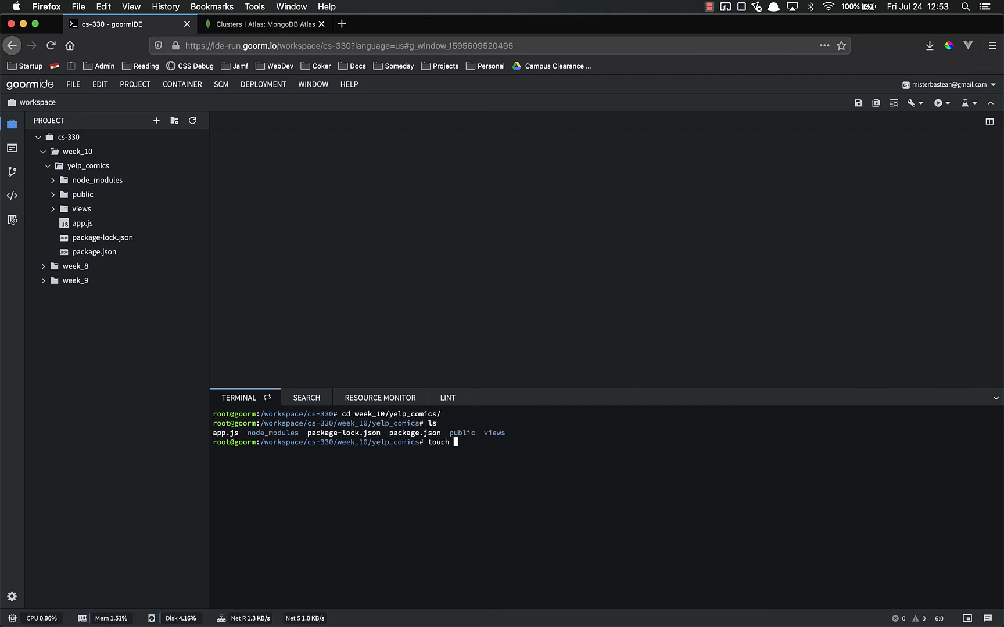
type("config.js")
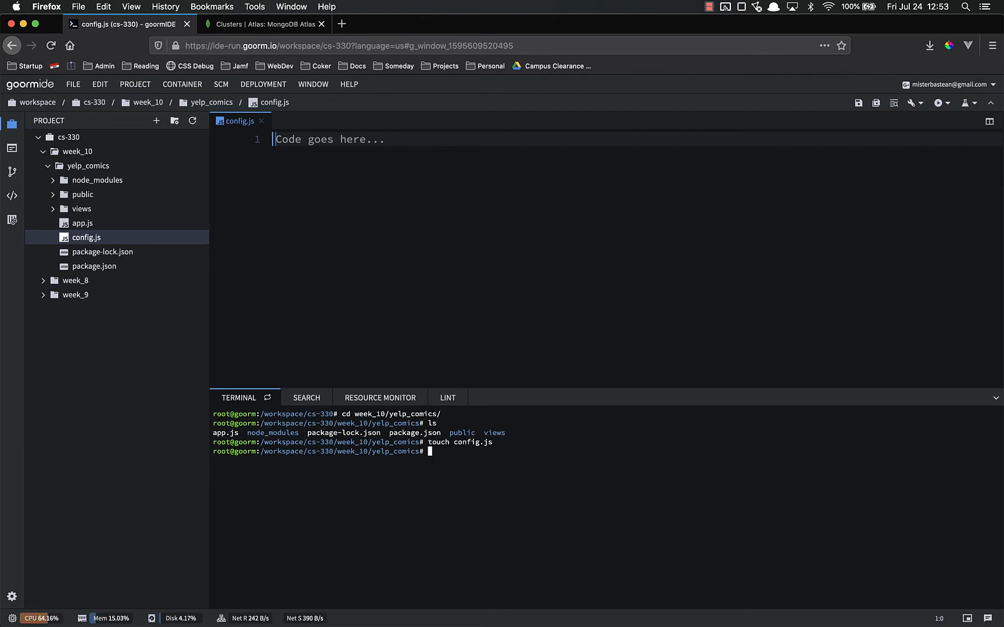
Declare const config = { db: { ... } }, renaming the variable from data to config
type("const data")
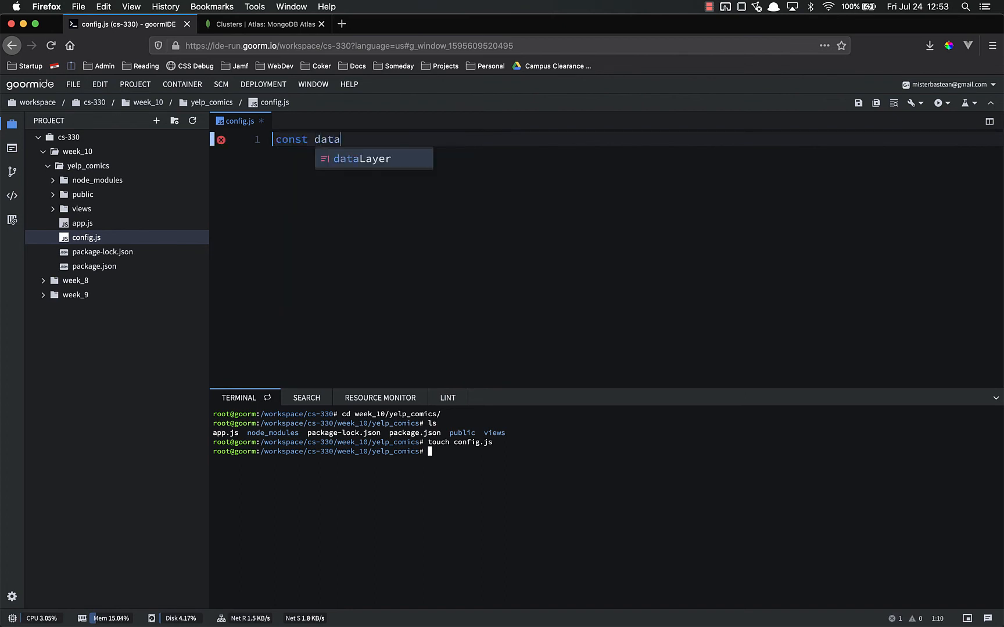
type("= {")
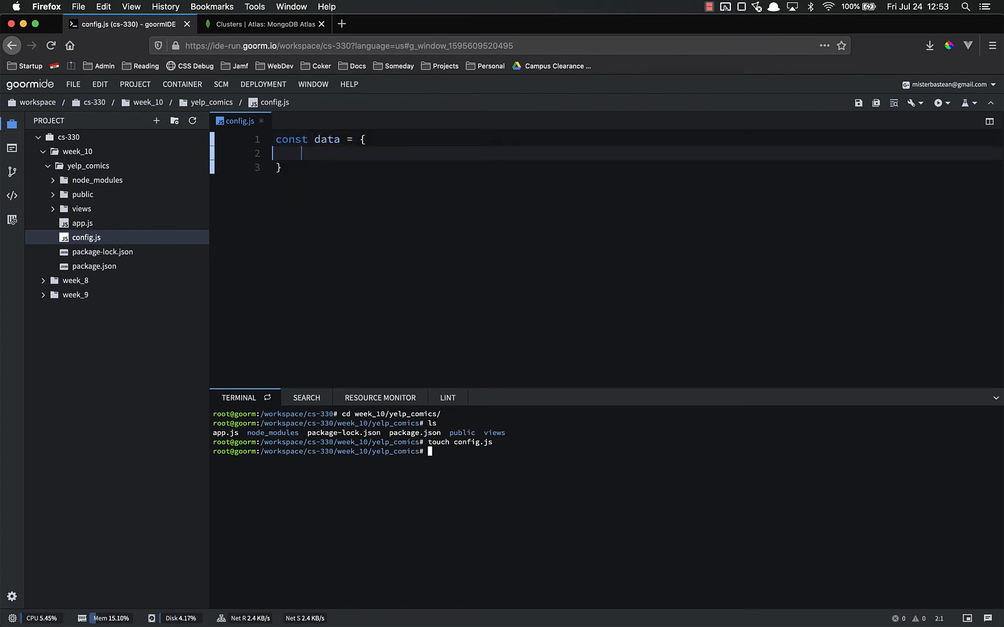
double_click(326, 139)
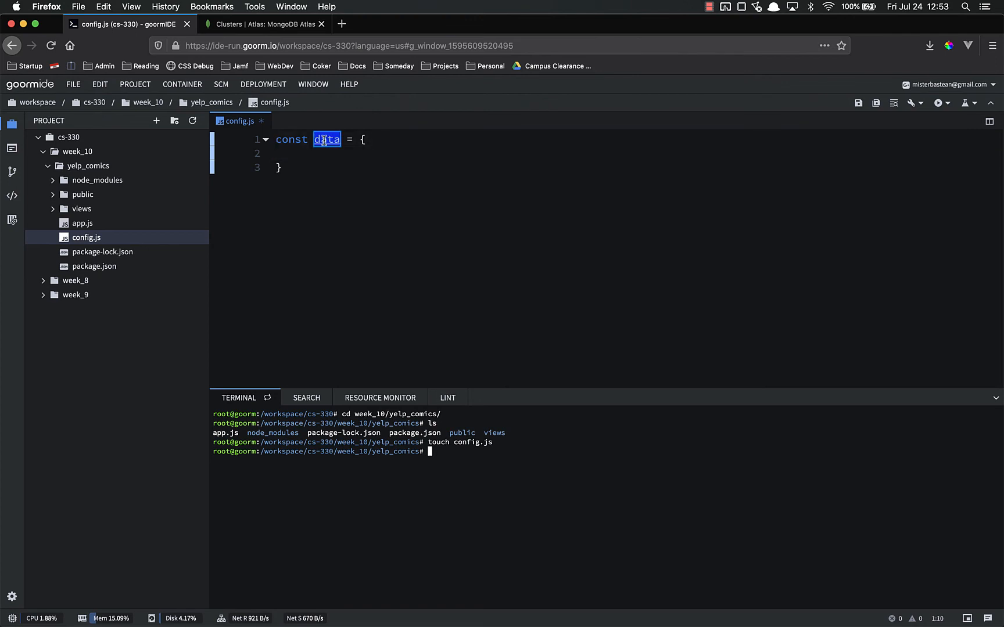
type("config")
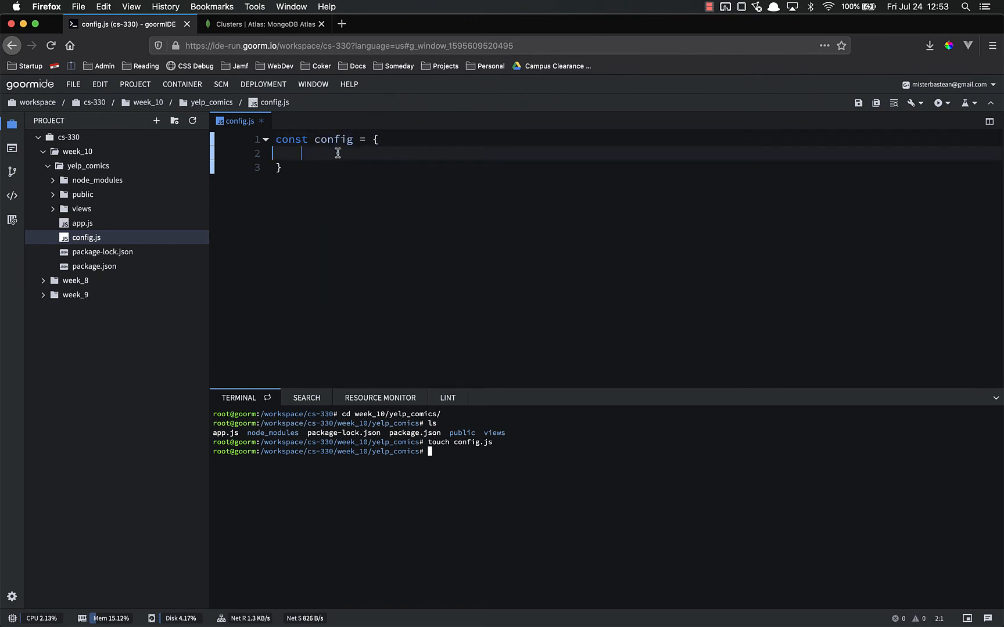
mouse_move(386, 212)
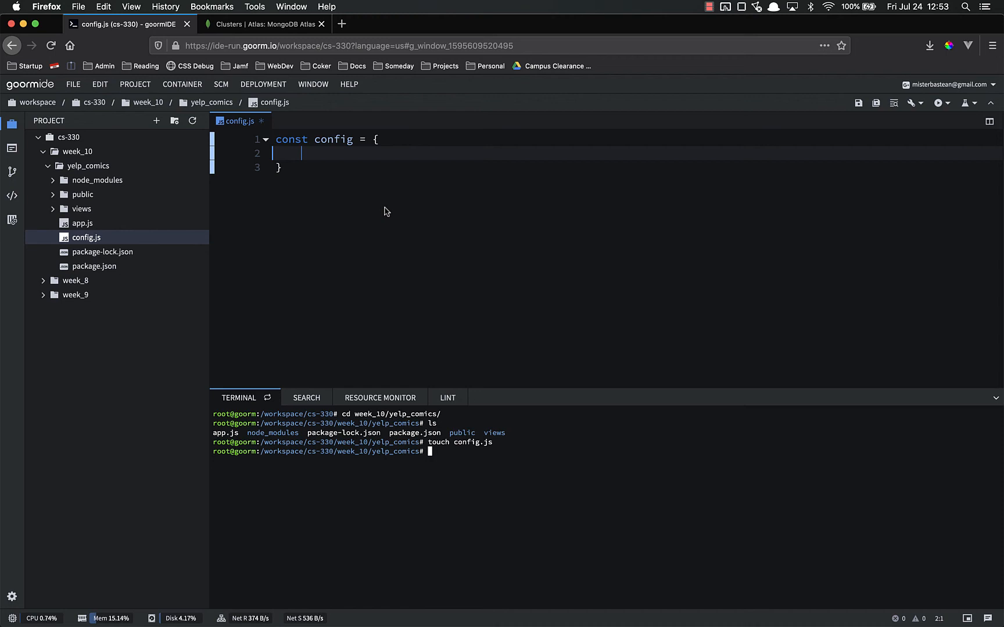
type("database")
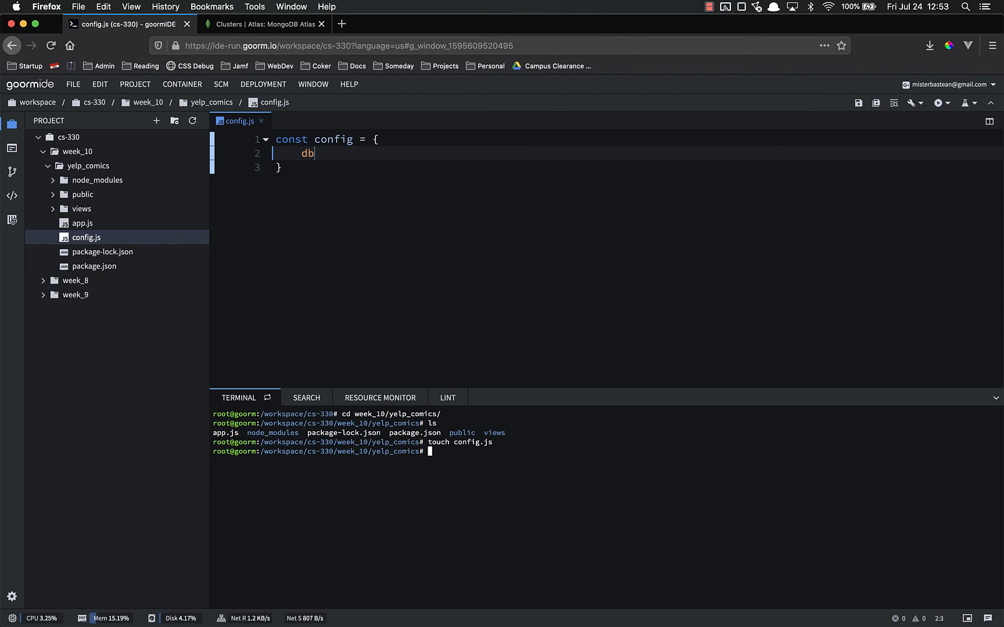
type(": {")
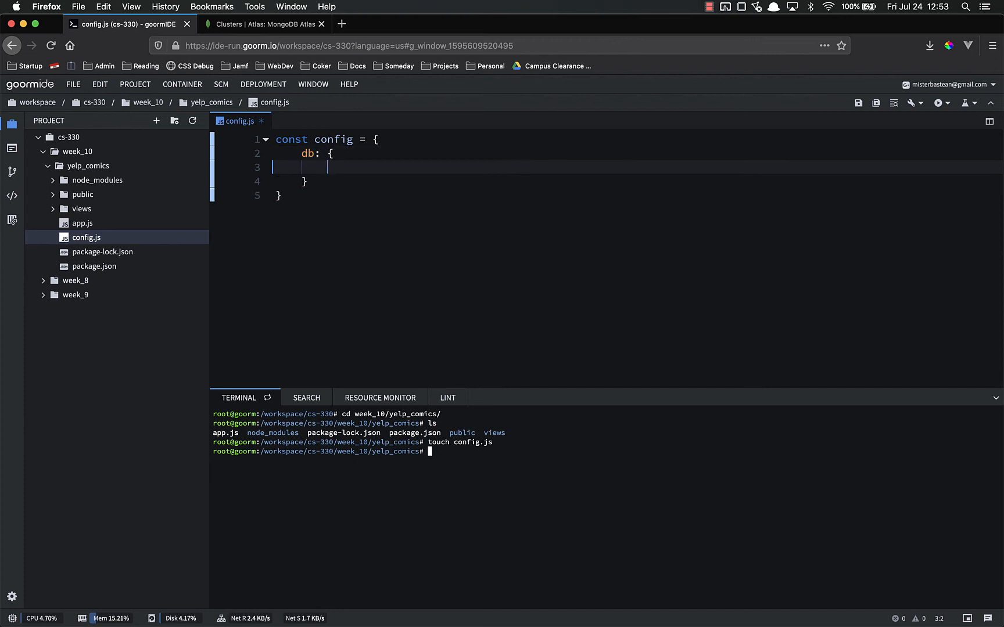
Add username "admin" and a password property inside the db object
type("userna")
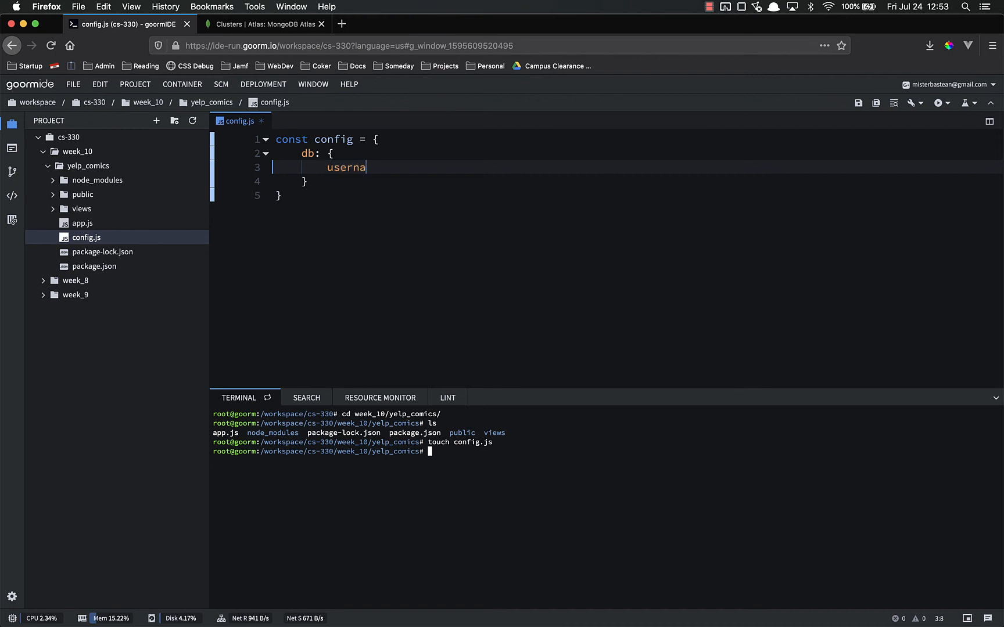
type("me: \"\"")
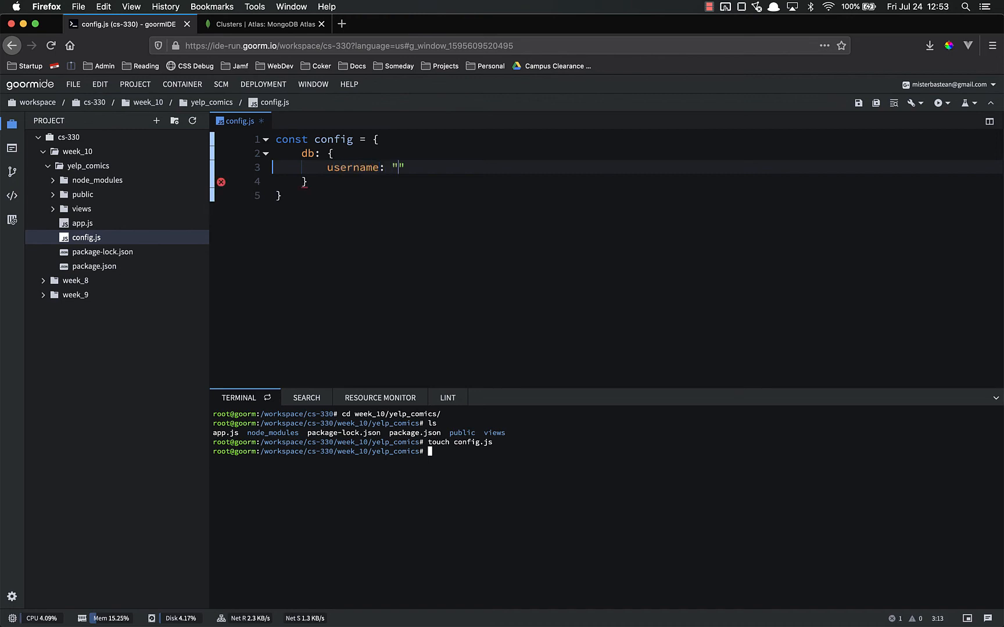
key("Enter")
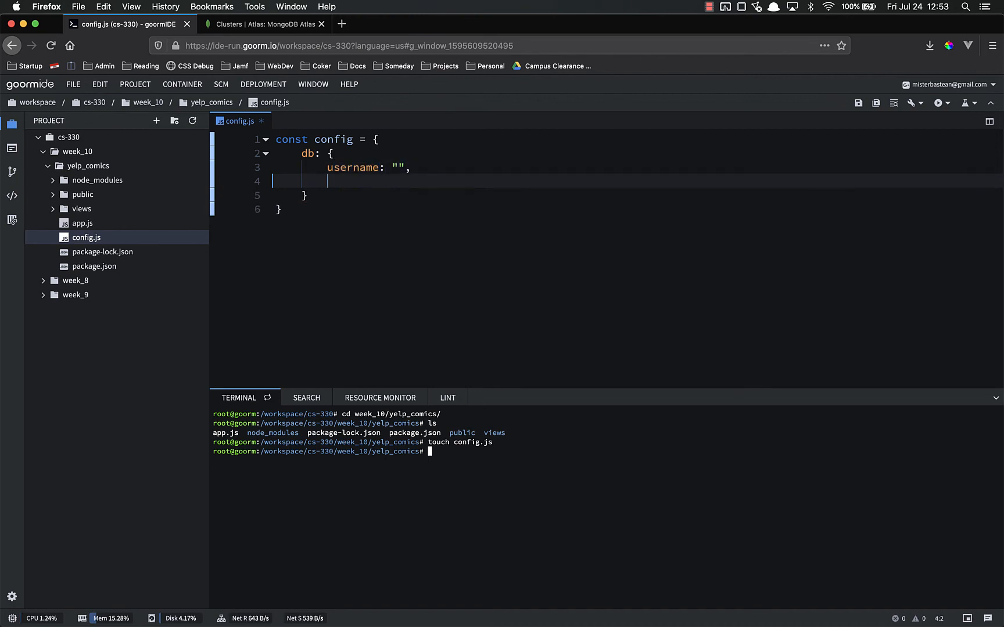
type("password: \"\"")
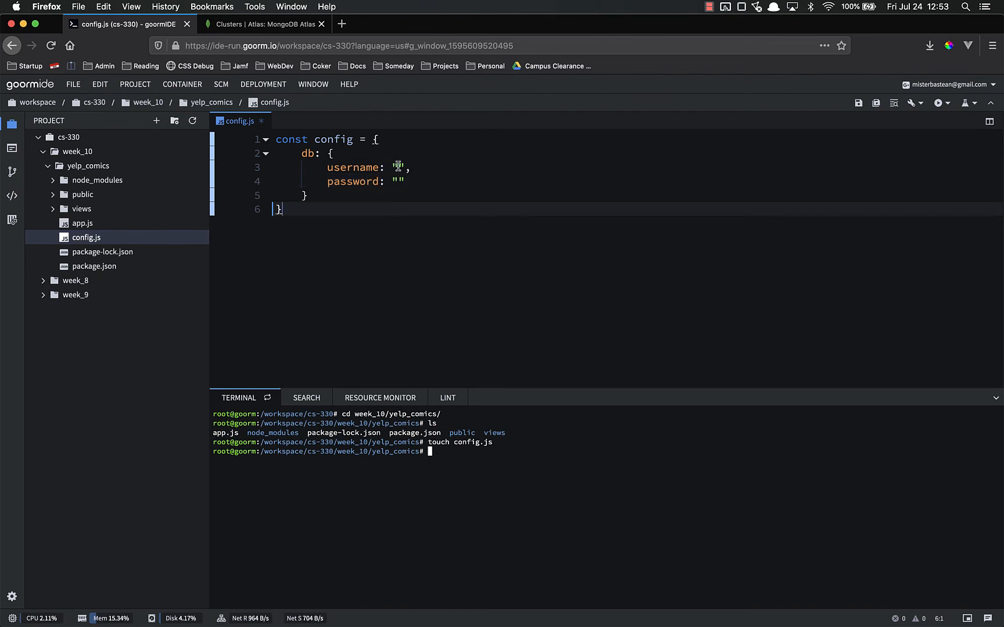
type("admin")
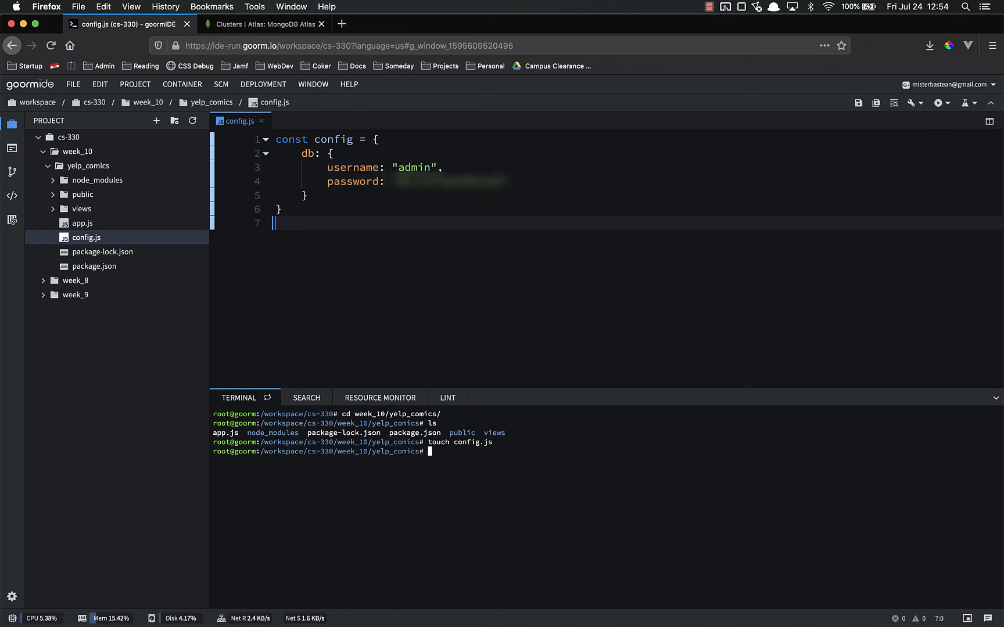
Export the object with module.exports = config; at the bottom
type("mod")
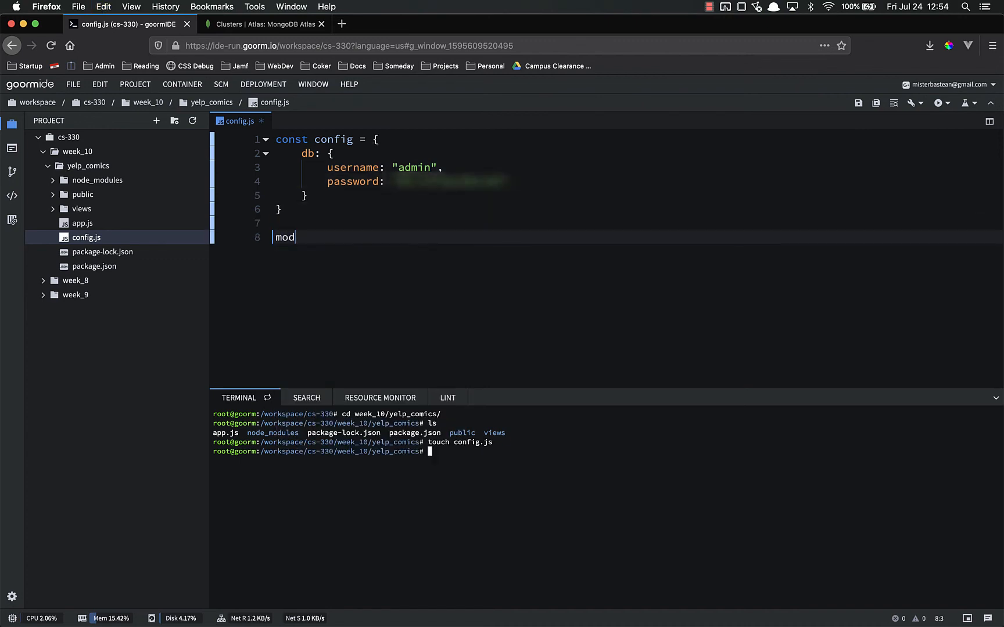
type("ule.e")
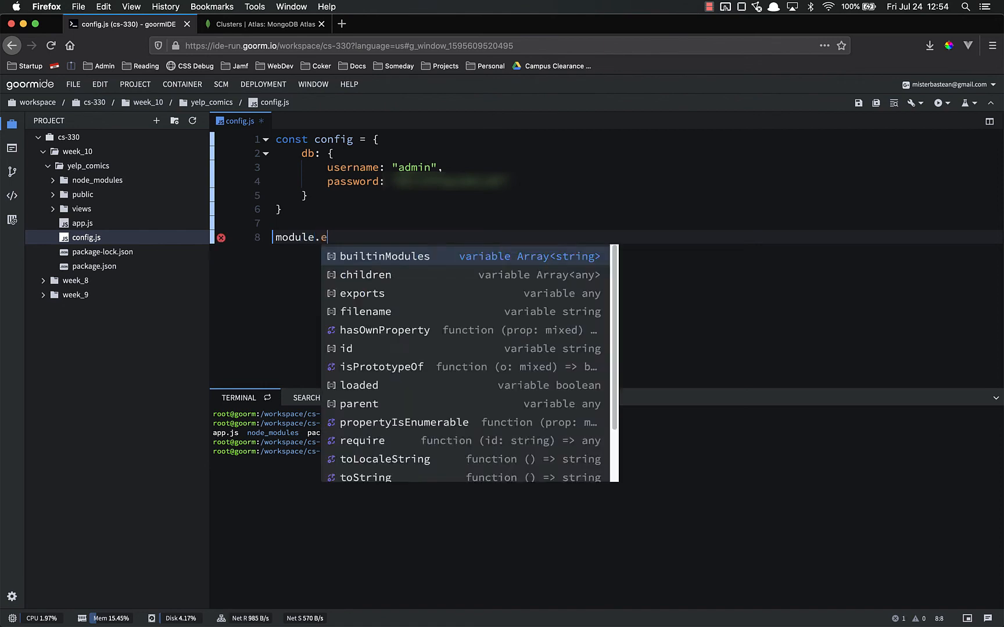
type("xports =")
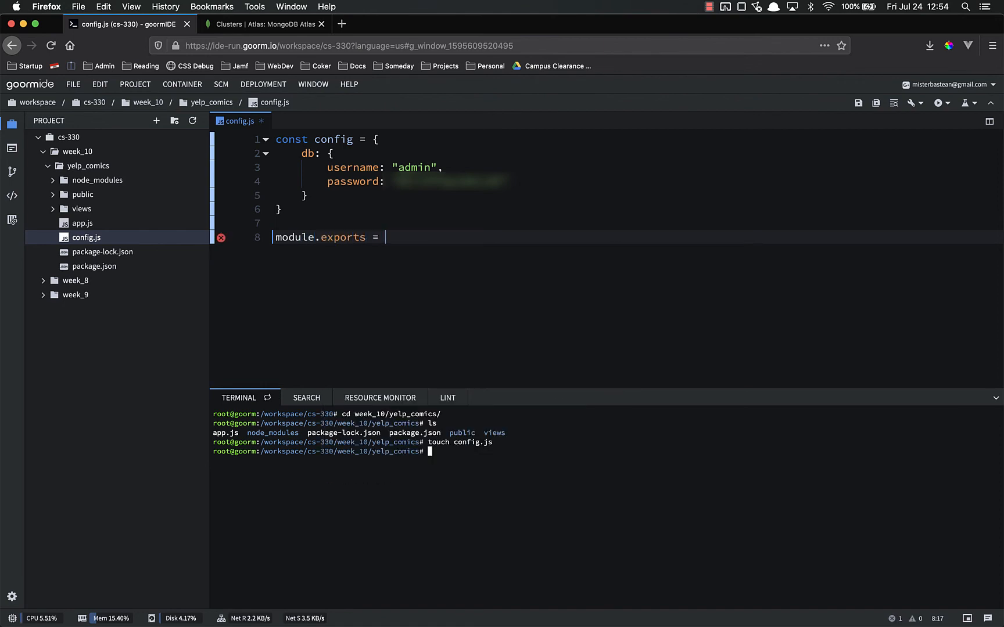
type("config;")
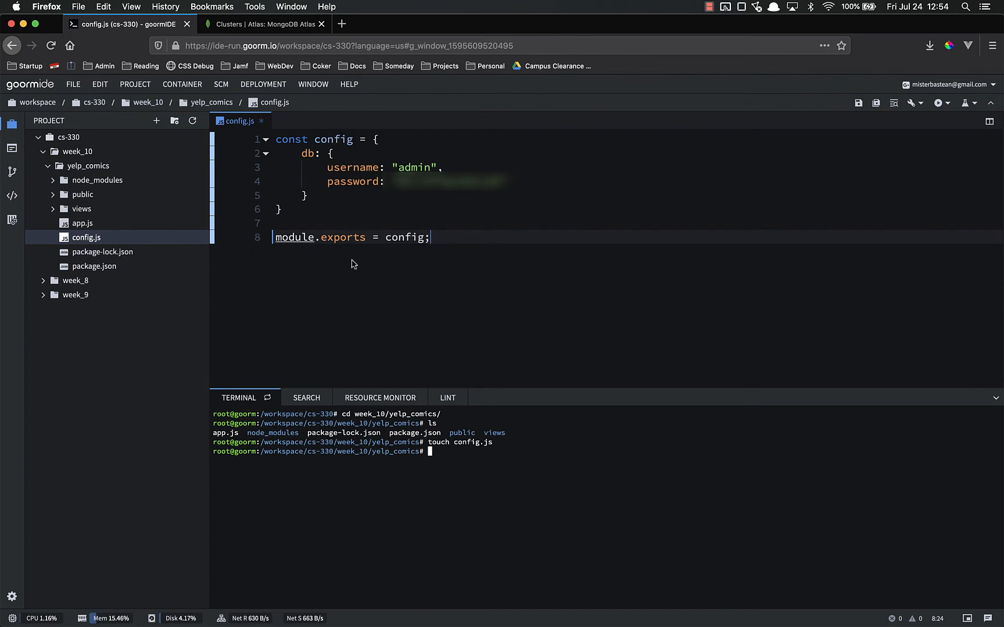
mouse_move(397, 236)
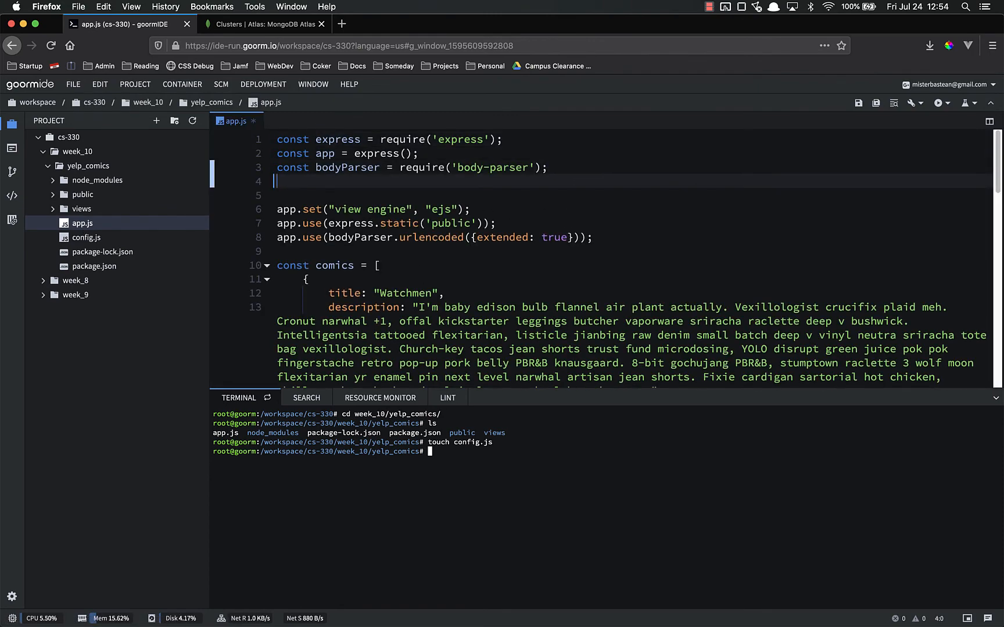
In app.js add const config = require('./config')
type("const c")
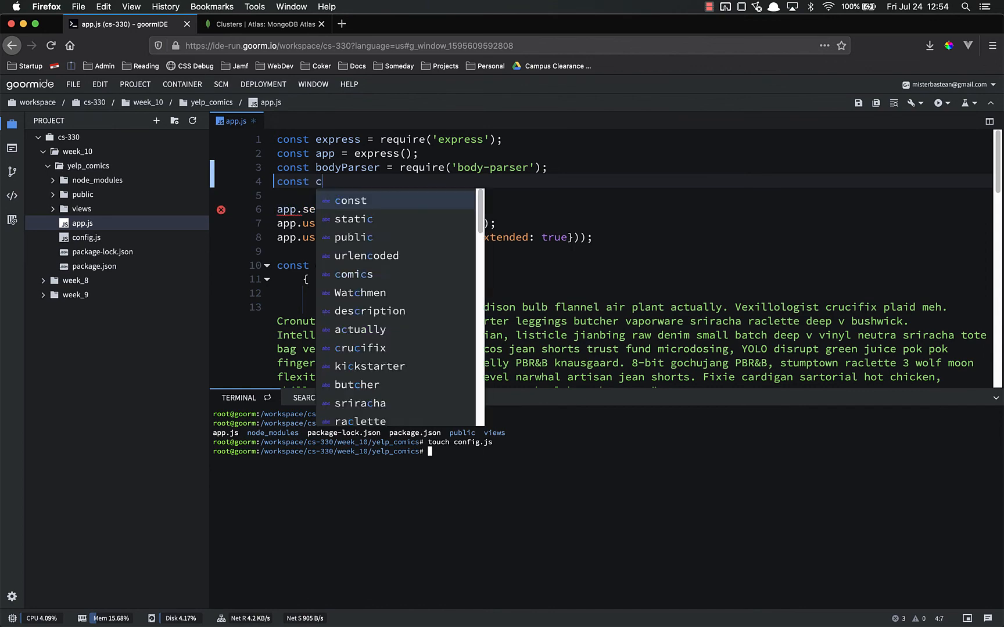
type("onfig")
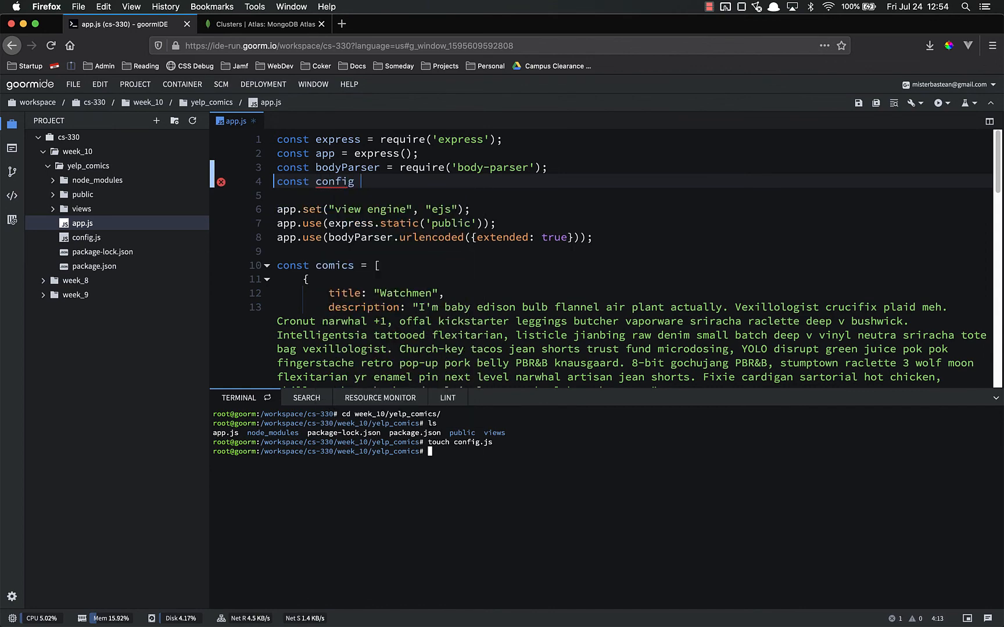
type("= require()")
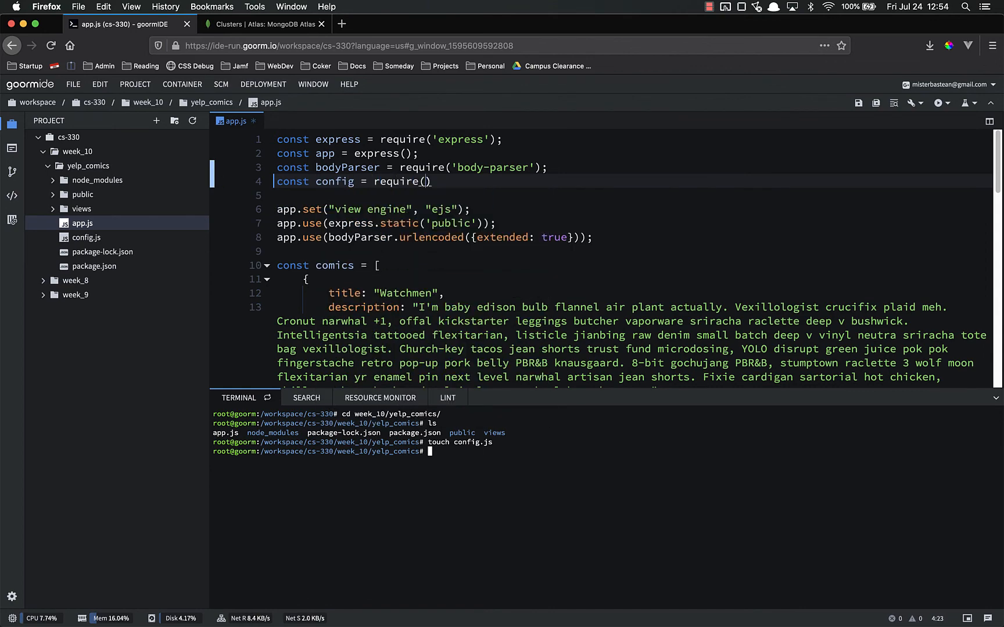
type("'./config")
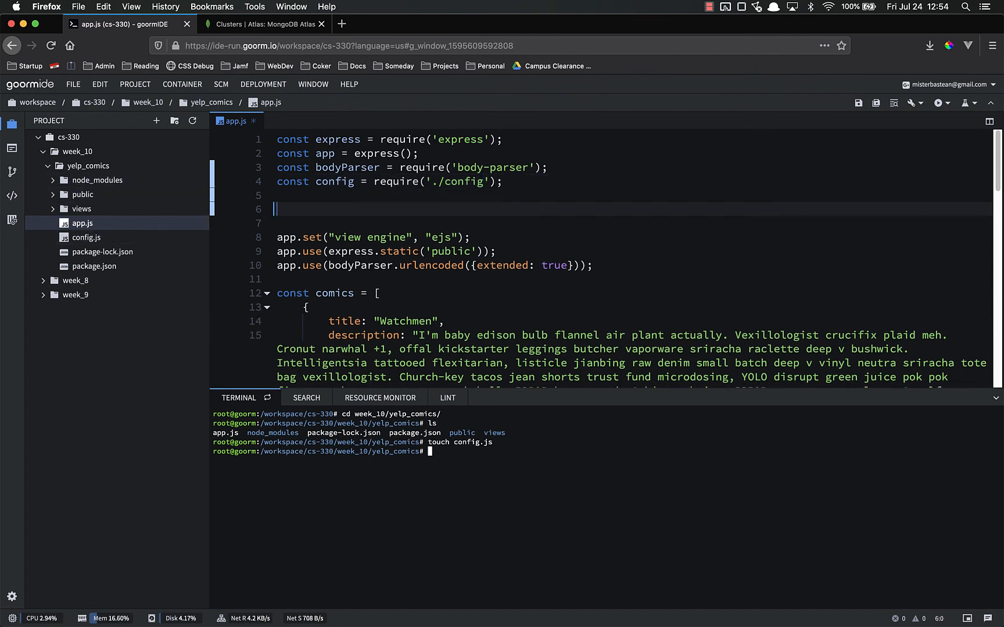
Log config.db.username to the console in app.js
type("console.log()")
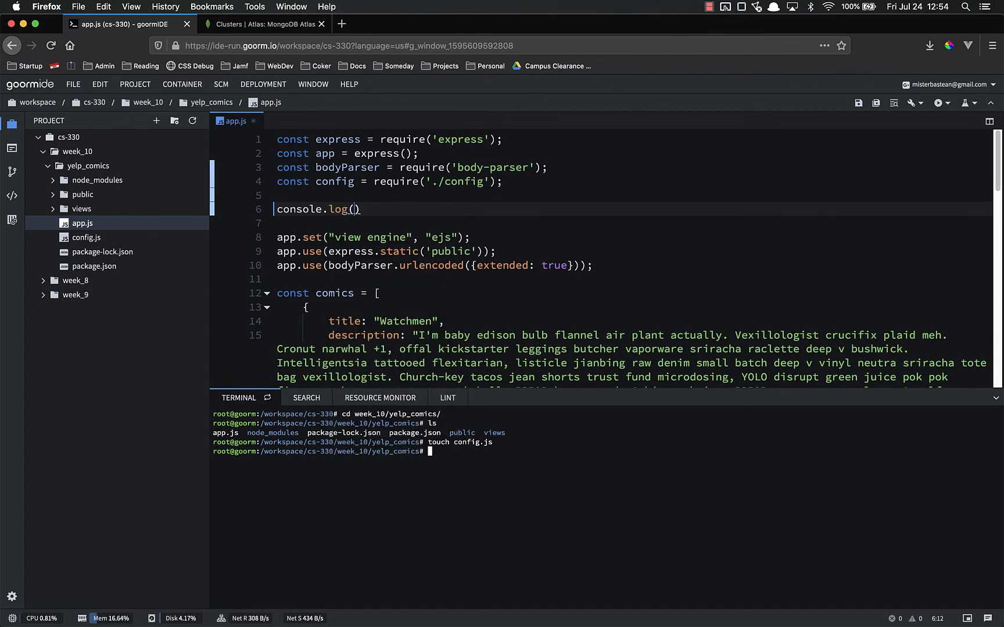
type("config.")
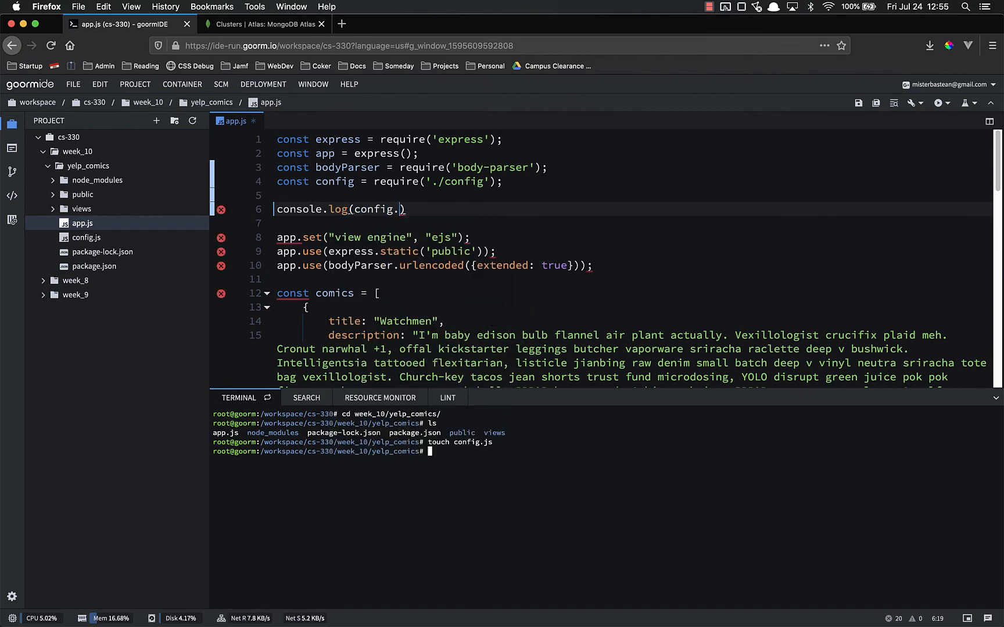
type("db.username")
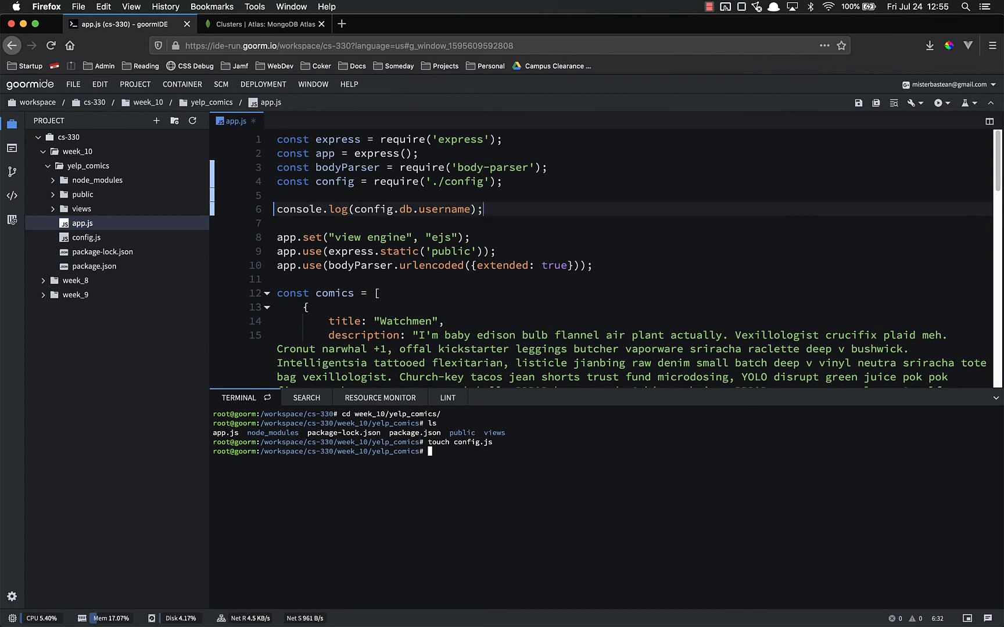
mouse_move(537, 487)
type("node app.js")
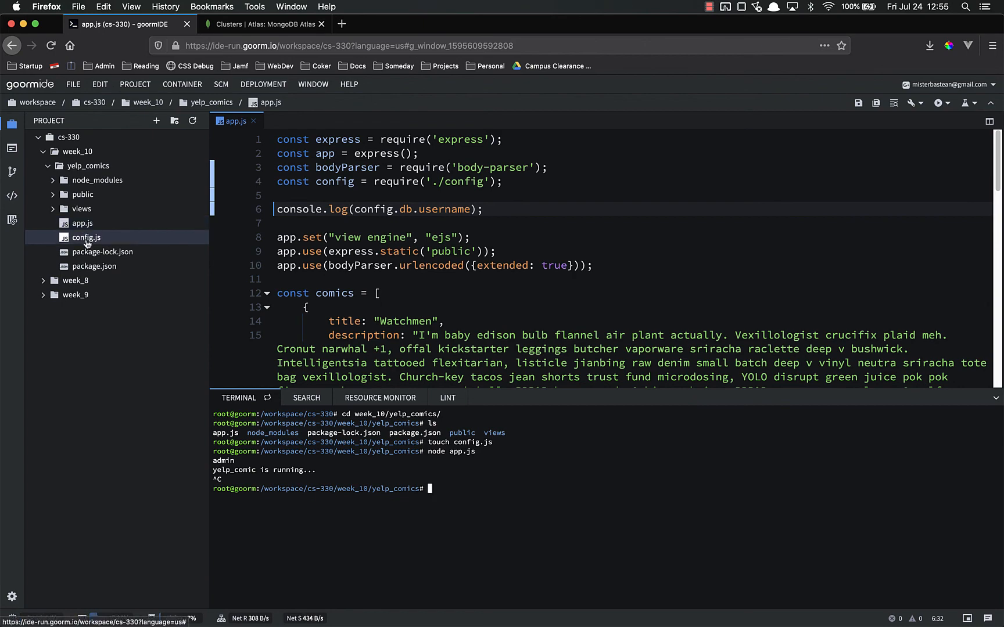
Check the Atlas Connect to cs-330 dialog for the string and return to config.js
left_click(262, 24)
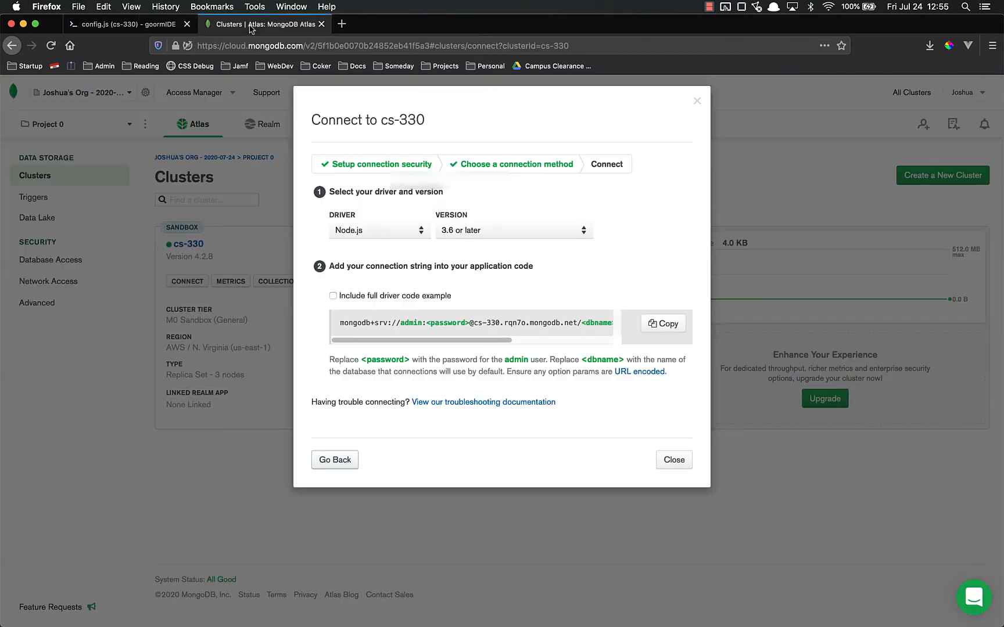
mouse_move(662, 323)
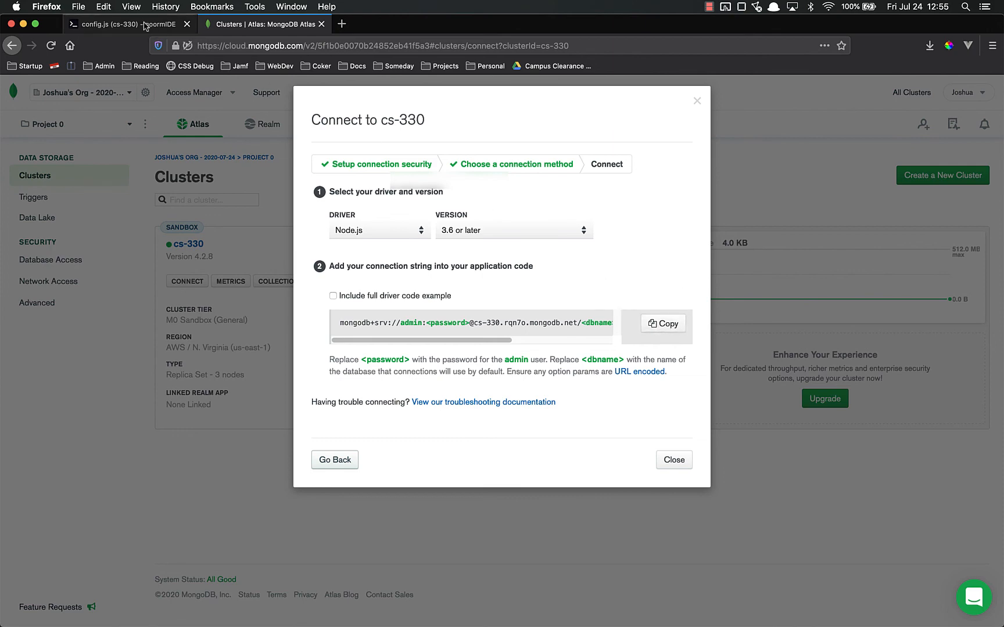
left_click(122, 23)
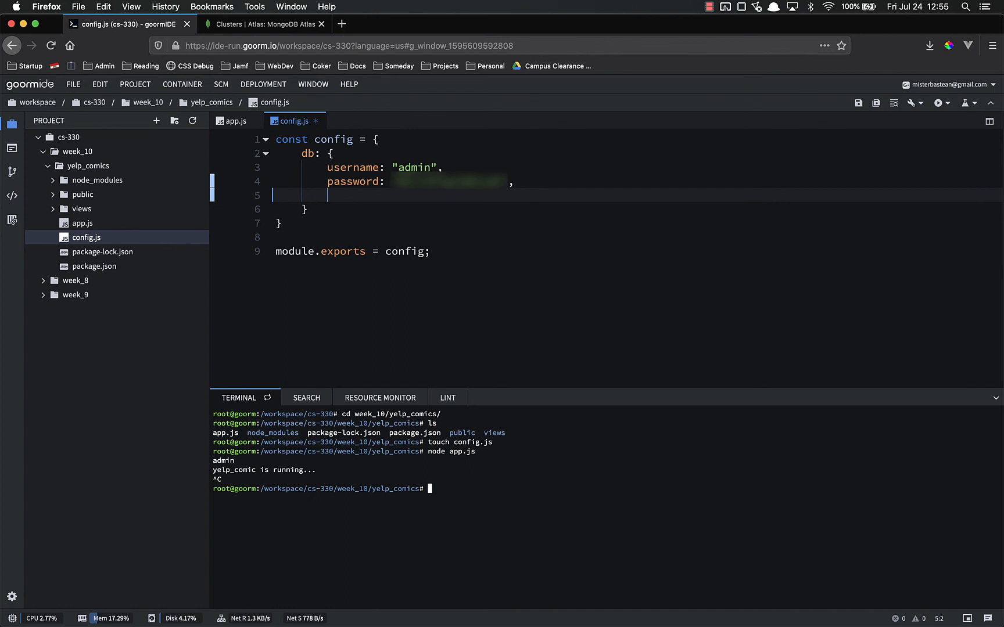
Add a connection property with the Atlas string and replace the <password> and <dbname> placeholders
type("connection")
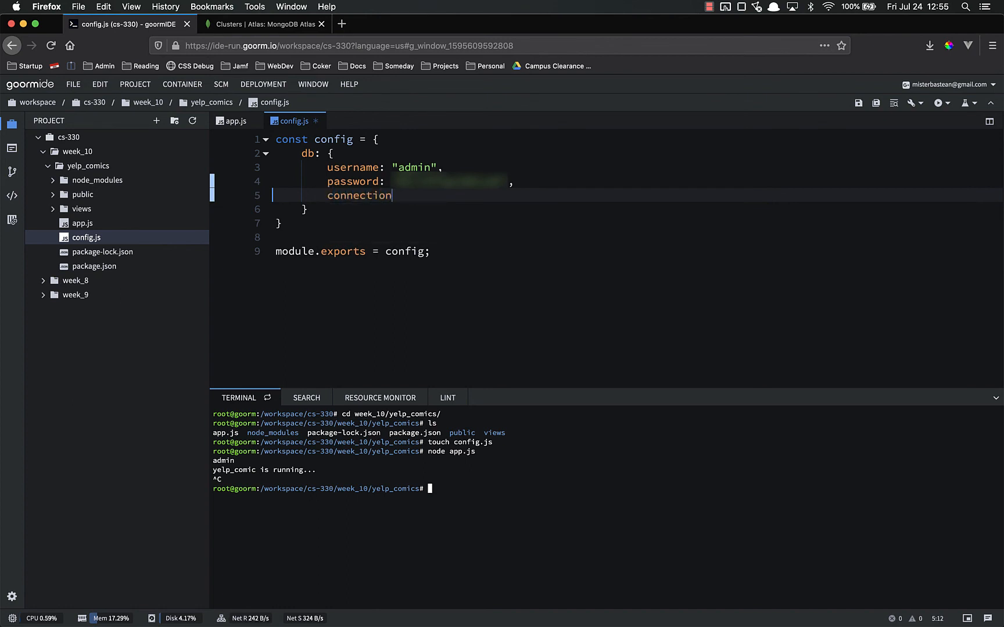
type(": \"\"")
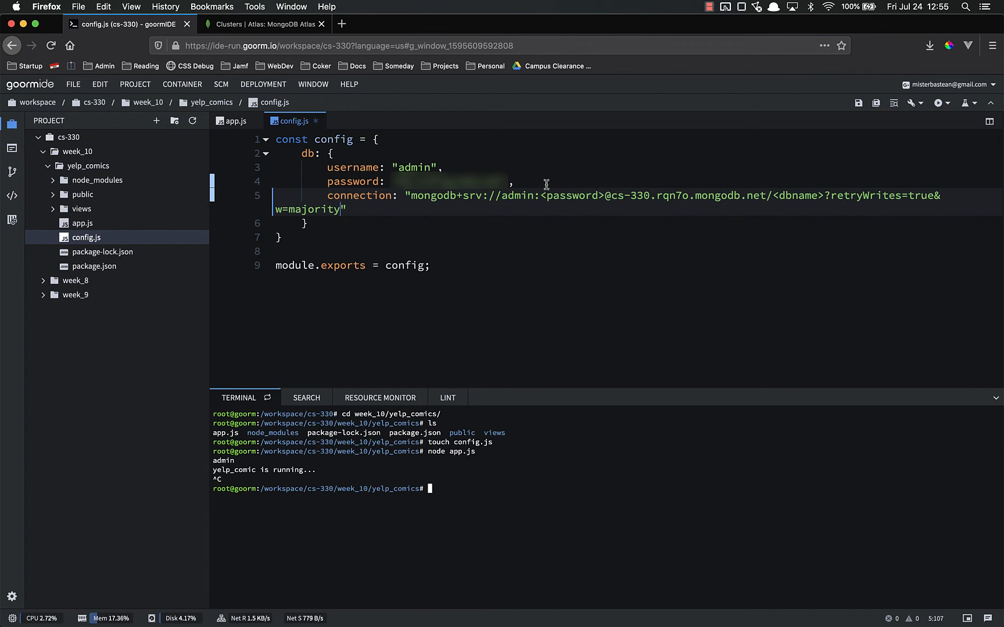
mouse_move(503, 226)
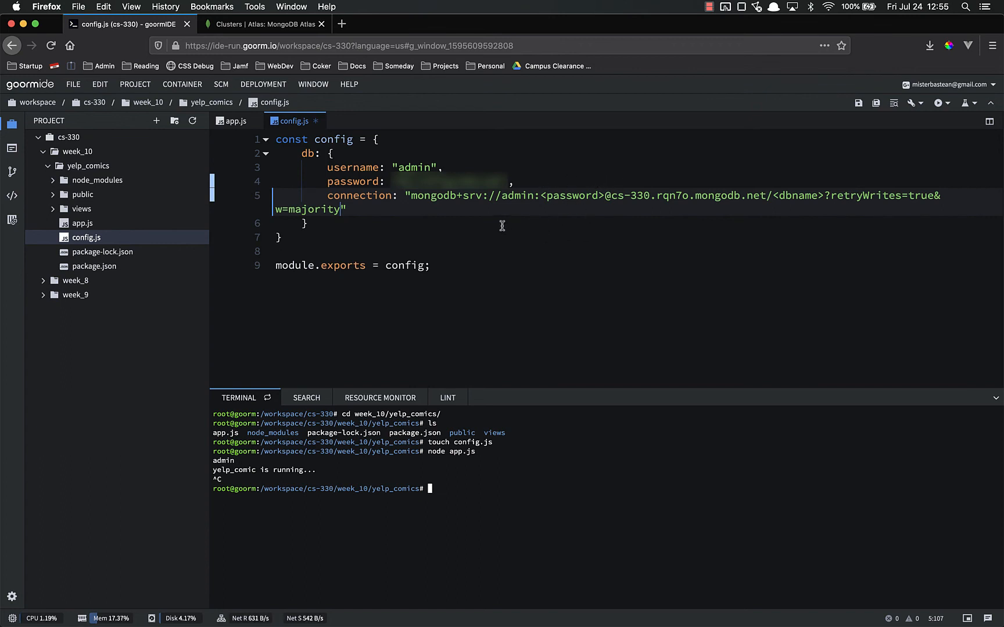
mouse_move(486, 193)
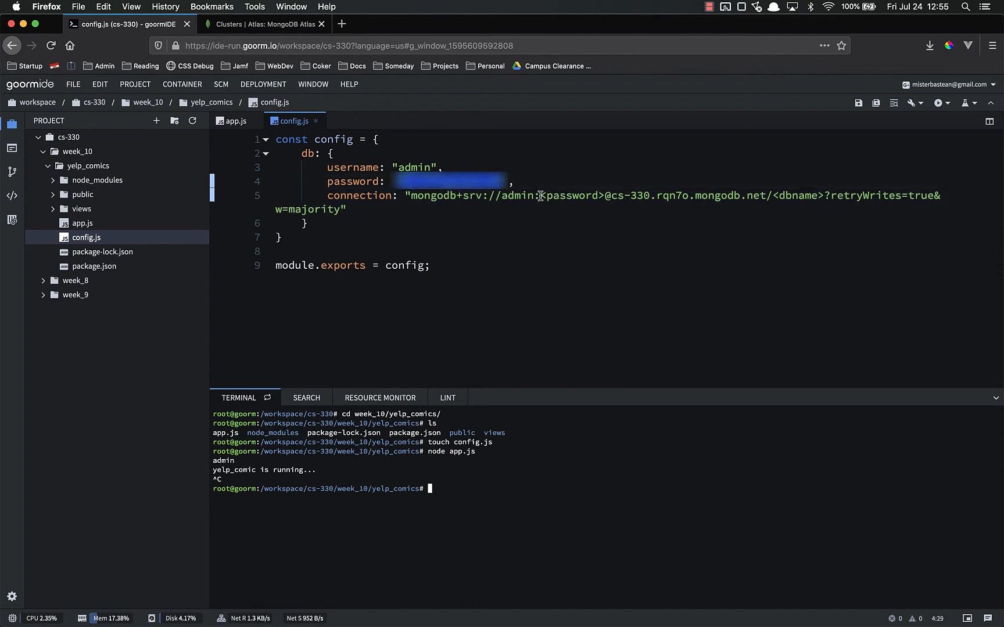
double_click(569, 196)
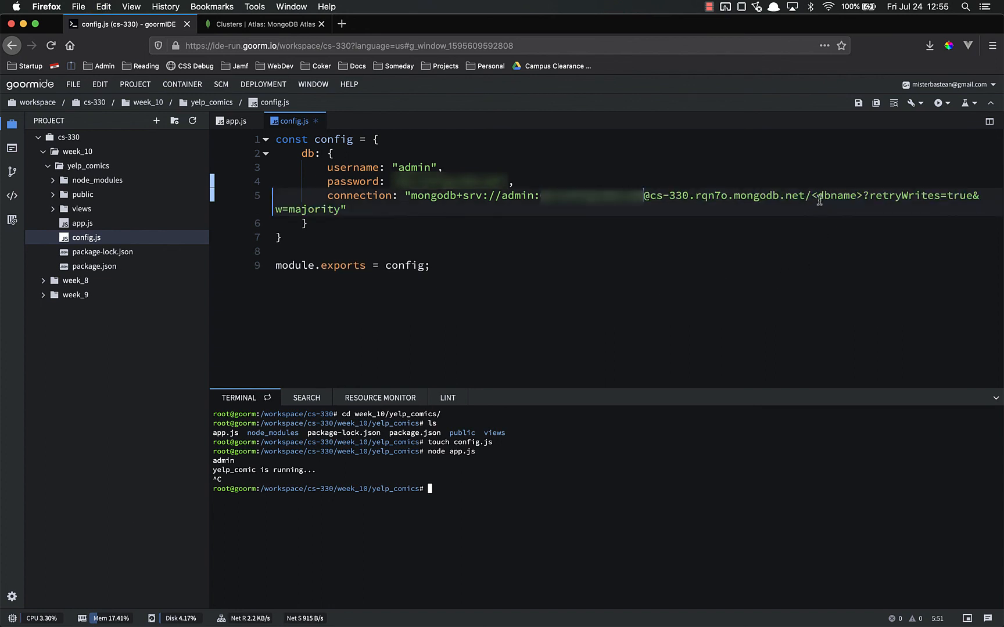
double_click(830, 196)
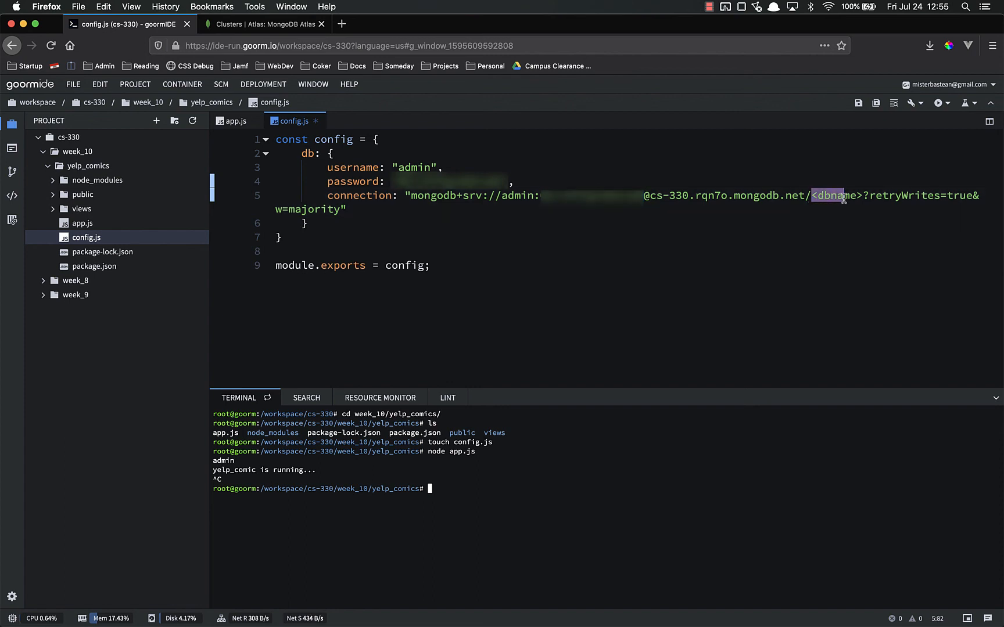
type("c")
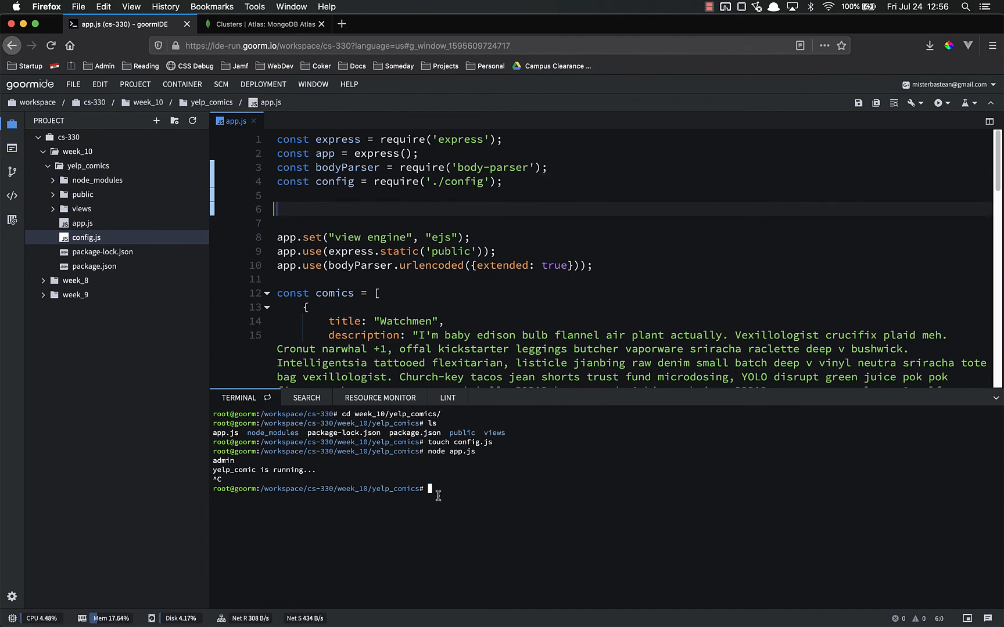
mouse_move(102, 245)
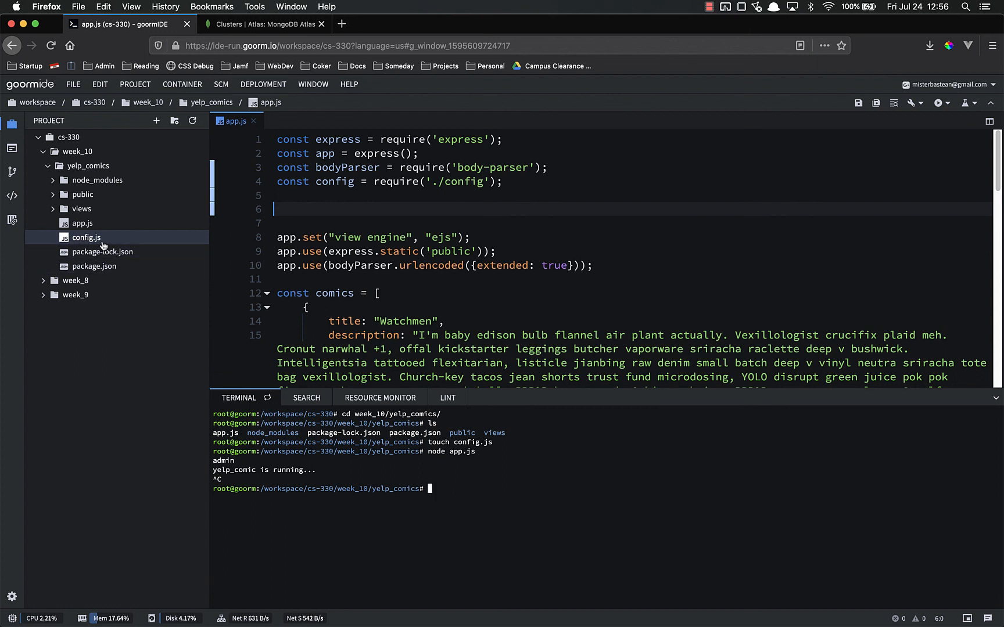
mouse_move(471, 218)
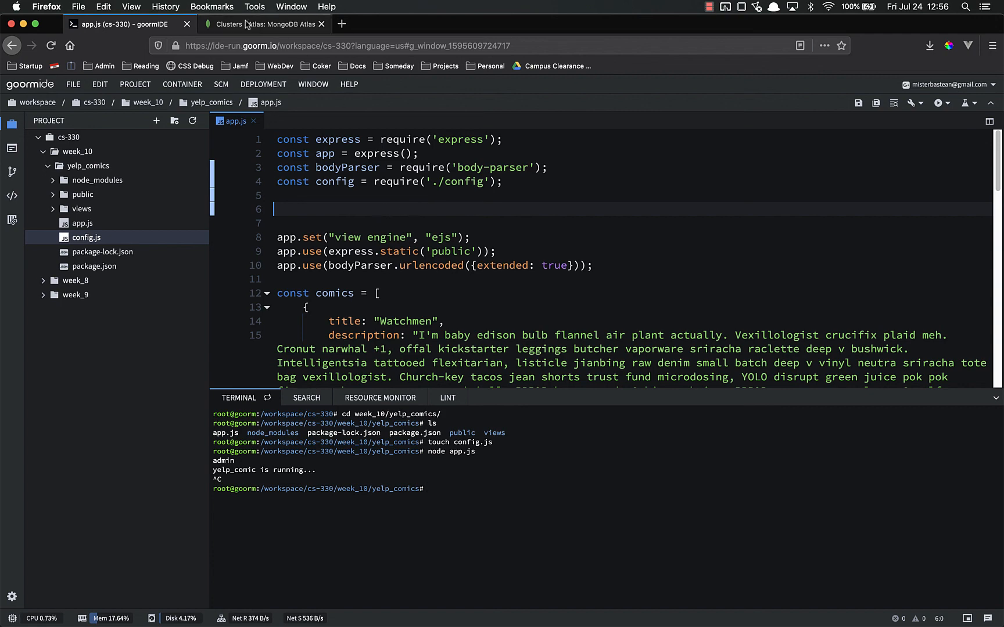
Close the Atlas connection dialog and return to the goormIDE editor
left_click(263, 23)
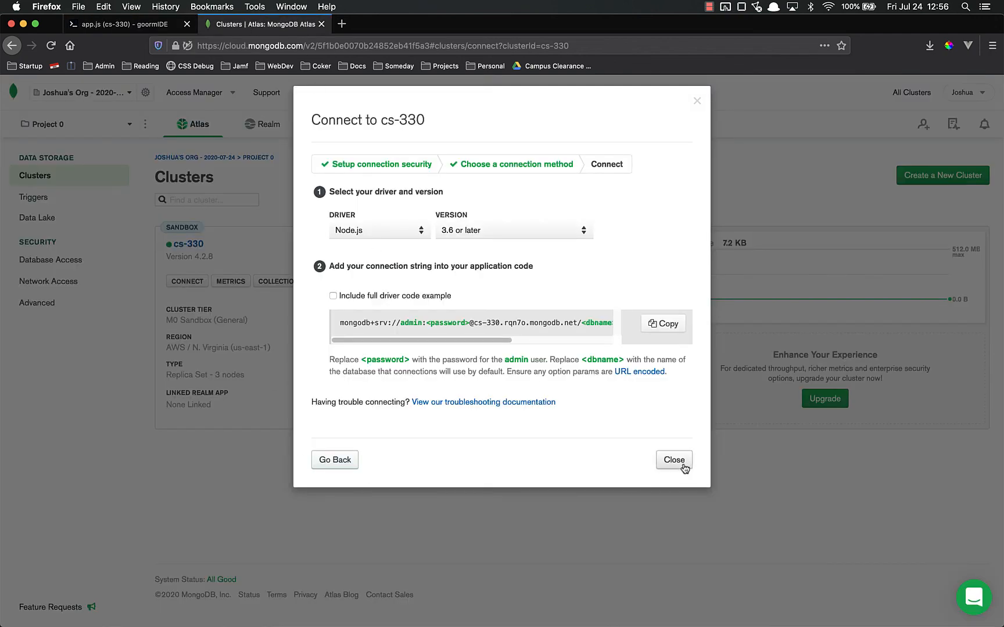
left_click(673, 460)
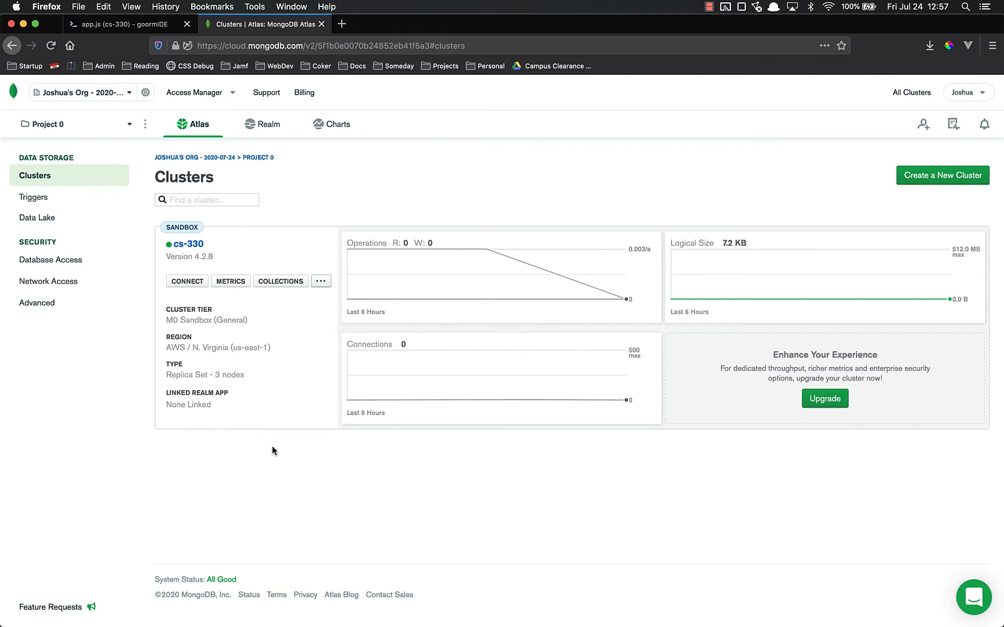
mouse_move(159, 291)
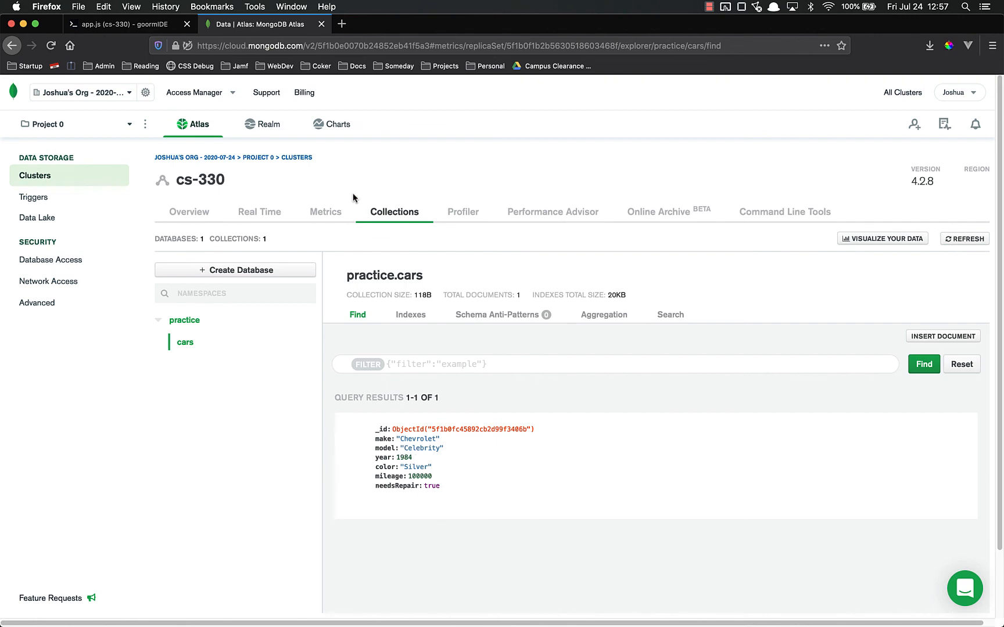
left_click(122, 24)
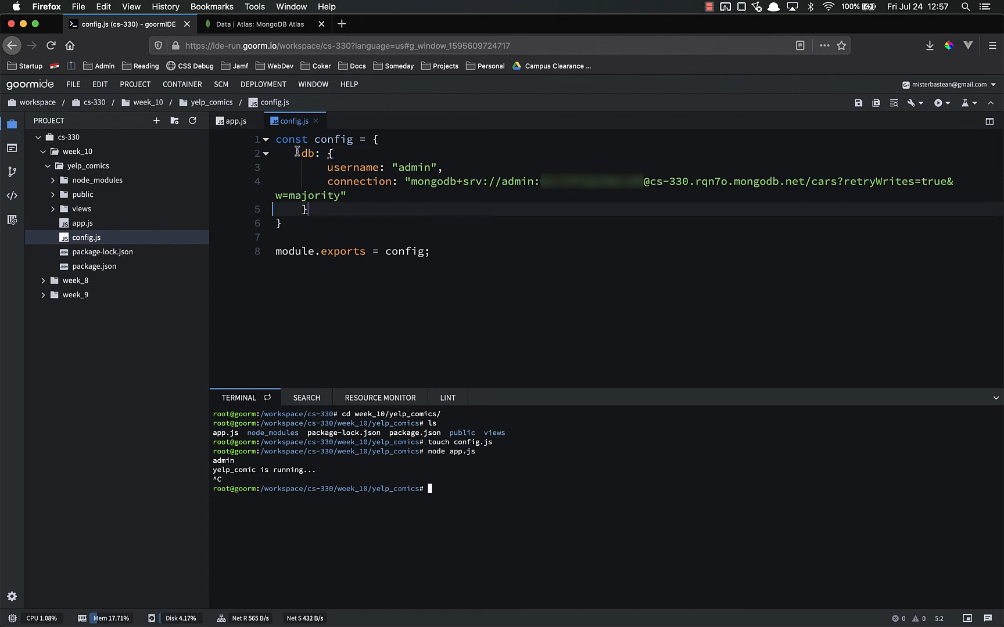
mouse_move(304, 177)
type(",")
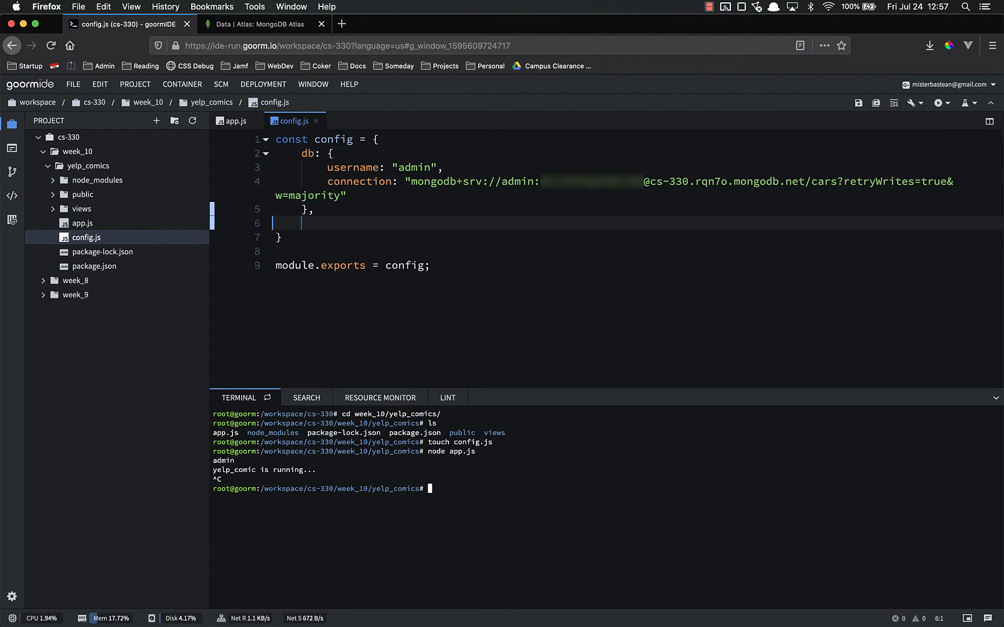
Type and delete an api_key entry in config.js, then switch to app.js
type("api_")
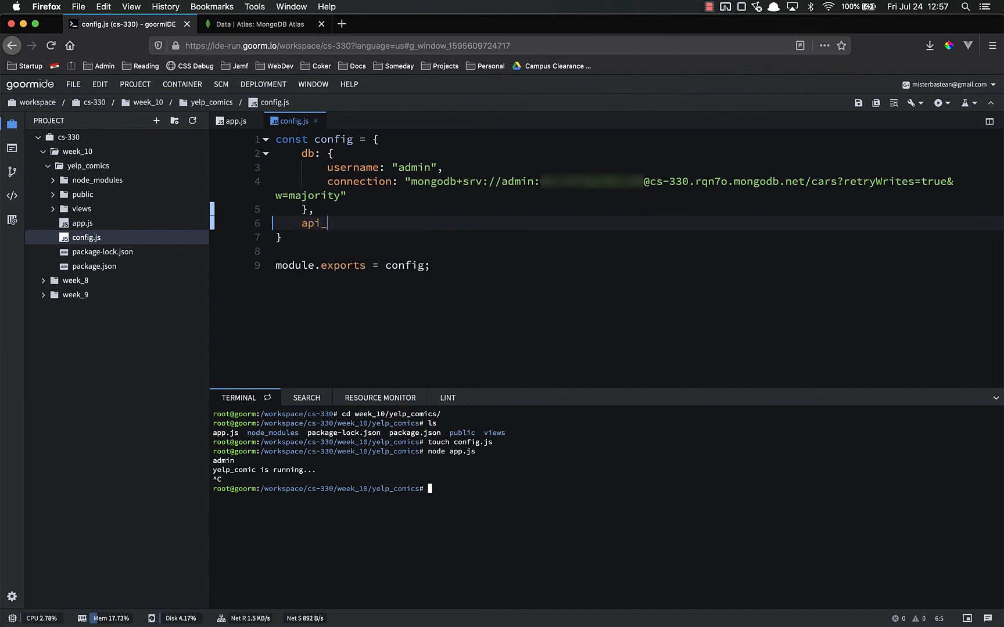
type("key")
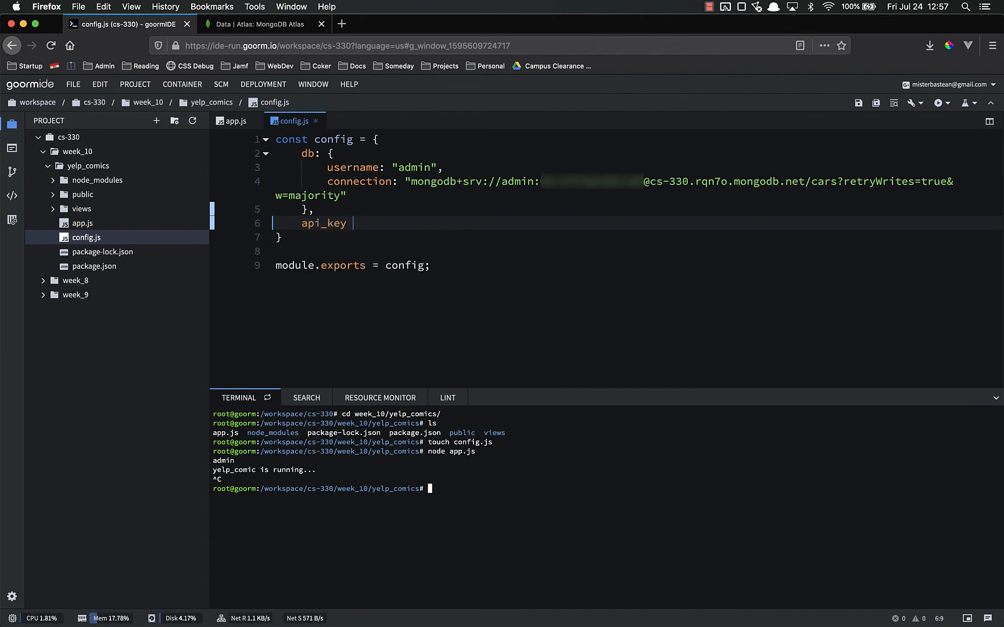
key("Backspace")
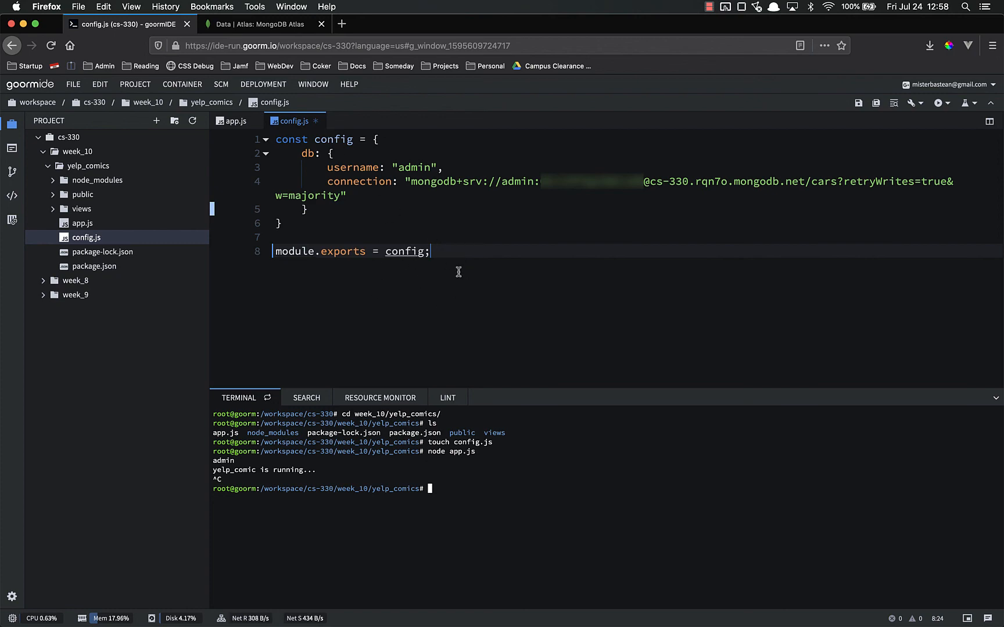
left_click(233, 121)
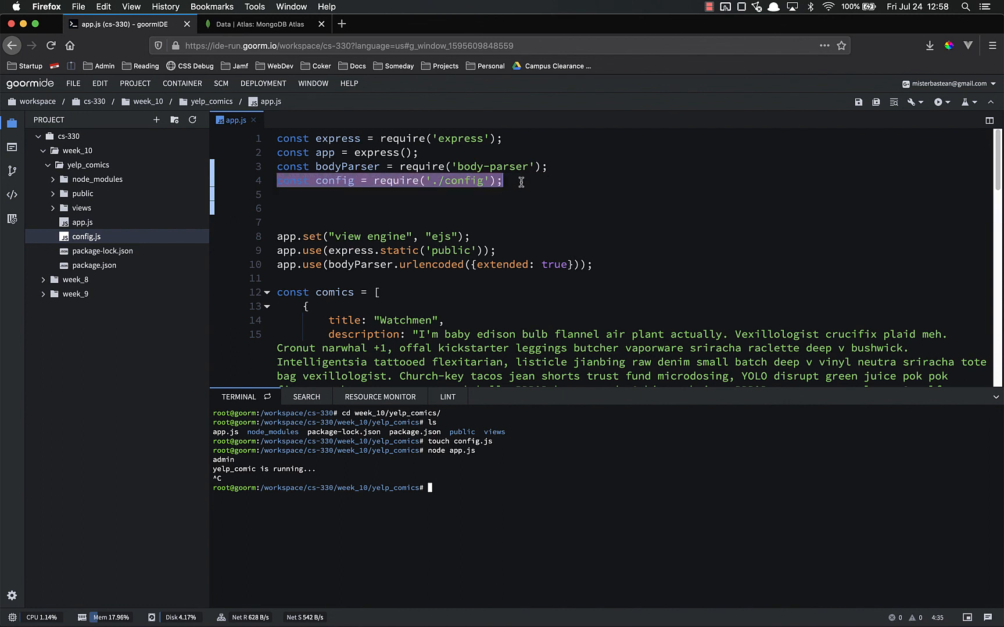
left_click(436, 180)
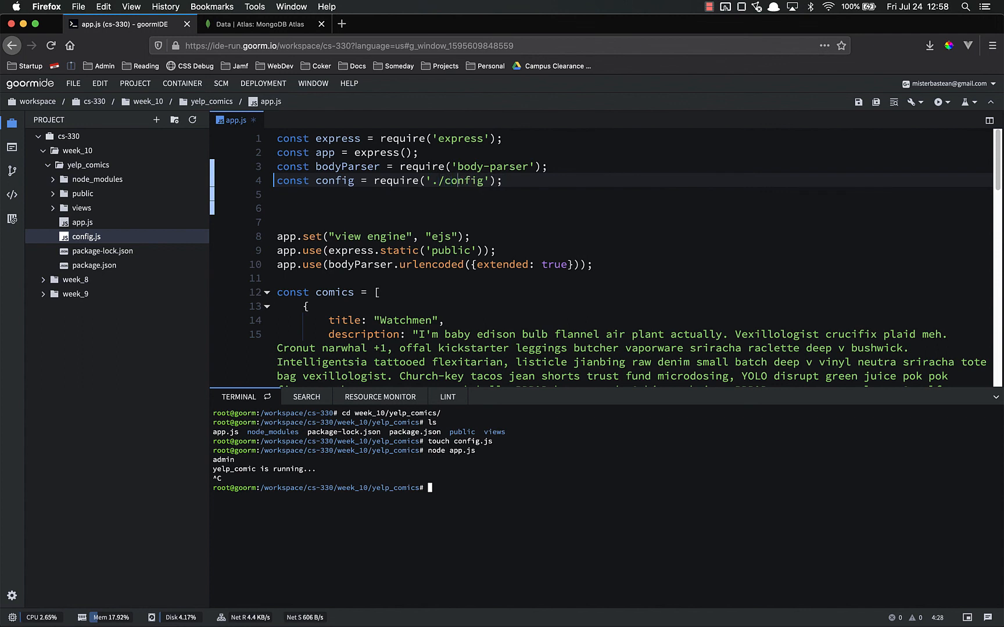
type("sec")
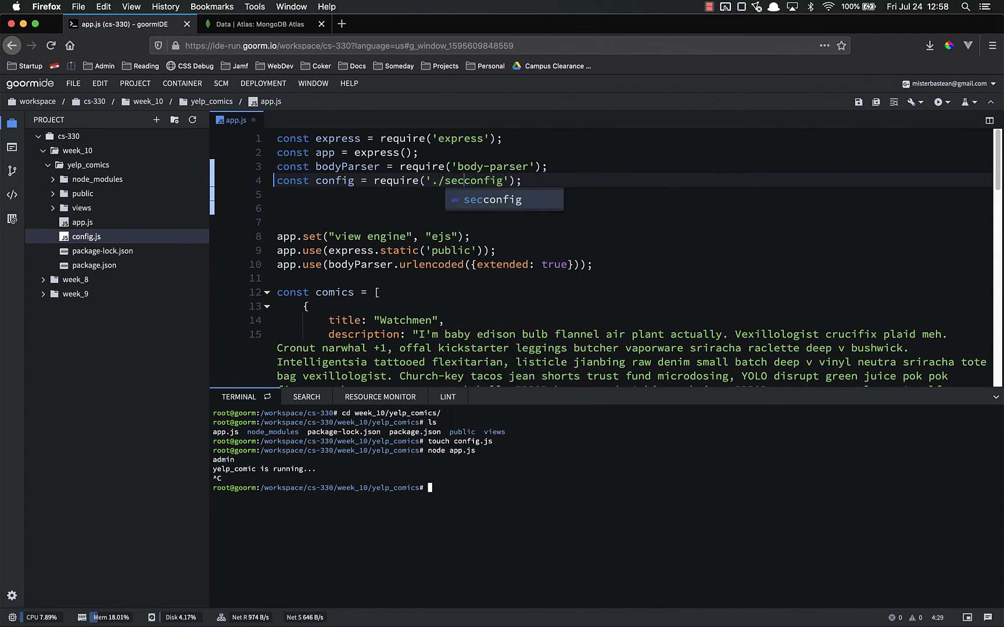
type("retstuff")
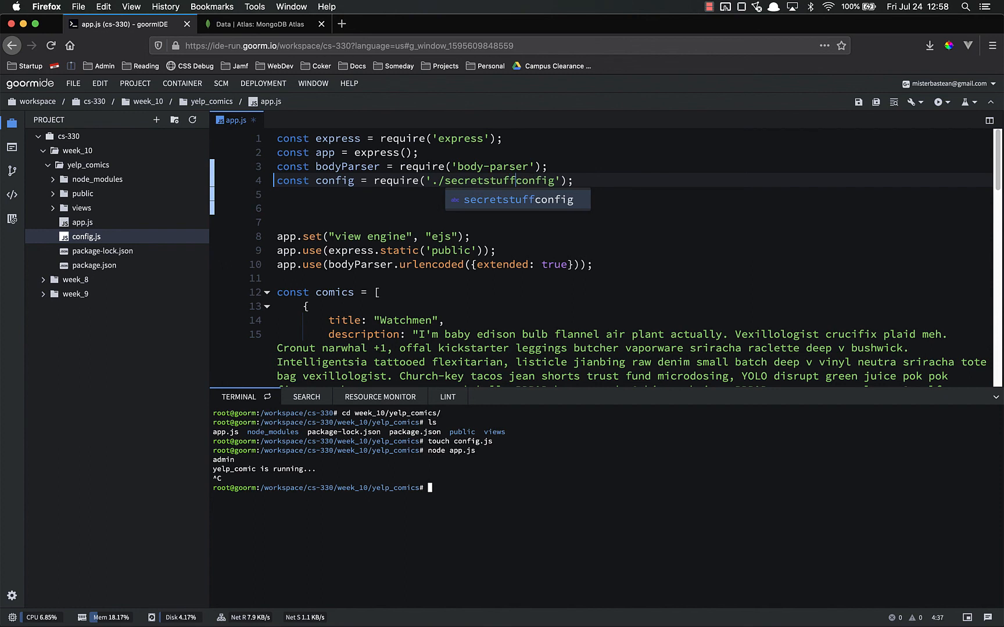
key("backspace")
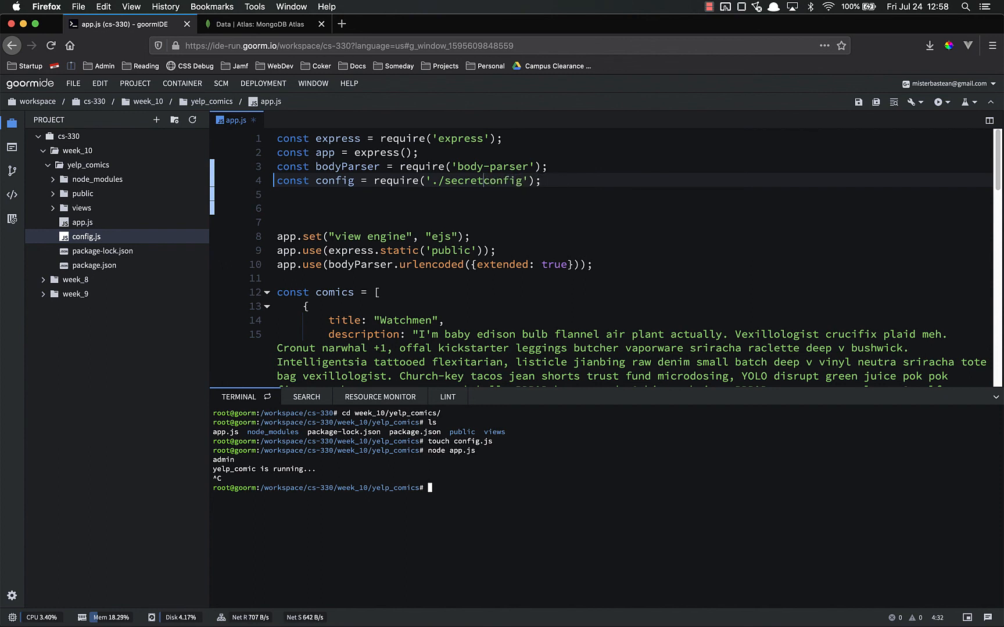
type("./config")
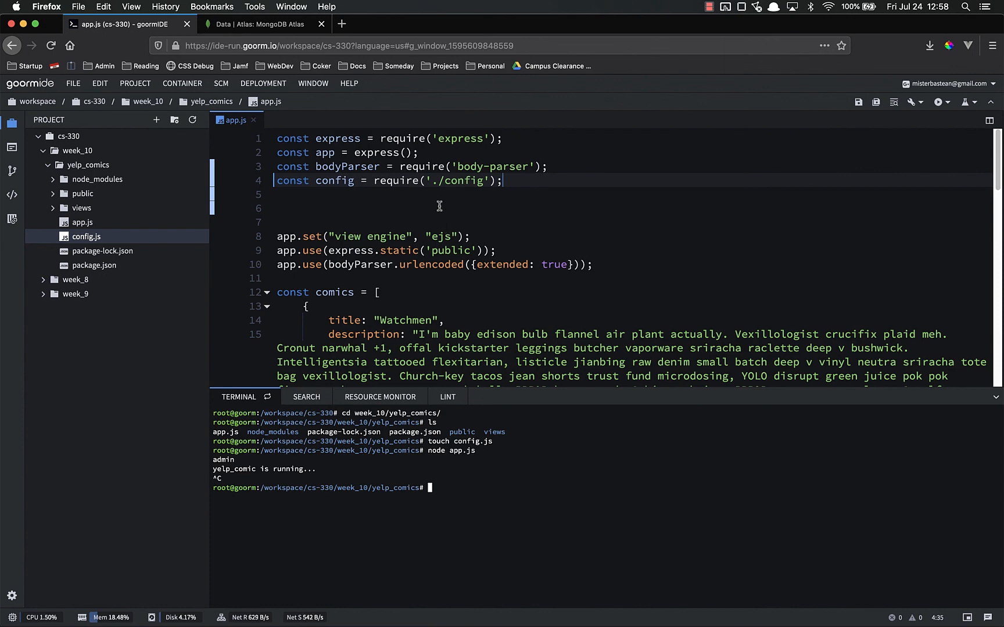
mouse_move(453, 205)
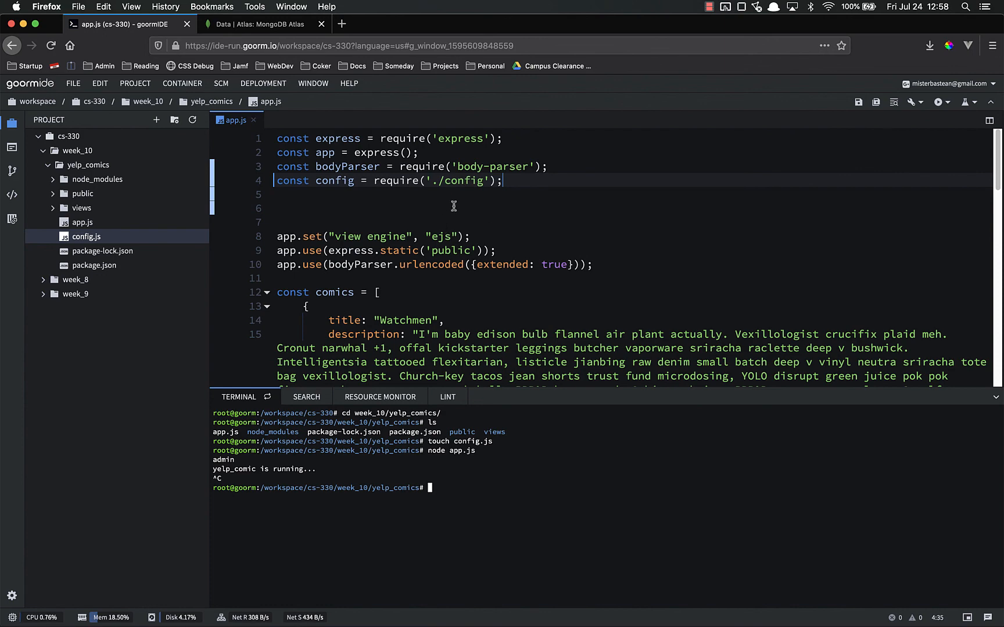